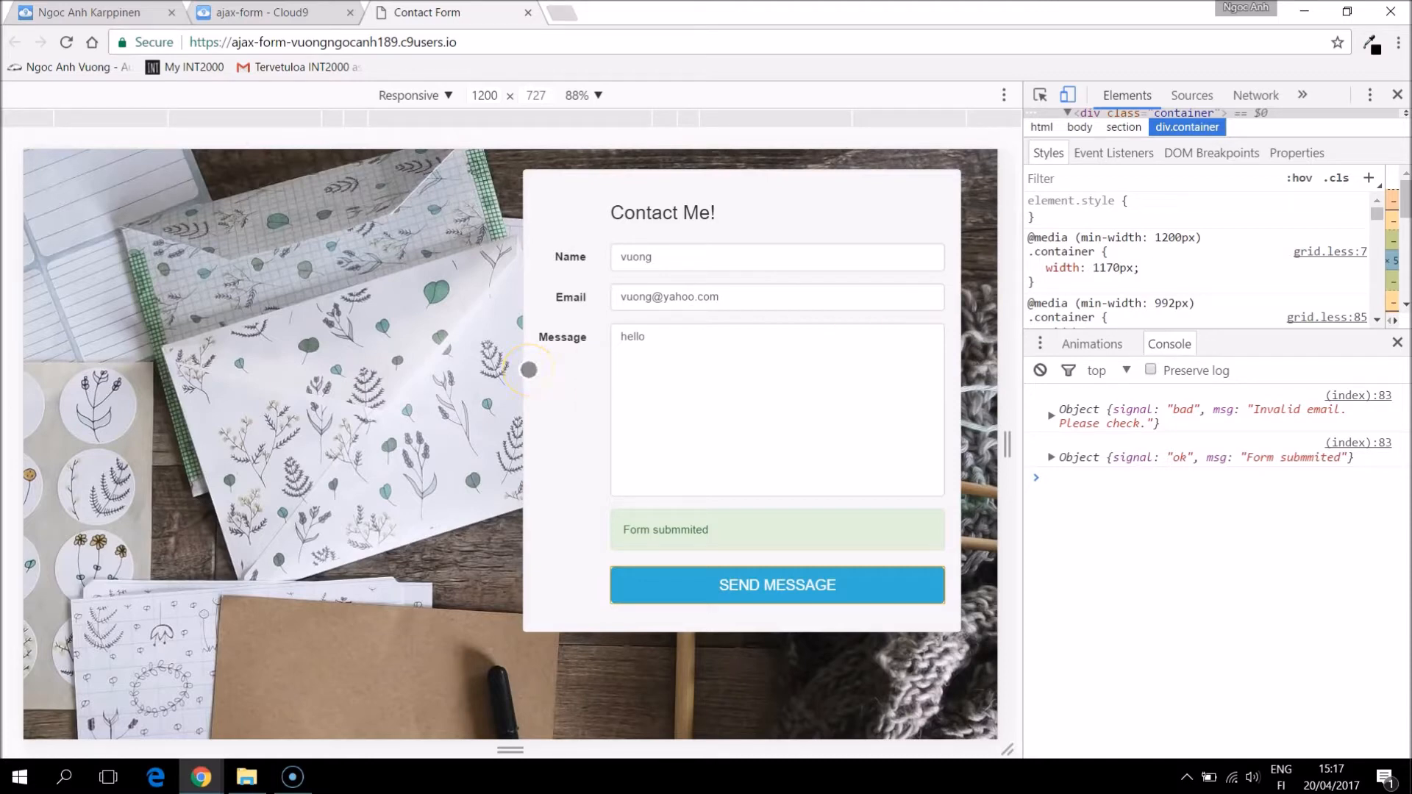
{"action": "mouse_move", "coordinate": [807, 504]}
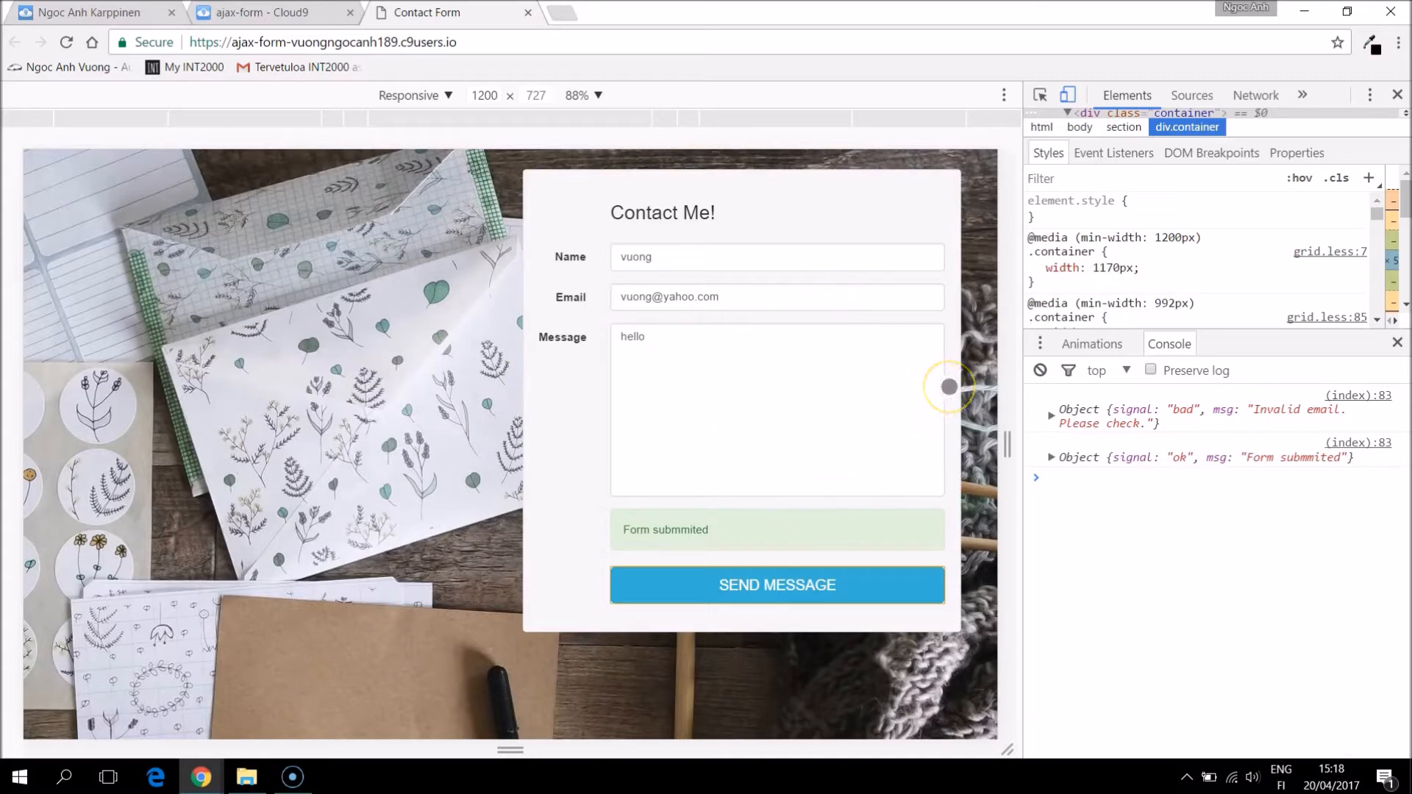
{"action": "mouse_move", "coordinate": [354, 326]}
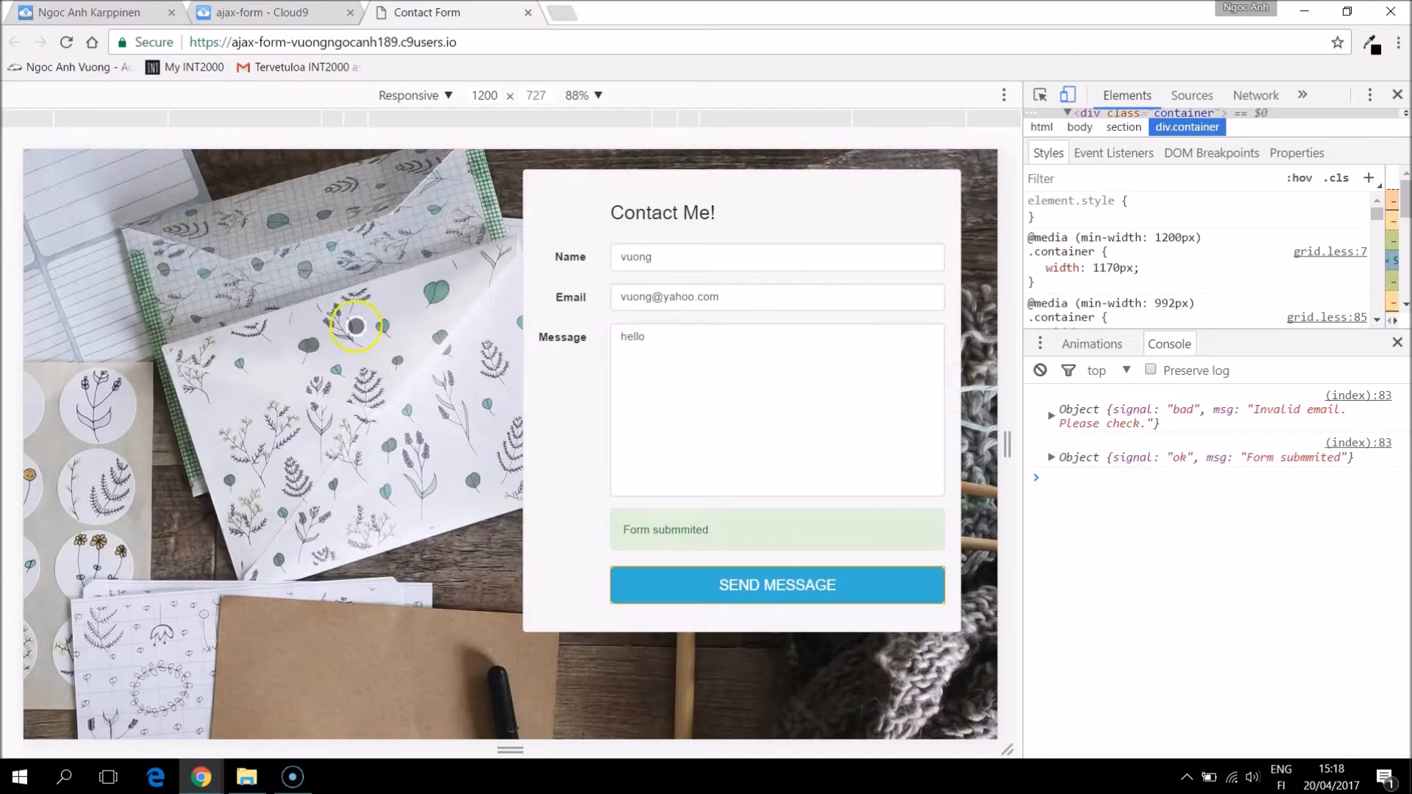
Switch from the submitted contact form to the ajax-form Cloud9 workspace tab
{"action": "left_click", "coordinate": [261, 12]}
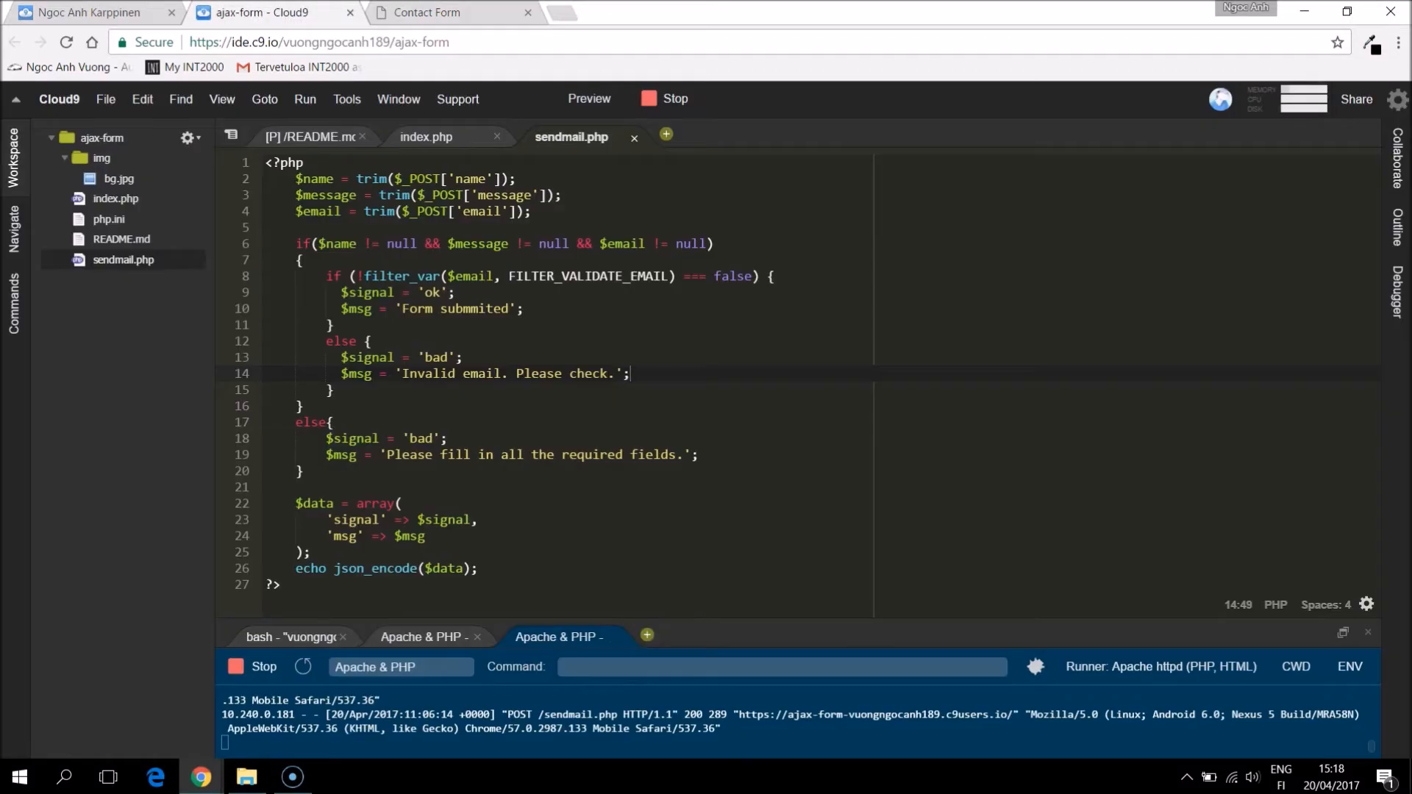
In index.php's success branch, reset all inputs and textareas to this.defaultValue via val(function)
{"action": "left_click", "coordinate": [426, 137]}
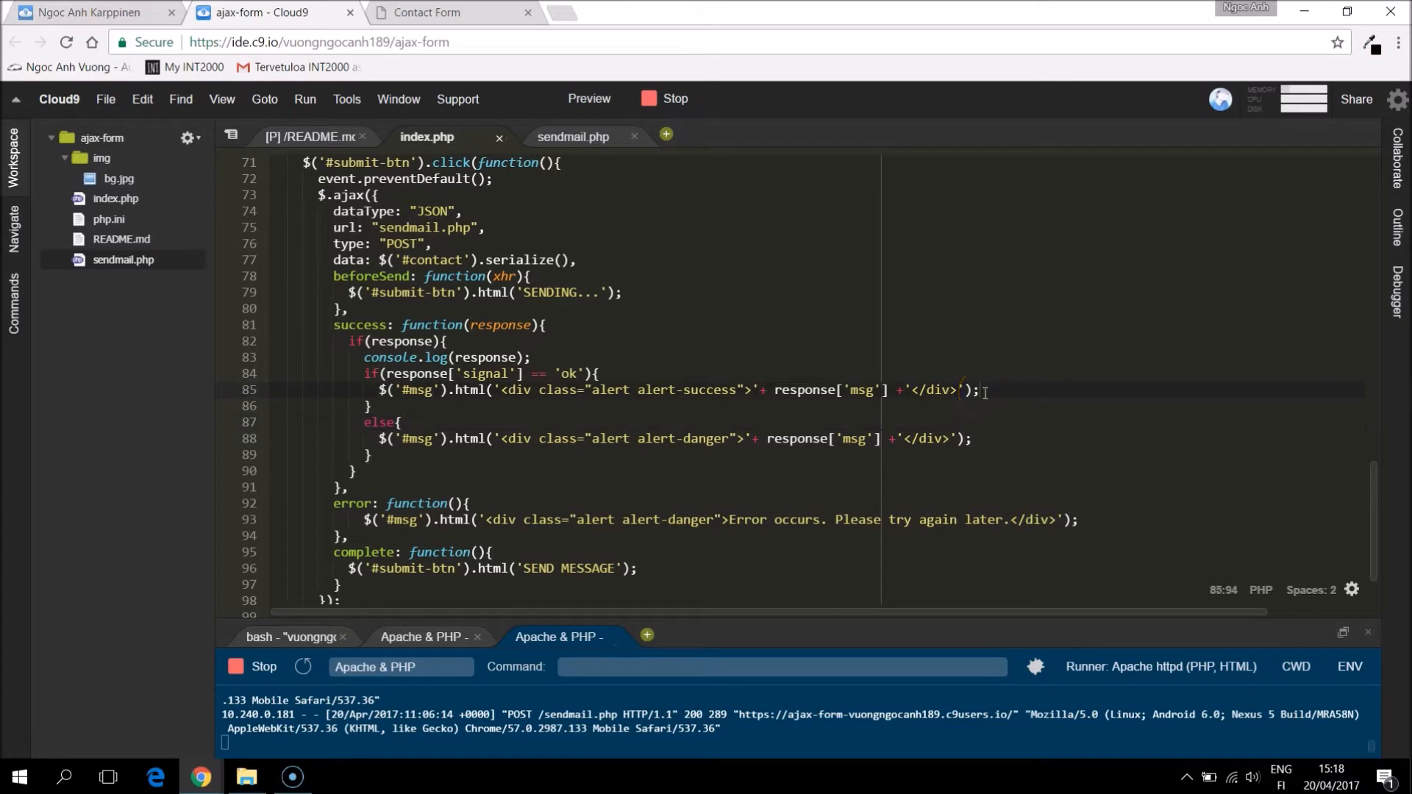
{"action": "key", "text": "enter"}
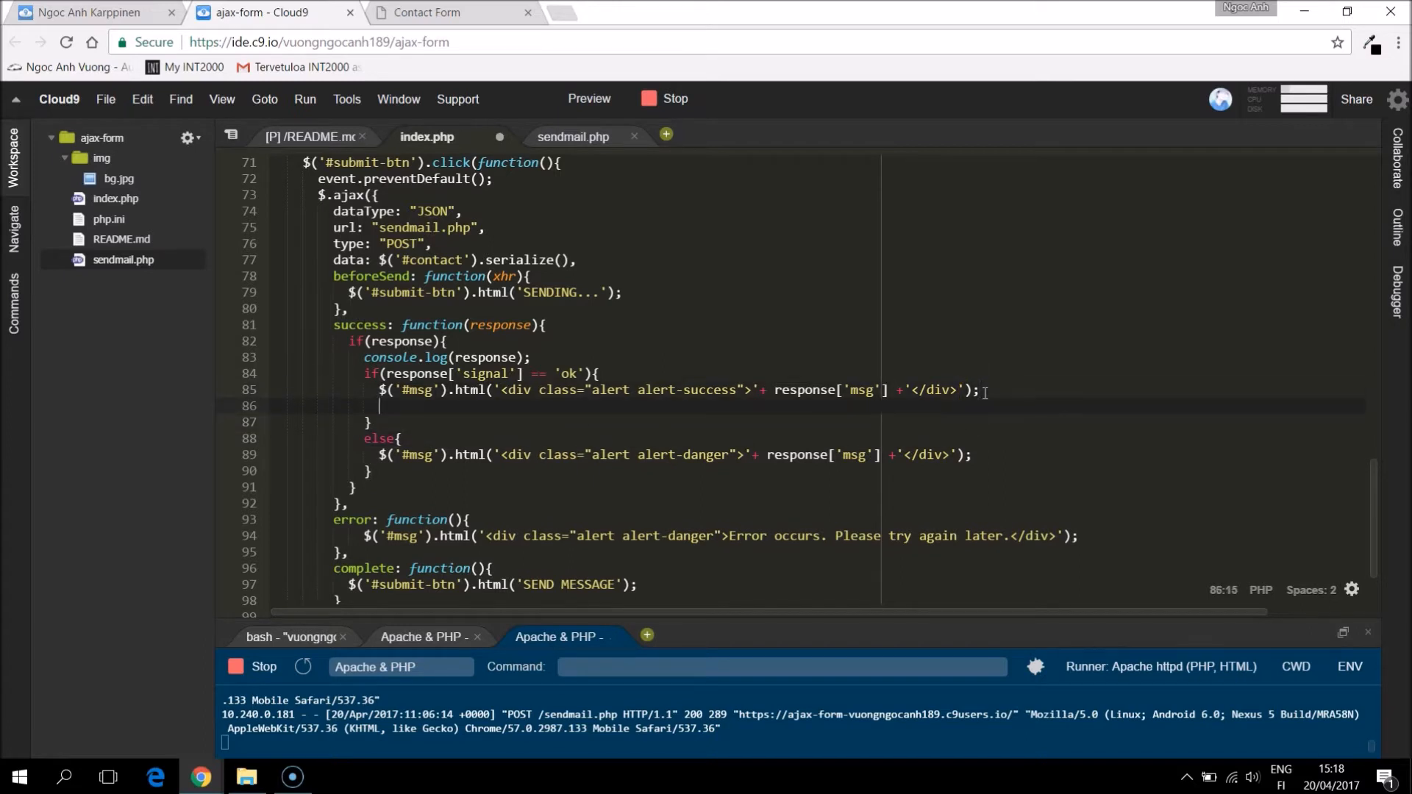
{"action": "type", "text": "$('')"}
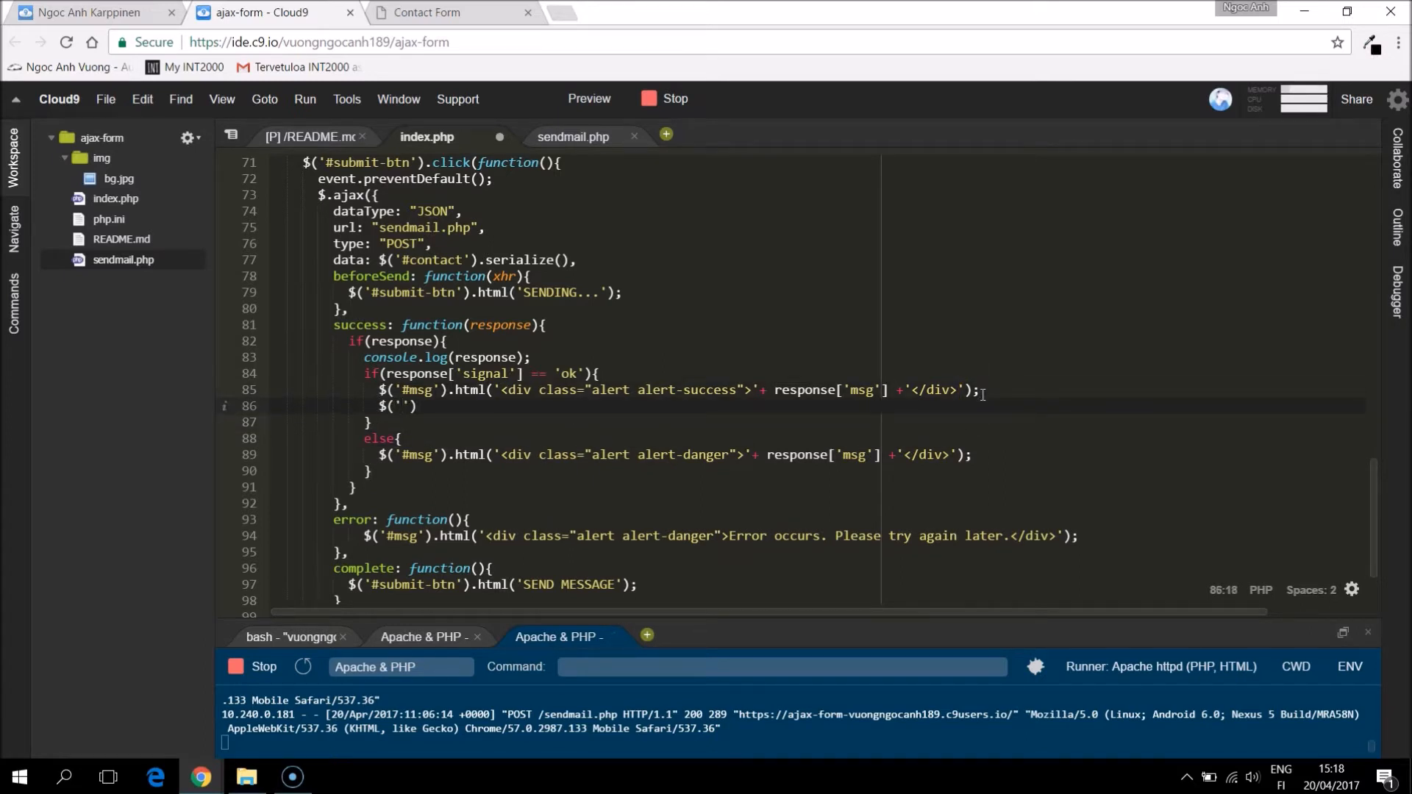
{"action": "type", "text": "input, textarea"}
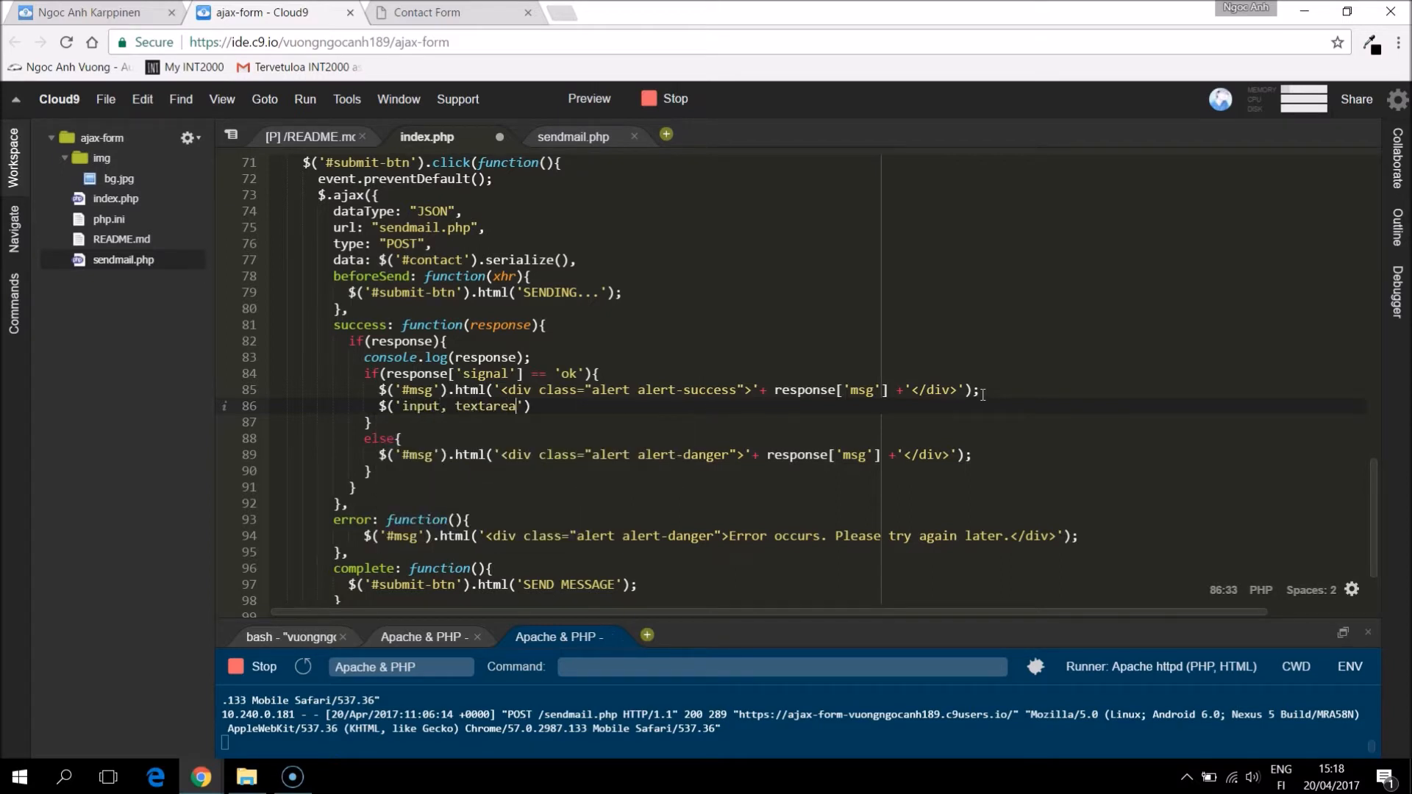
{"action": "type", "text": ".val(function(){"}
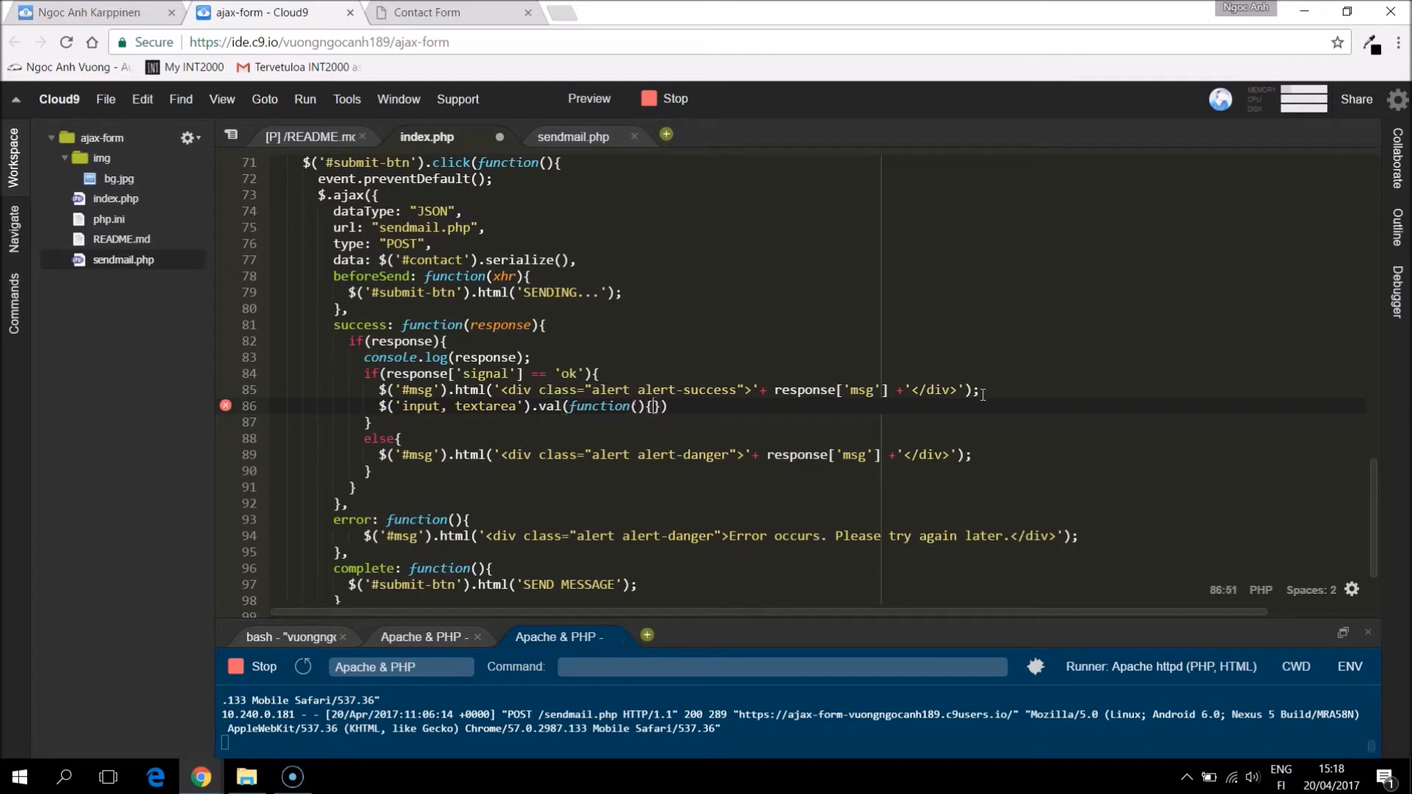
{"action": "type", "text": "re"}
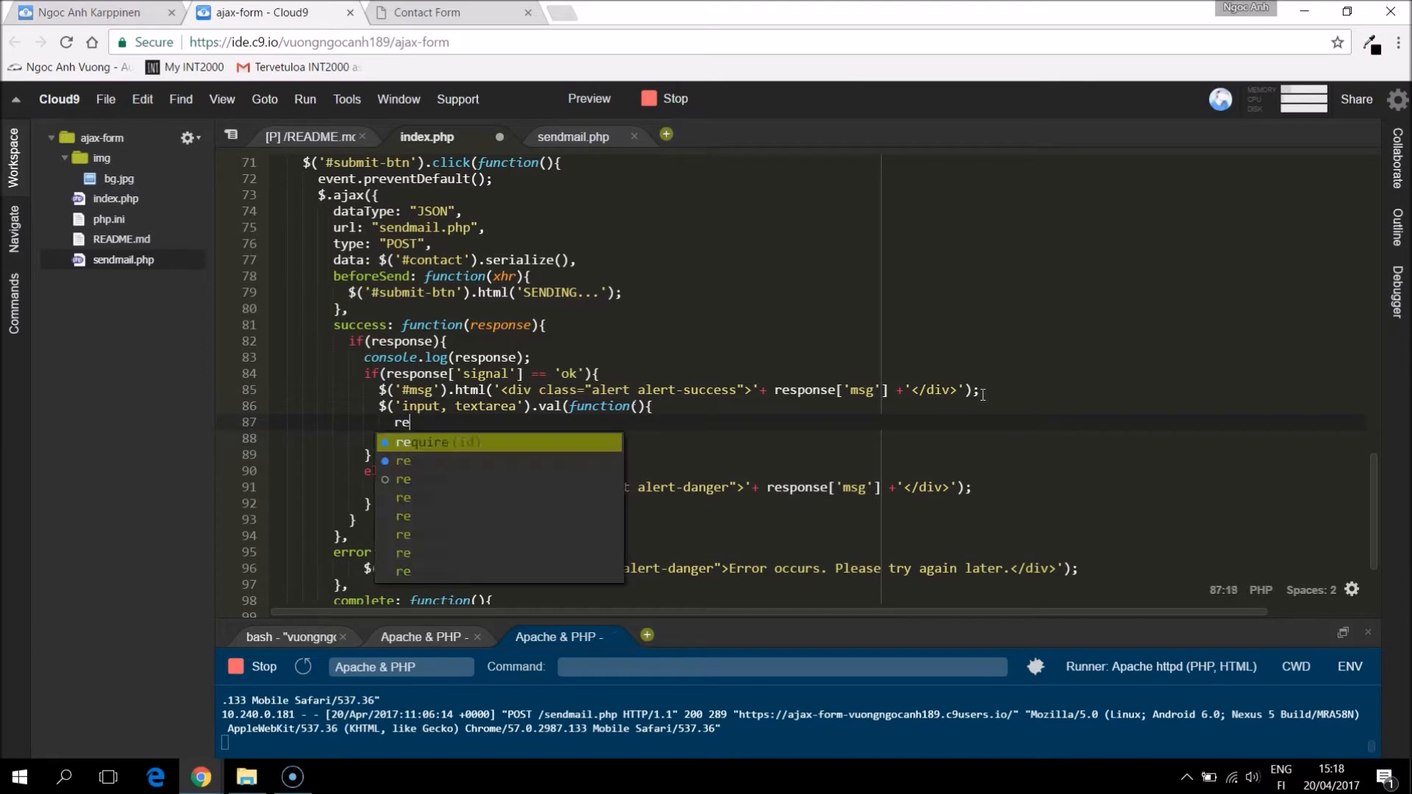
{"action": "type", "text": "turn this.defaultValue;"}
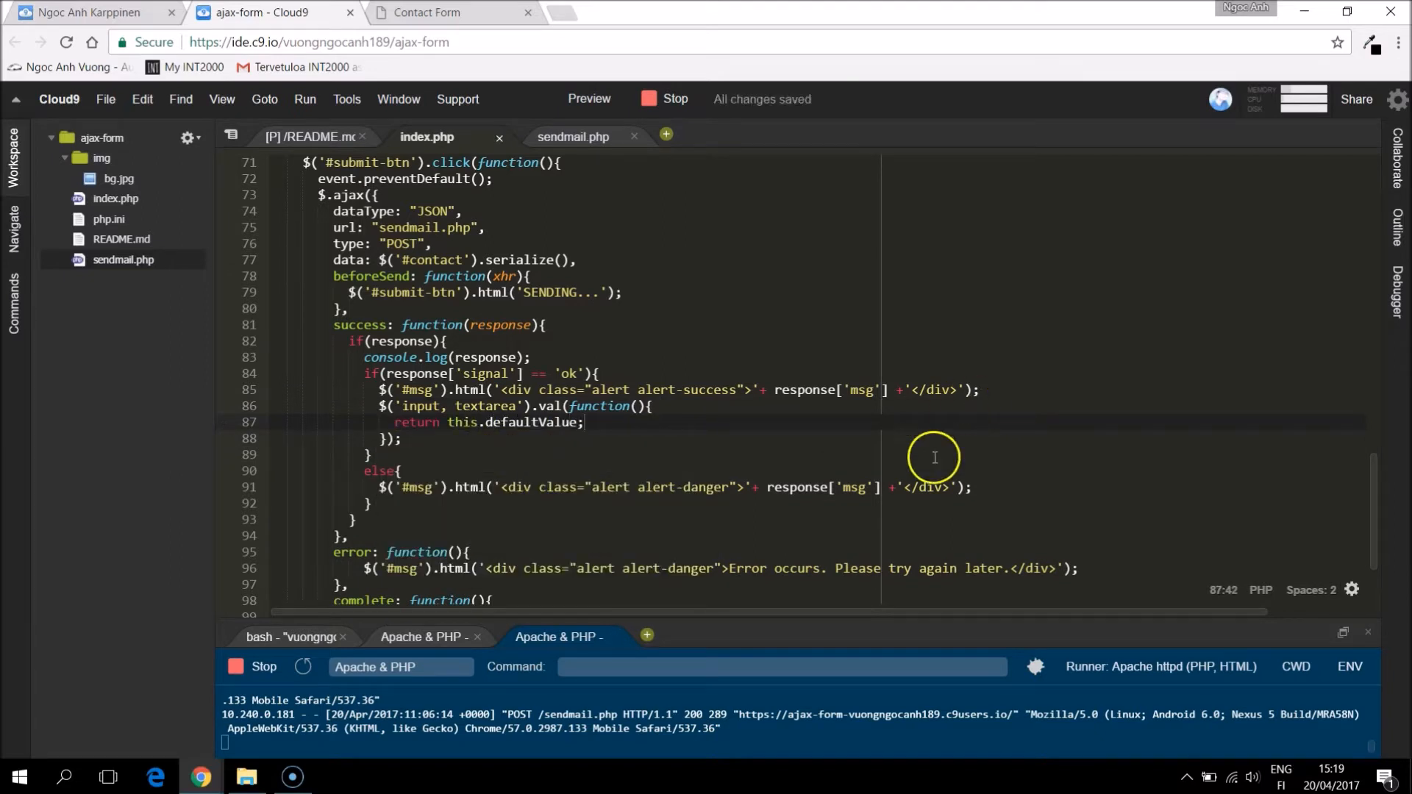
Add a '//clear ... submitted' comment explaining the reset, then return to the contact form page
{"action": "type", "text": "//clear form after successfully"}
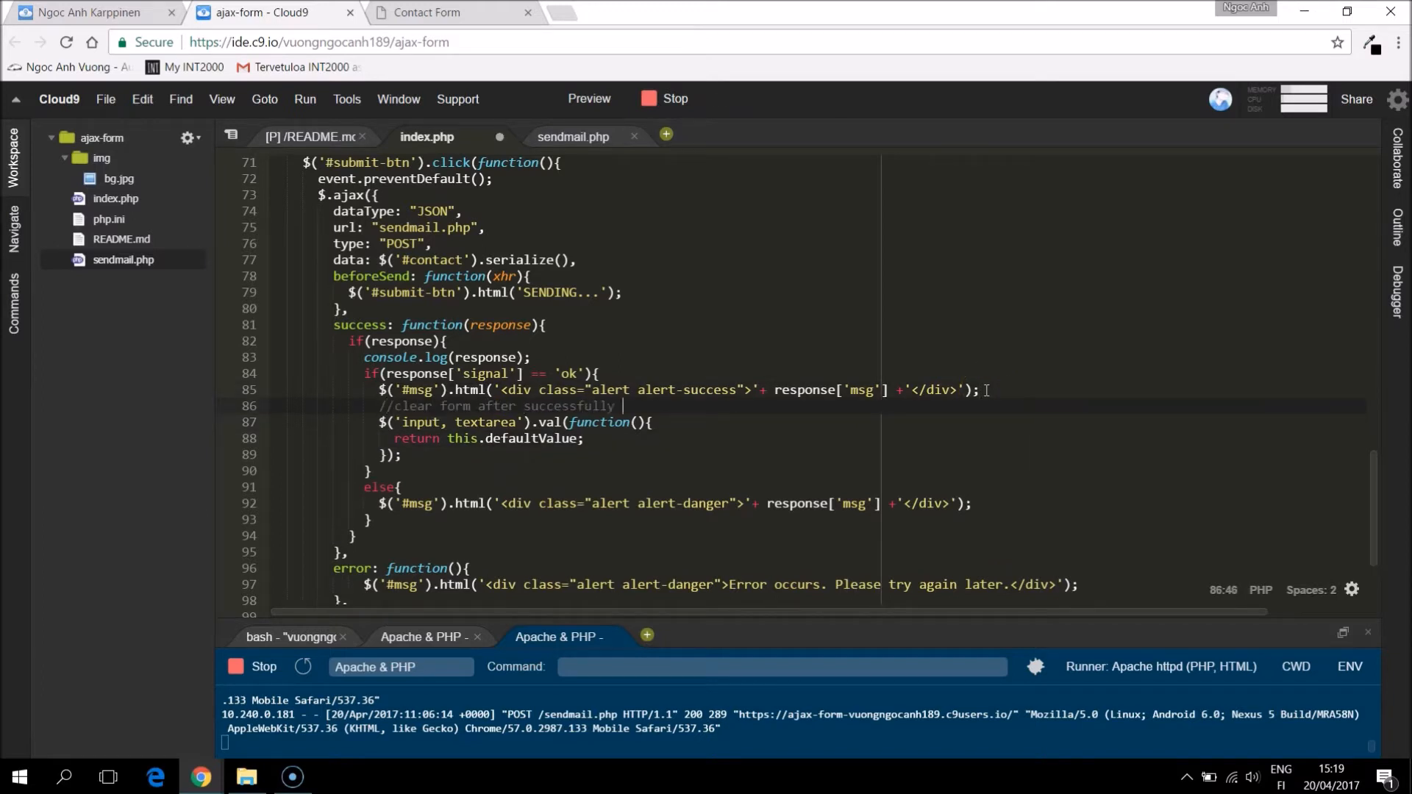
{"action": "type", "text": "submitted"}
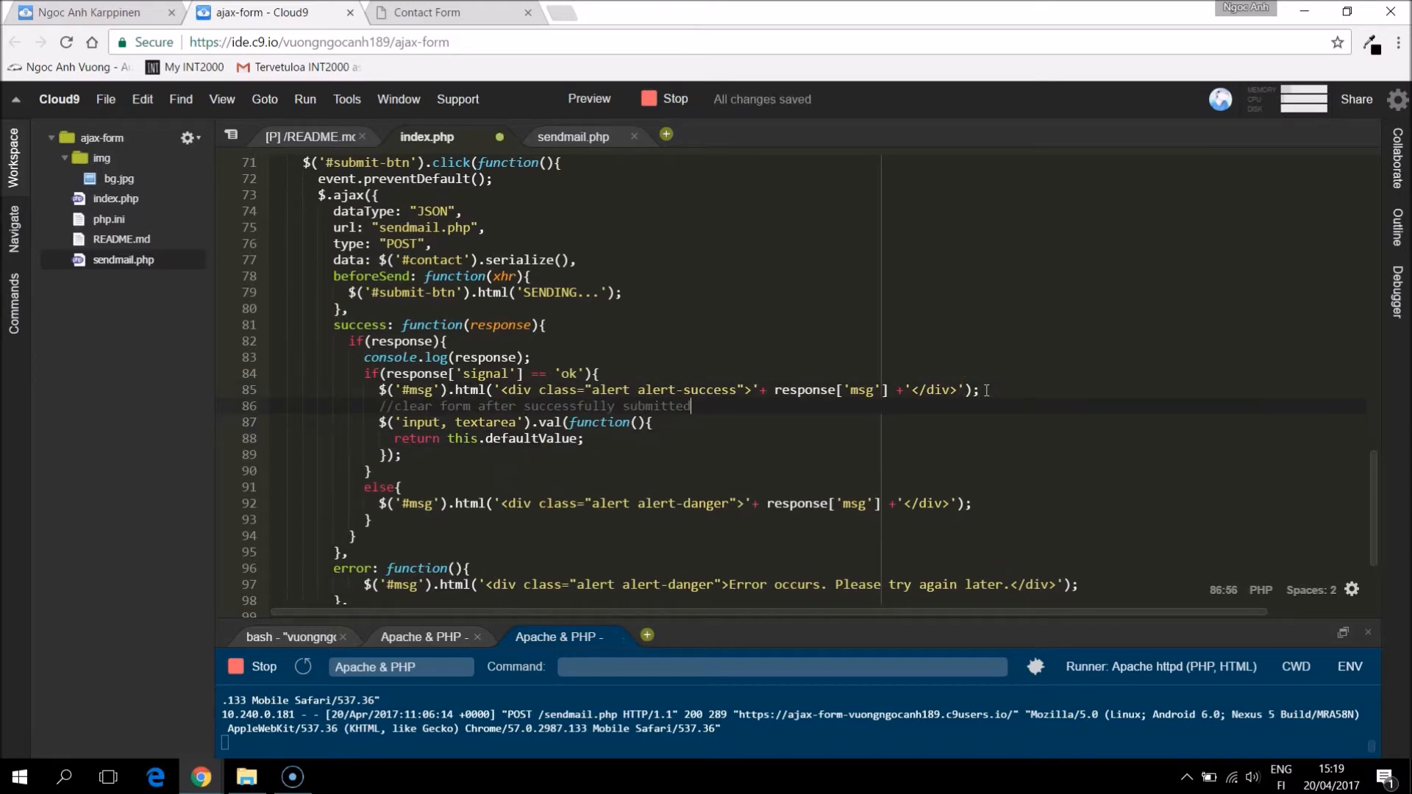
{"action": "left_click", "coordinate": [426, 12]}
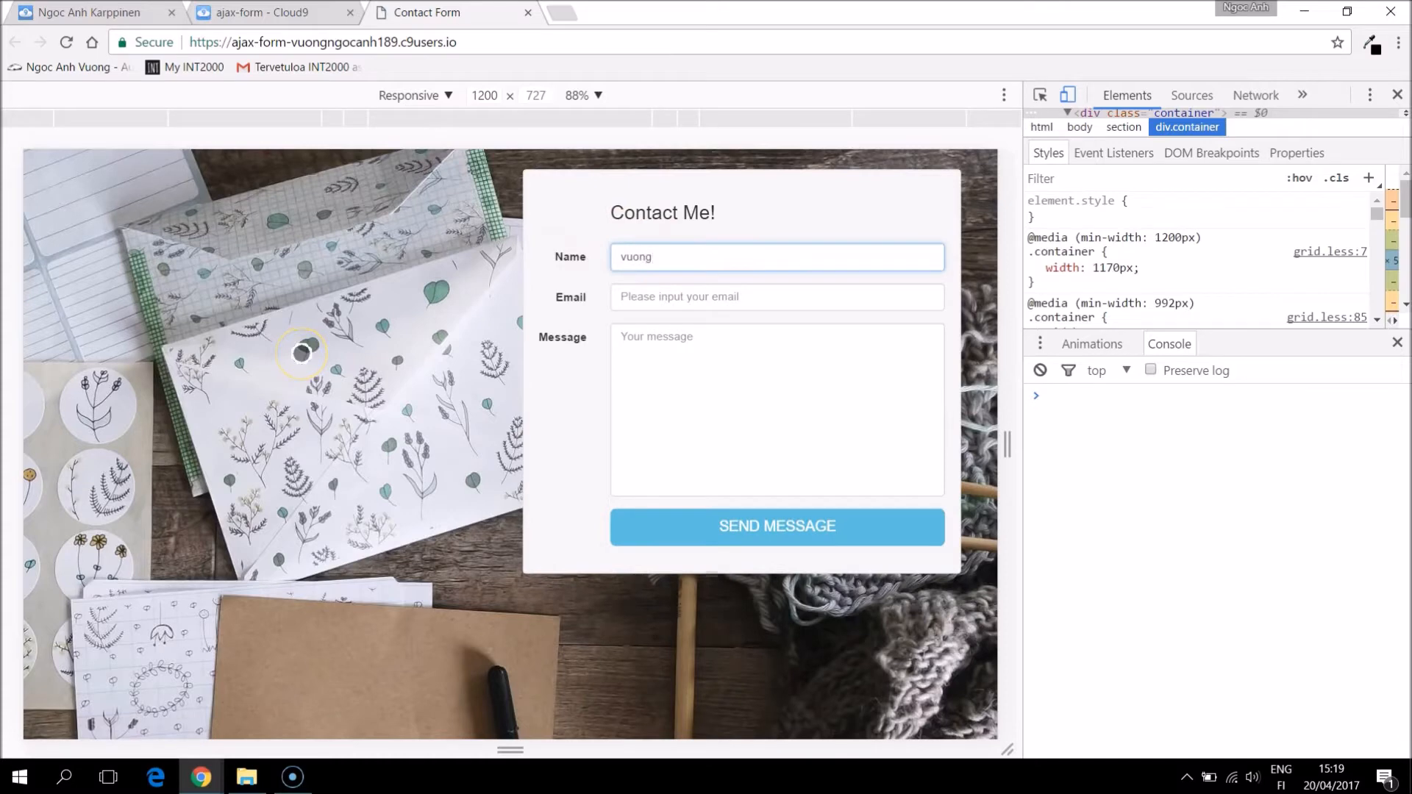
Submit a 'Te' test message, confirm the fields clear after 'Form submitted', and return to Cloud9
{"action": "type", "text": "Testing"}
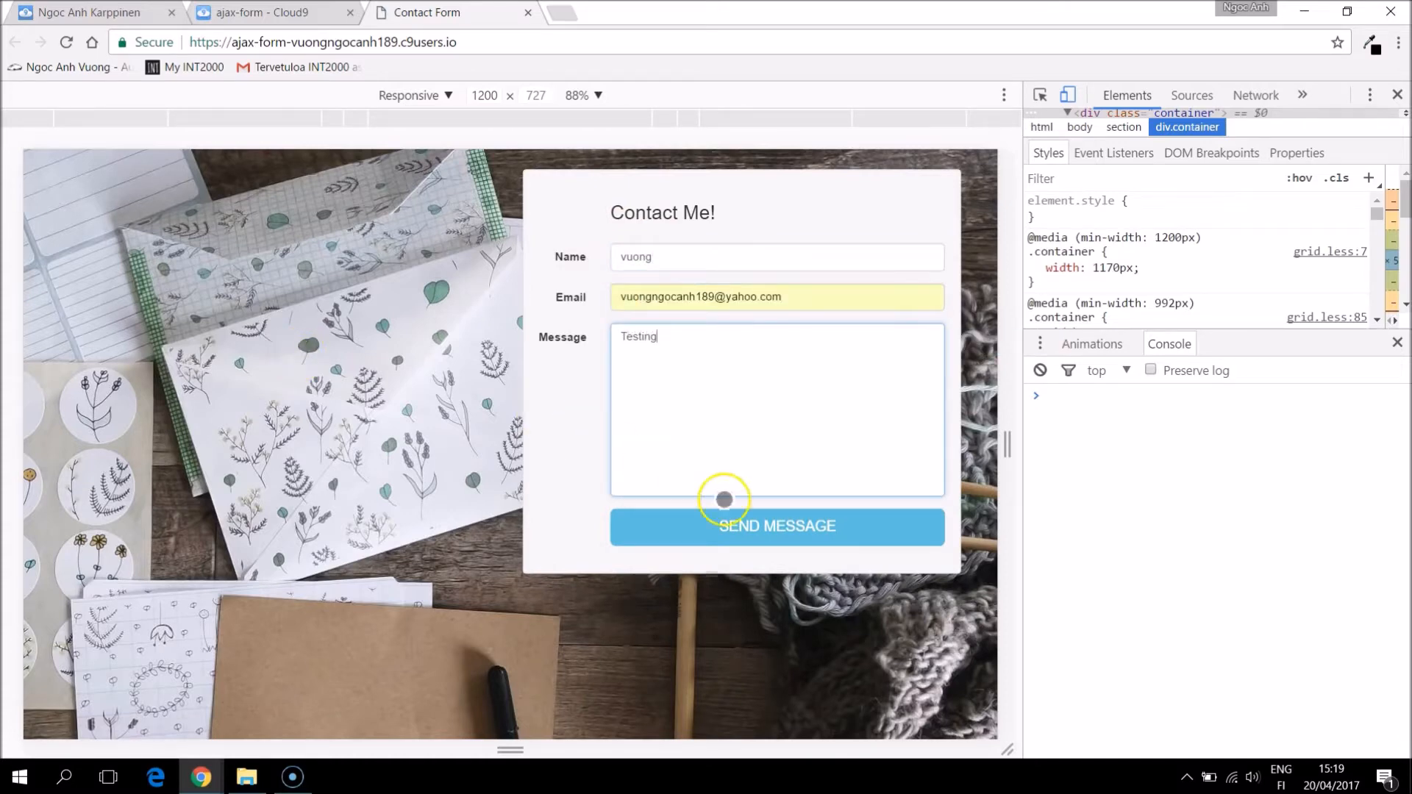
{"action": "left_click", "coordinate": [777, 527]}
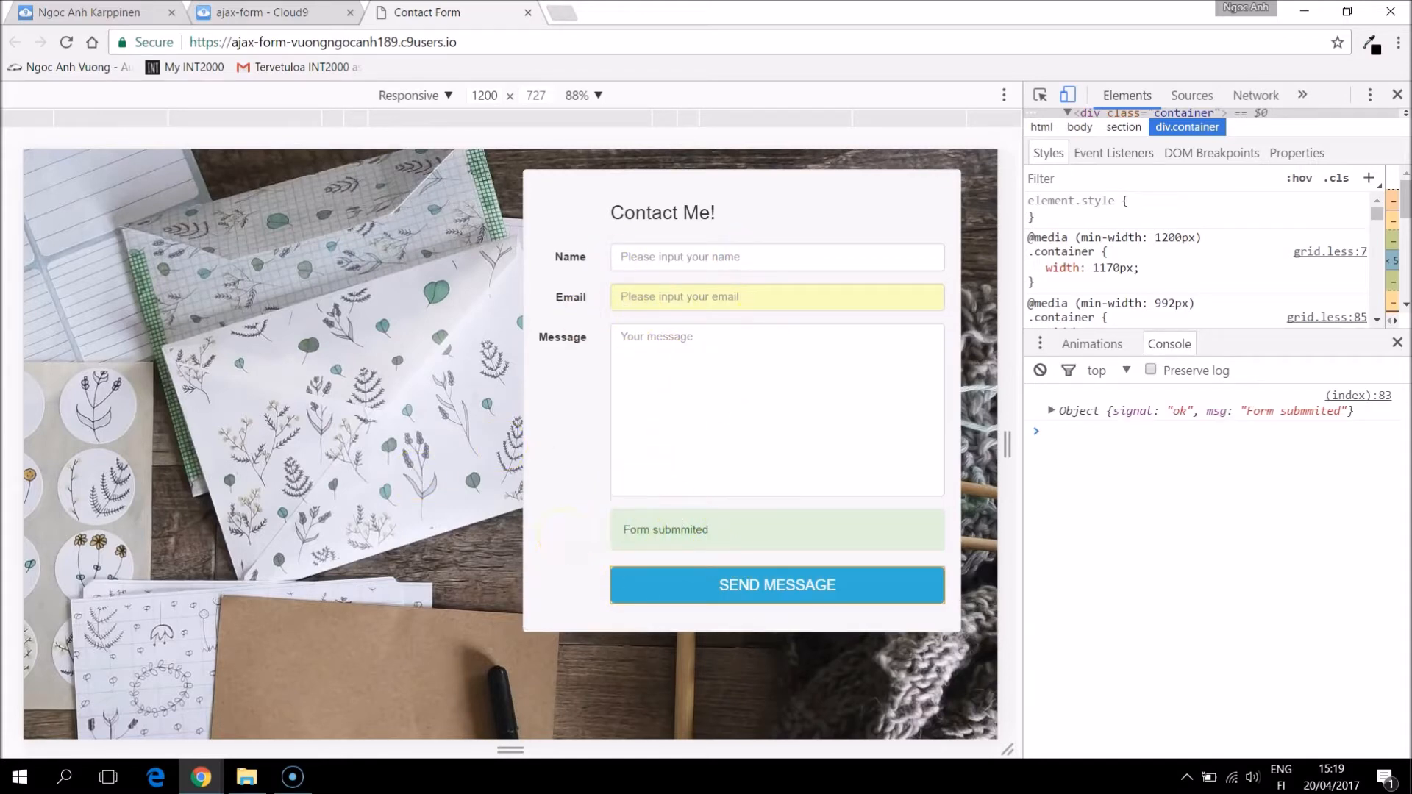
{"action": "left_click", "coordinate": [265, 12]}
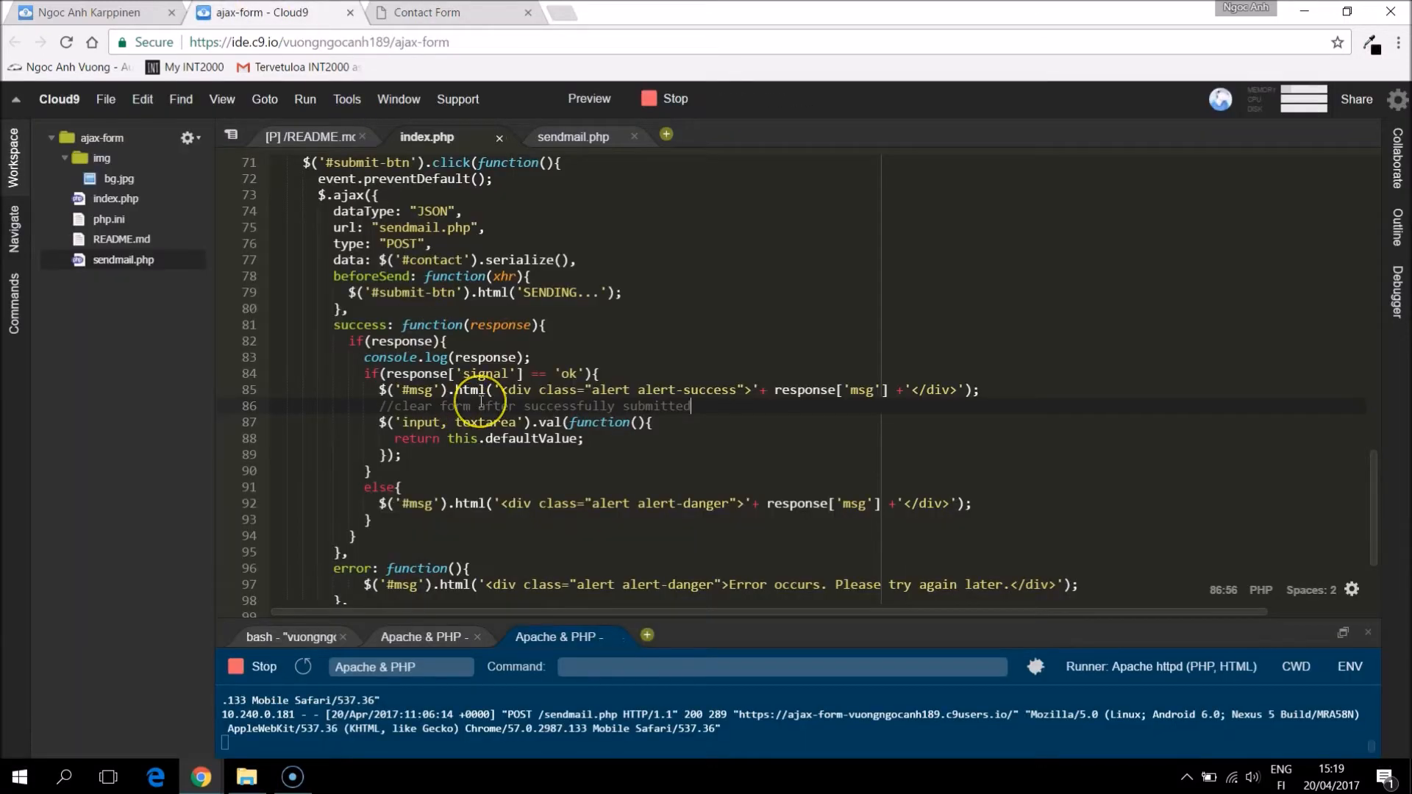
{"action": "mouse_move", "coordinate": [555, 408]}
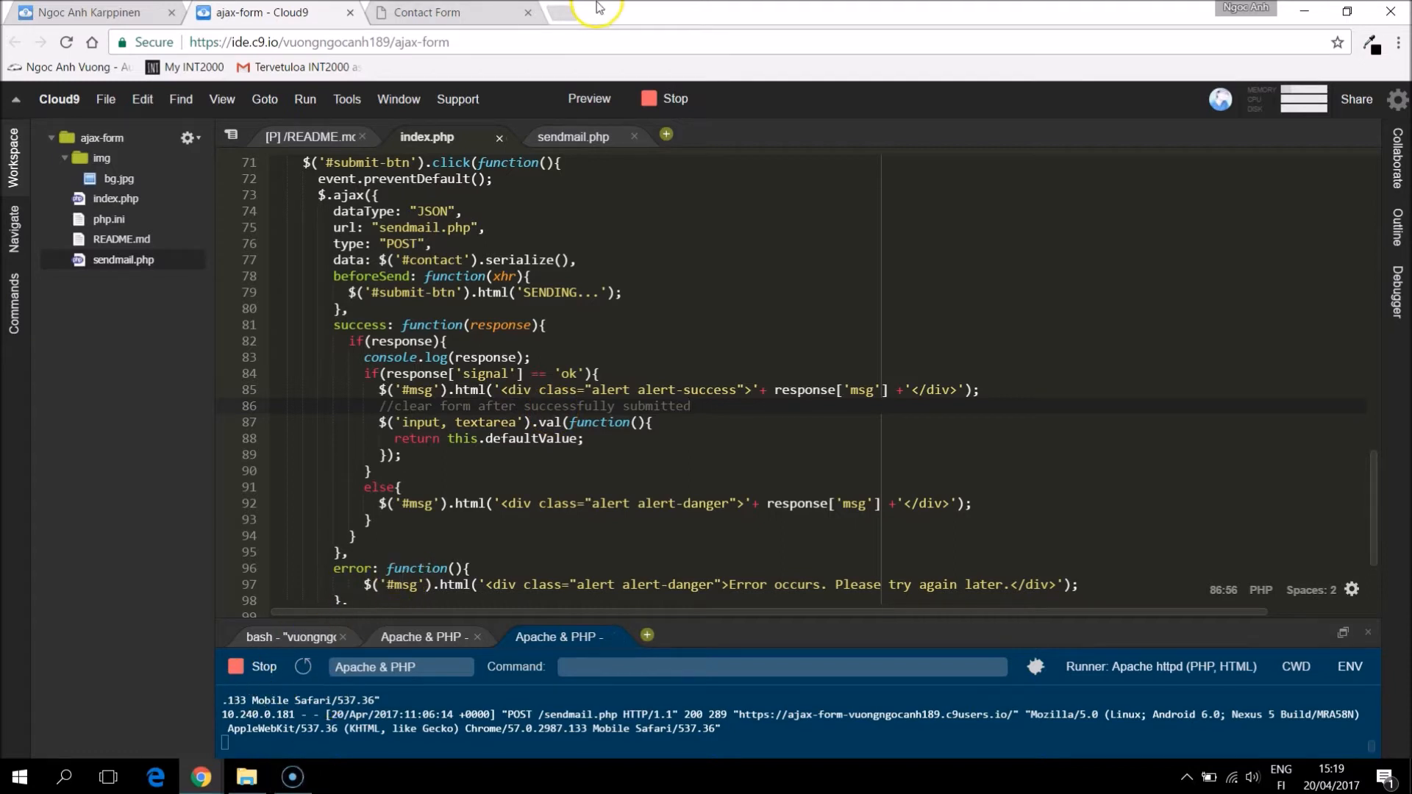
Google 'github phpmailer' in a new tab and open the PHPMailer/PHPMailer repository
{"action": "left_click", "coordinate": [592, 12]}
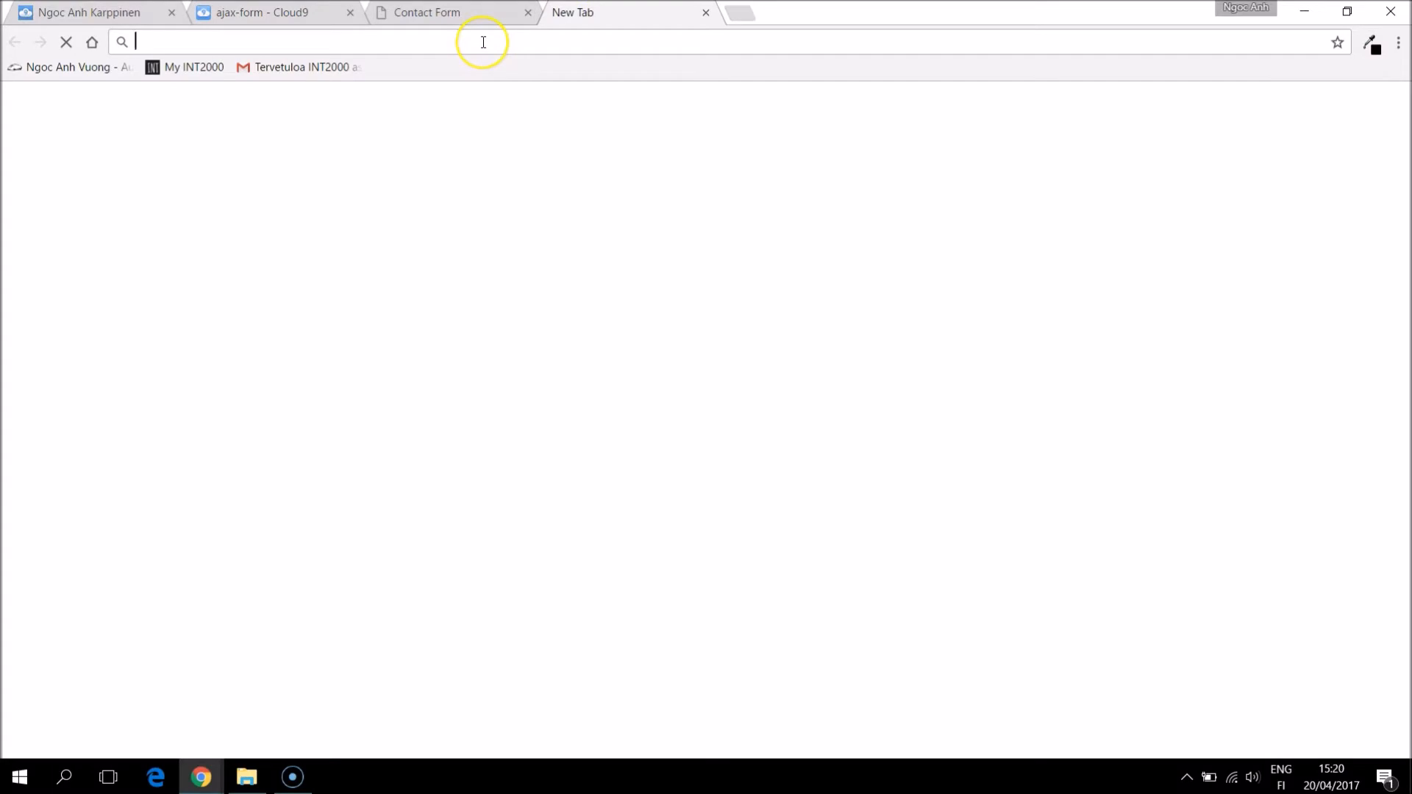
{"action": "type", "text": "github phpmailer"}
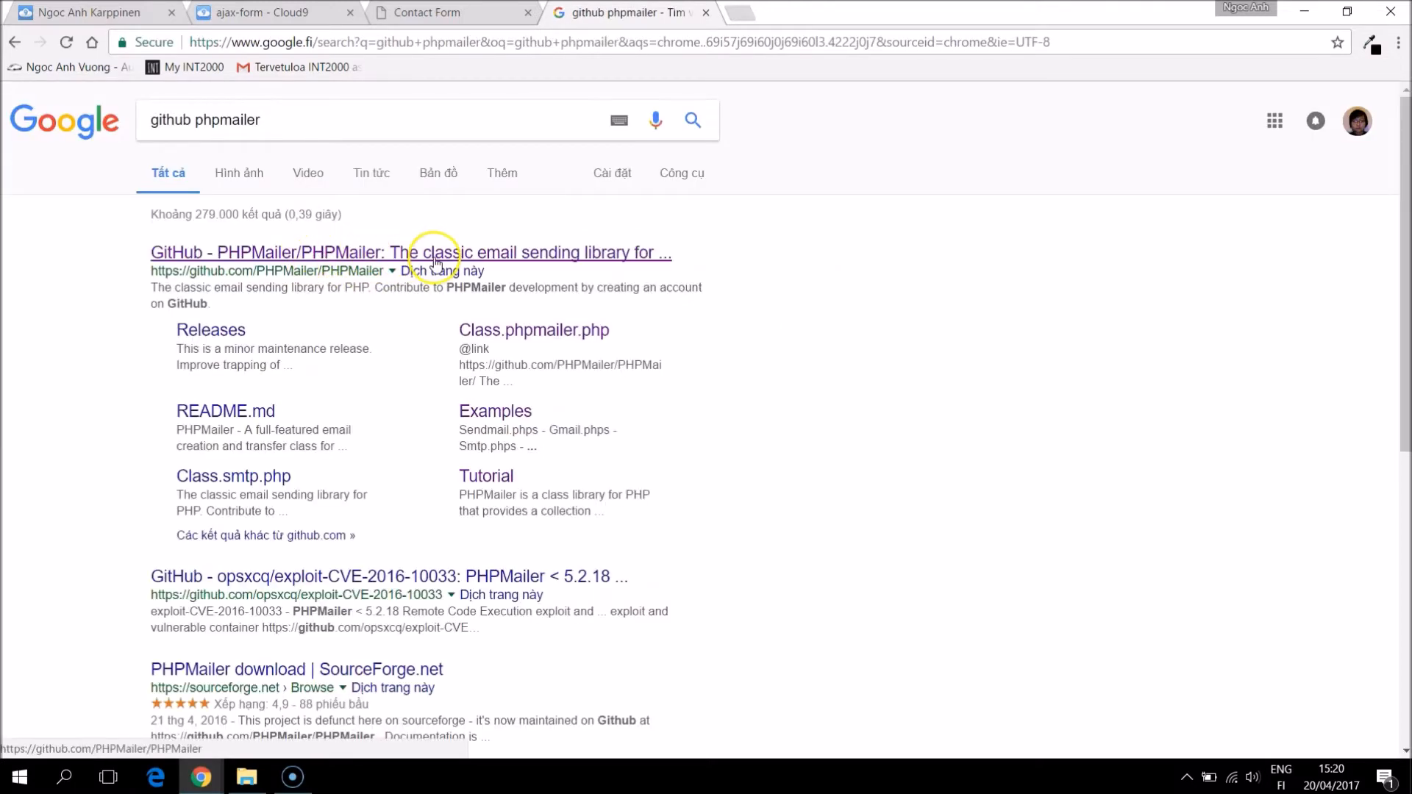
{"action": "left_click", "coordinate": [410, 251]}
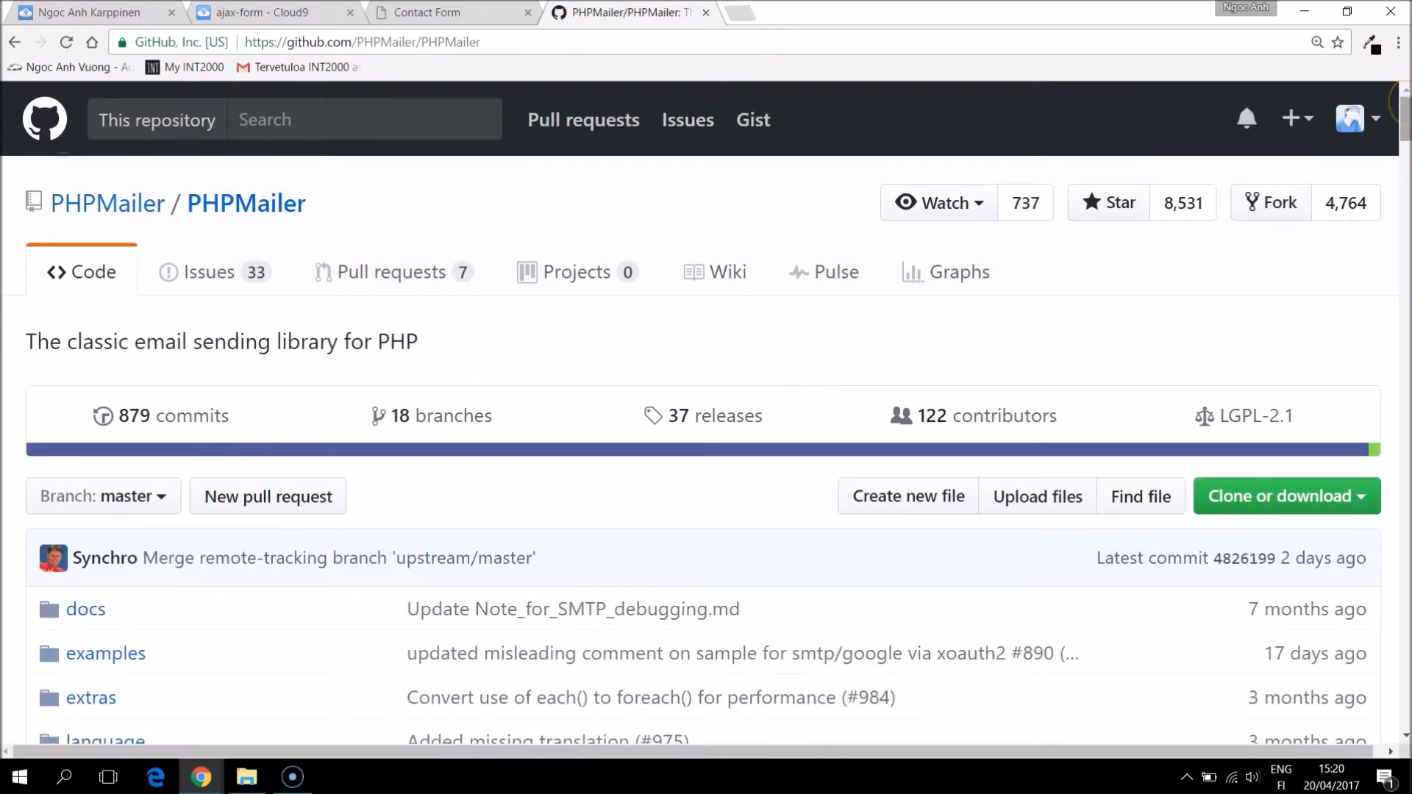
Download the PHPMailer repository as a ZIP via Clone or download
{"action": "scroll", "scroll_direction": "down", "scroll_amount": 3}
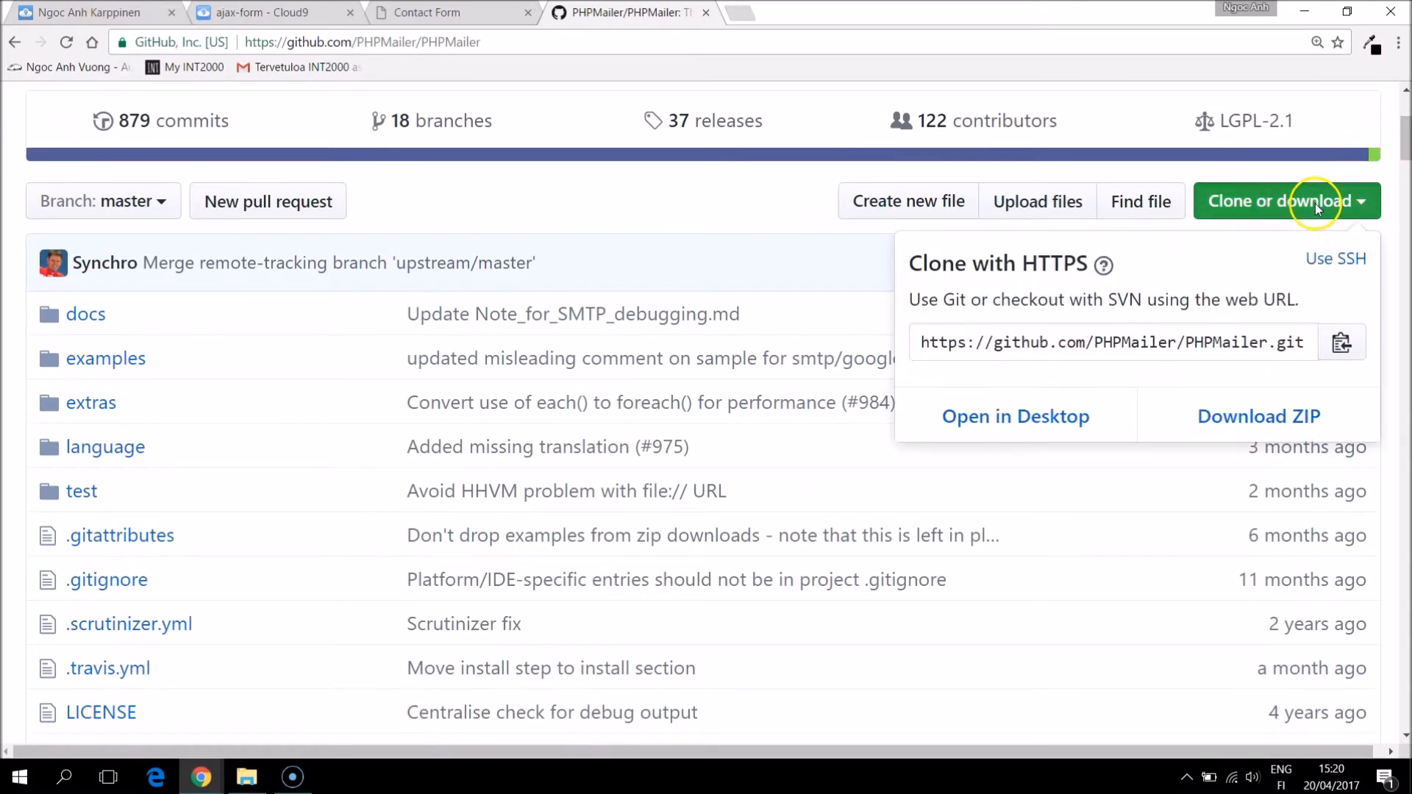
{"action": "left_click", "coordinate": [1257, 417]}
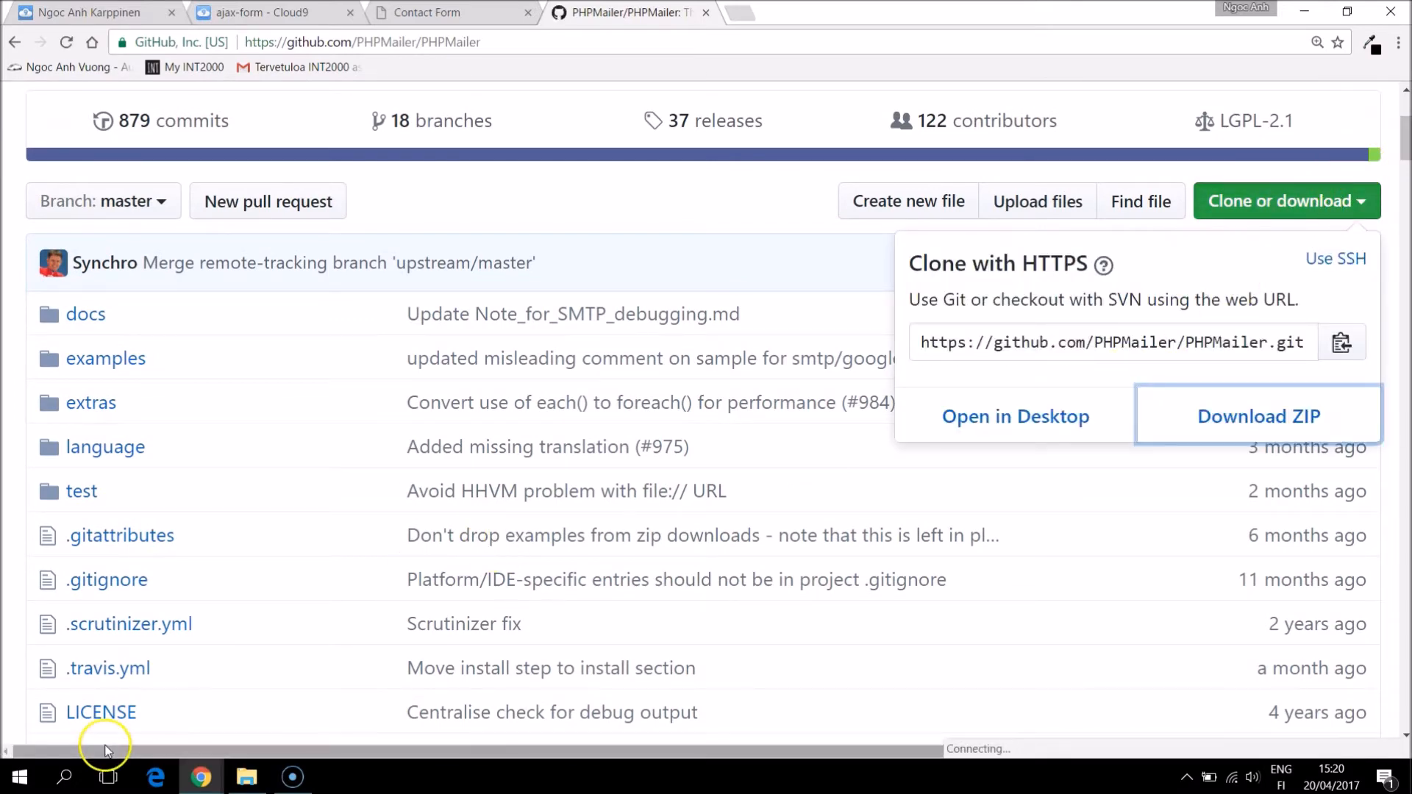
{"action": "left_click", "coordinate": [245, 776]}
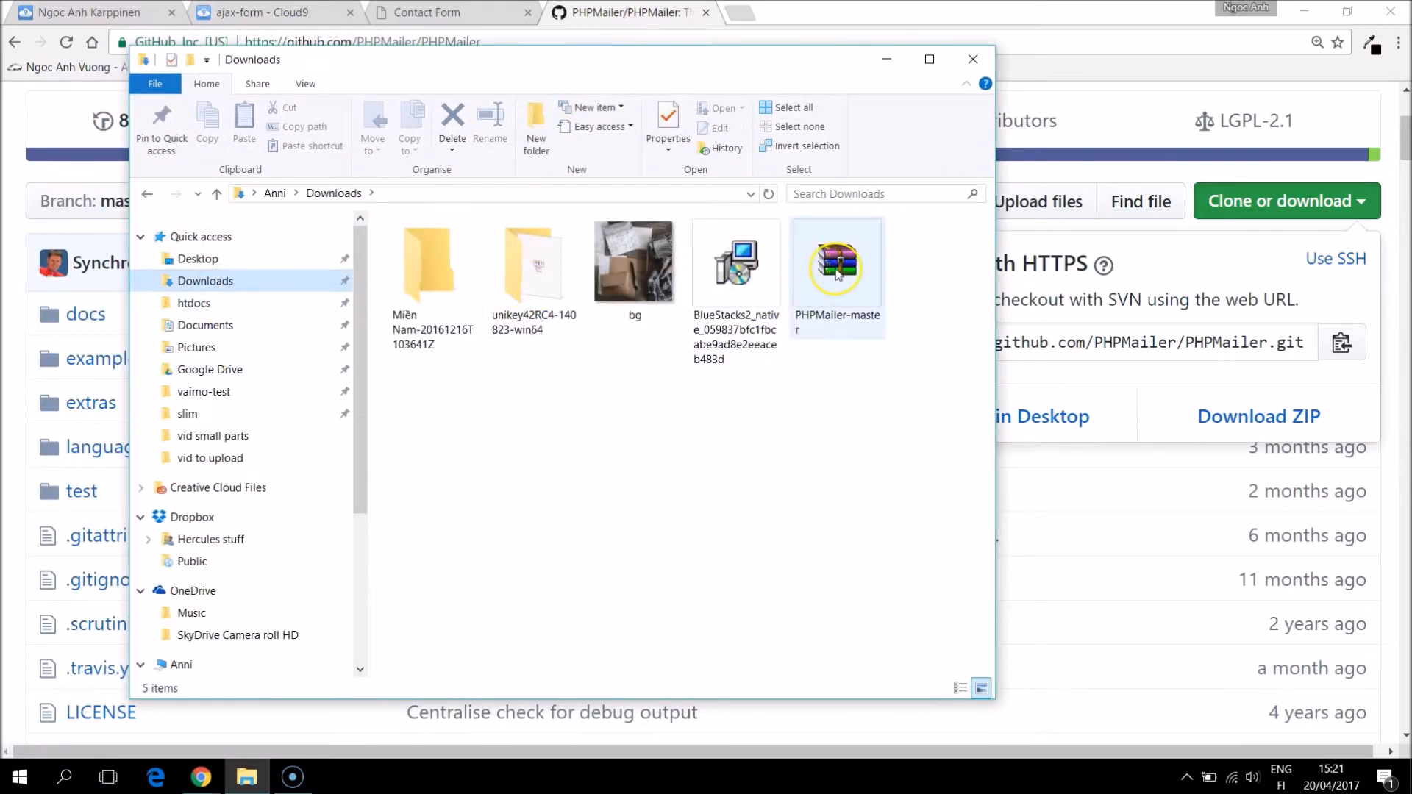
Open the downloaded PHPMailer-master archive from the Downloads folder
{"action": "left_click", "coordinate": [835, 266]}
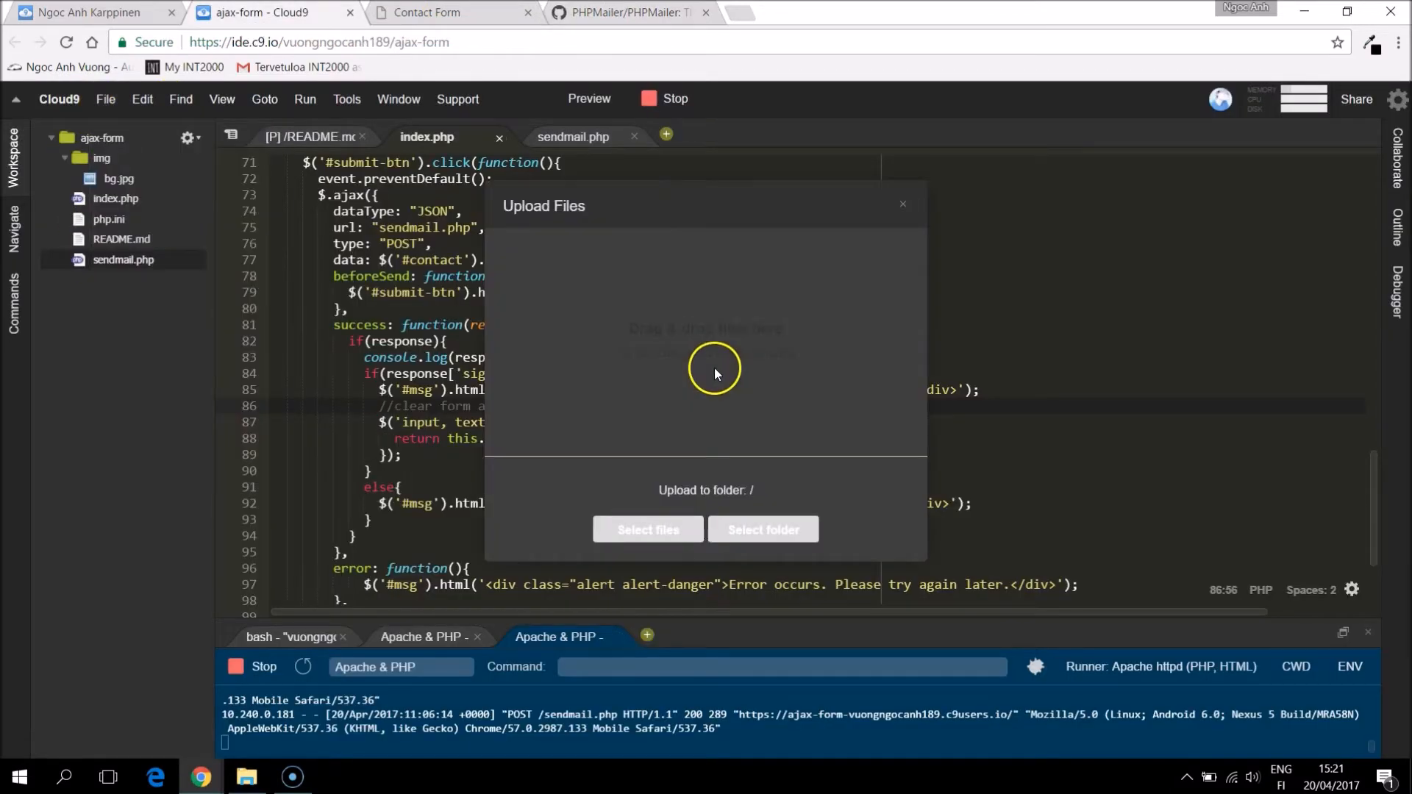
Upload the PHPMailer-master class files into a new phpmailer folder in the project root
{"action": "left_click", "coordinate": [647, 529]}
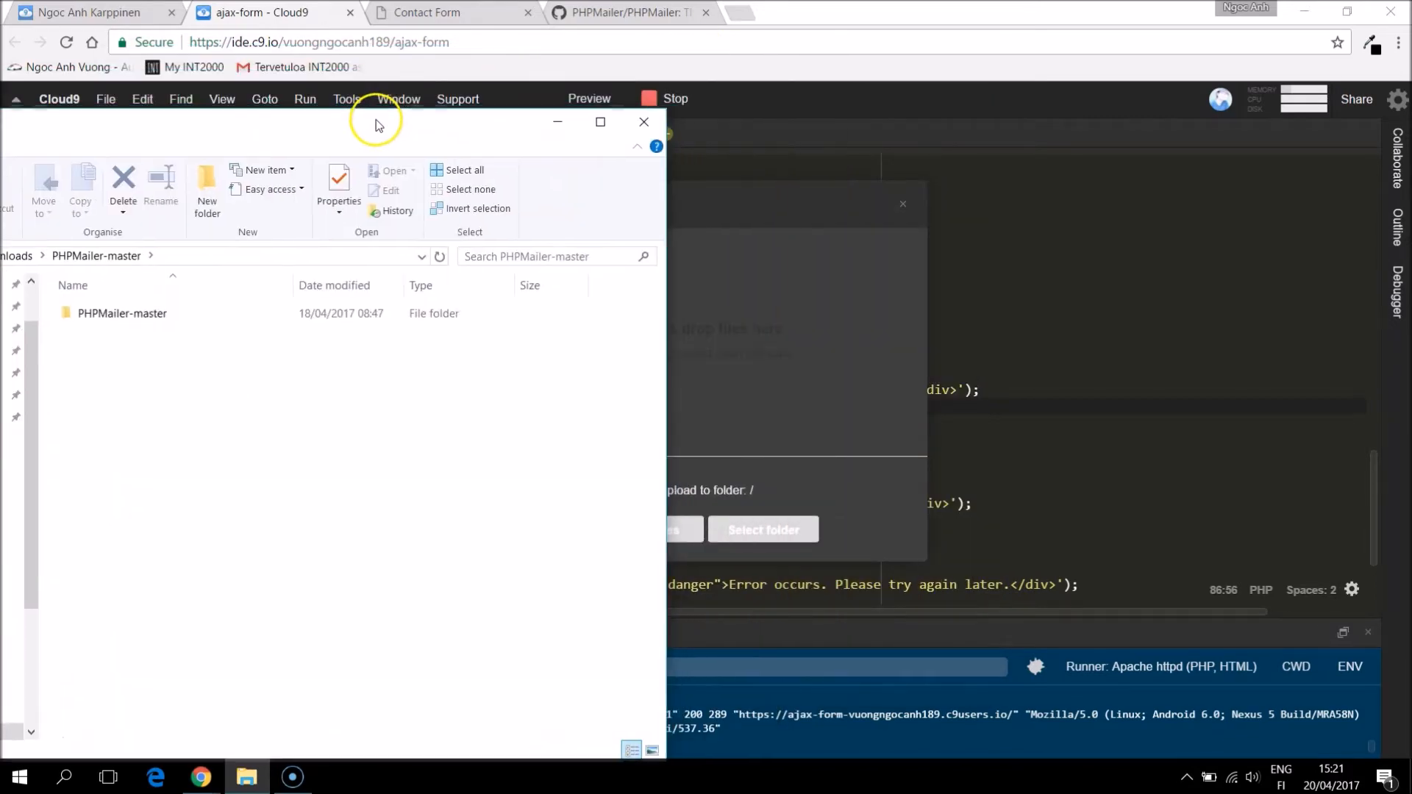
{"action": "double_click", "coordinate": [122, 312]}
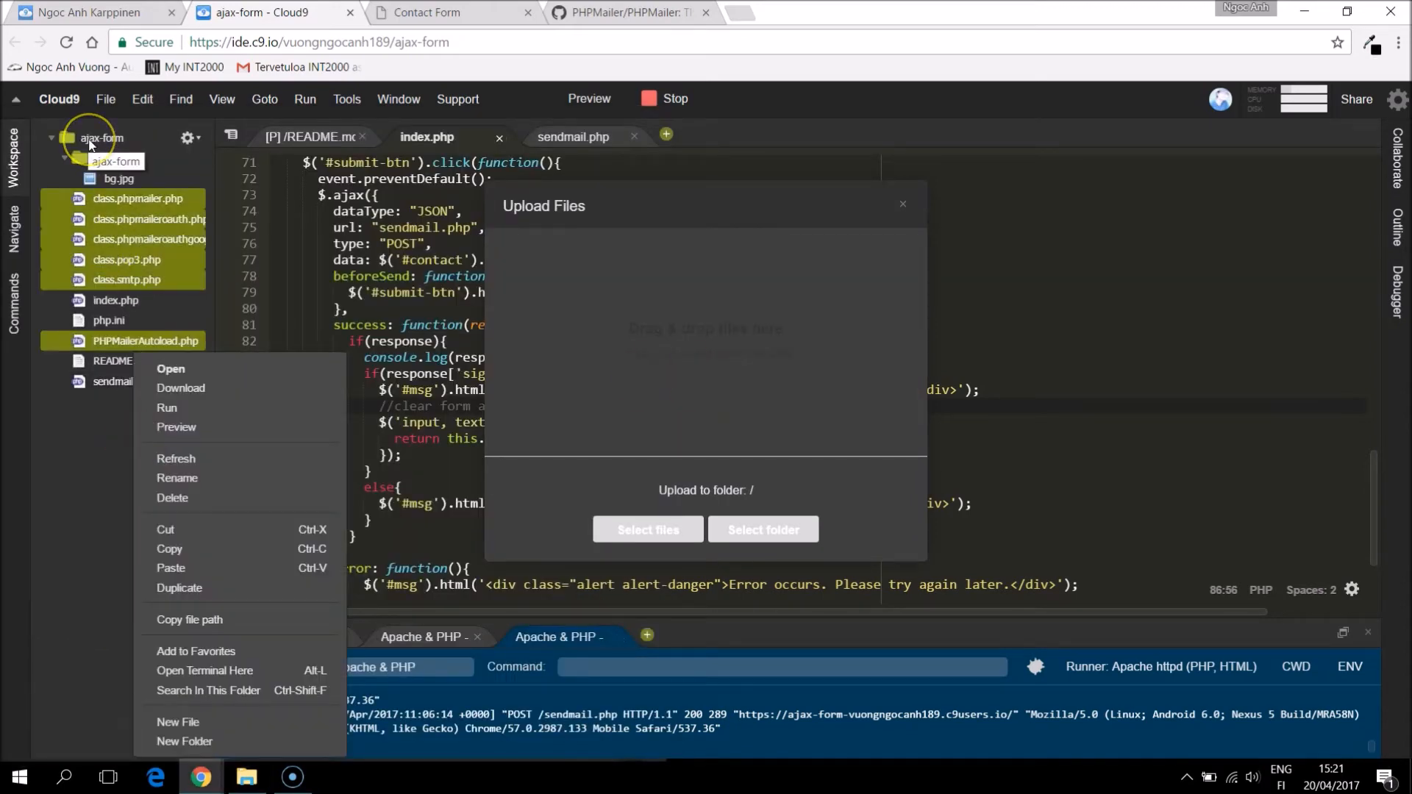
{"action": "left_click", "coordinate": [184, 741]}
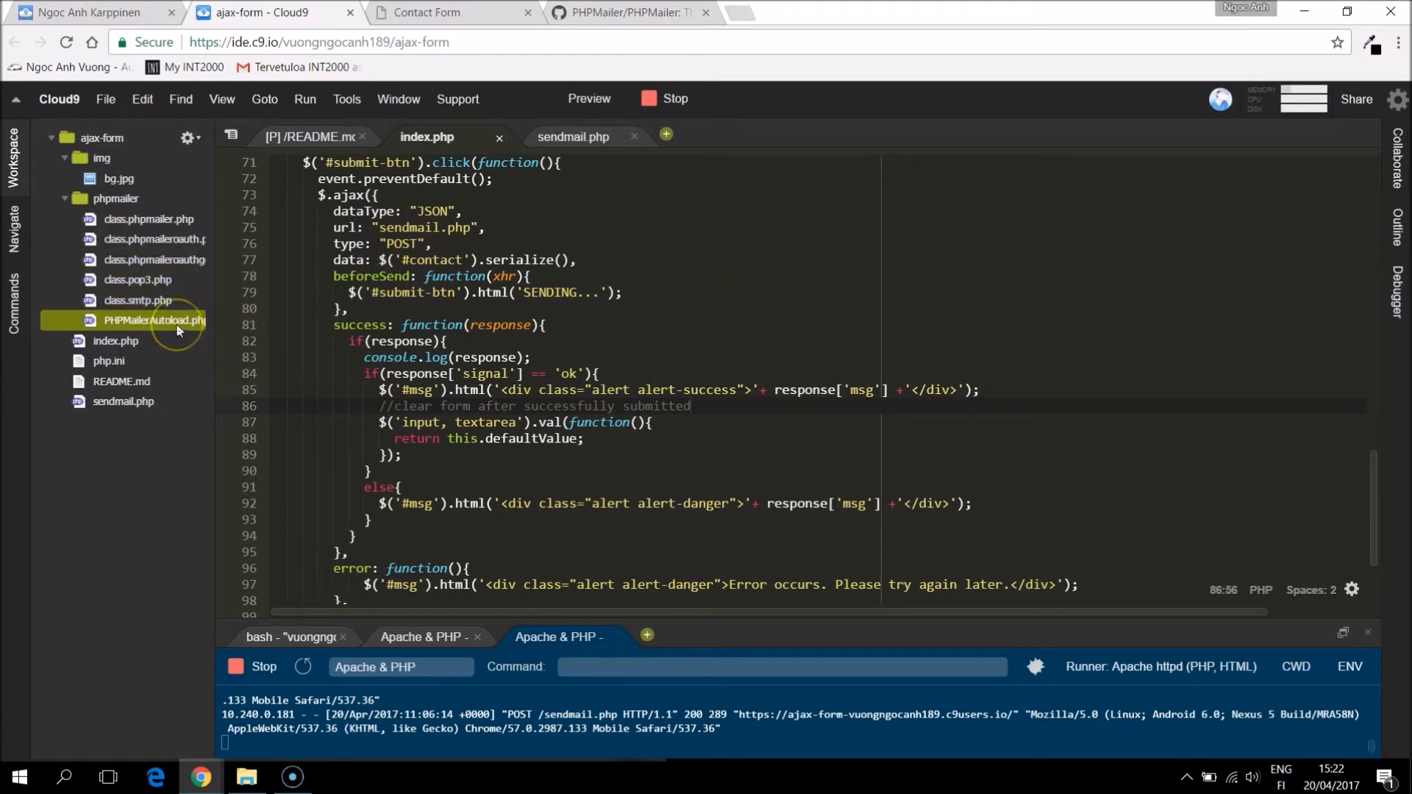
{"action": "mouse_move", "coordinate": [572, 135]}
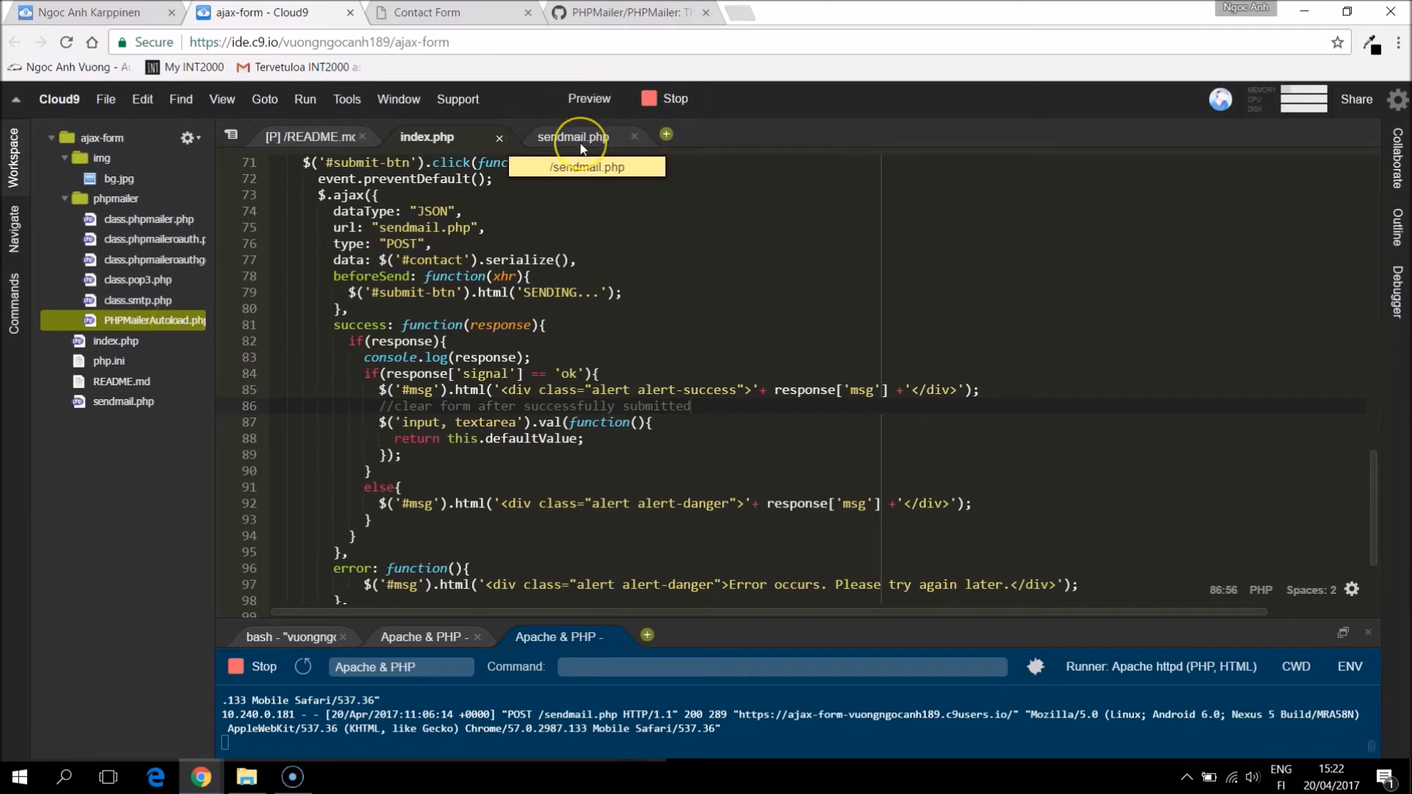
Add require_once('phpmailer/PHPMailerAutoload.php'); at the top of sendmail.php
{"action": "left_click", "coordinate": [571, 137]}
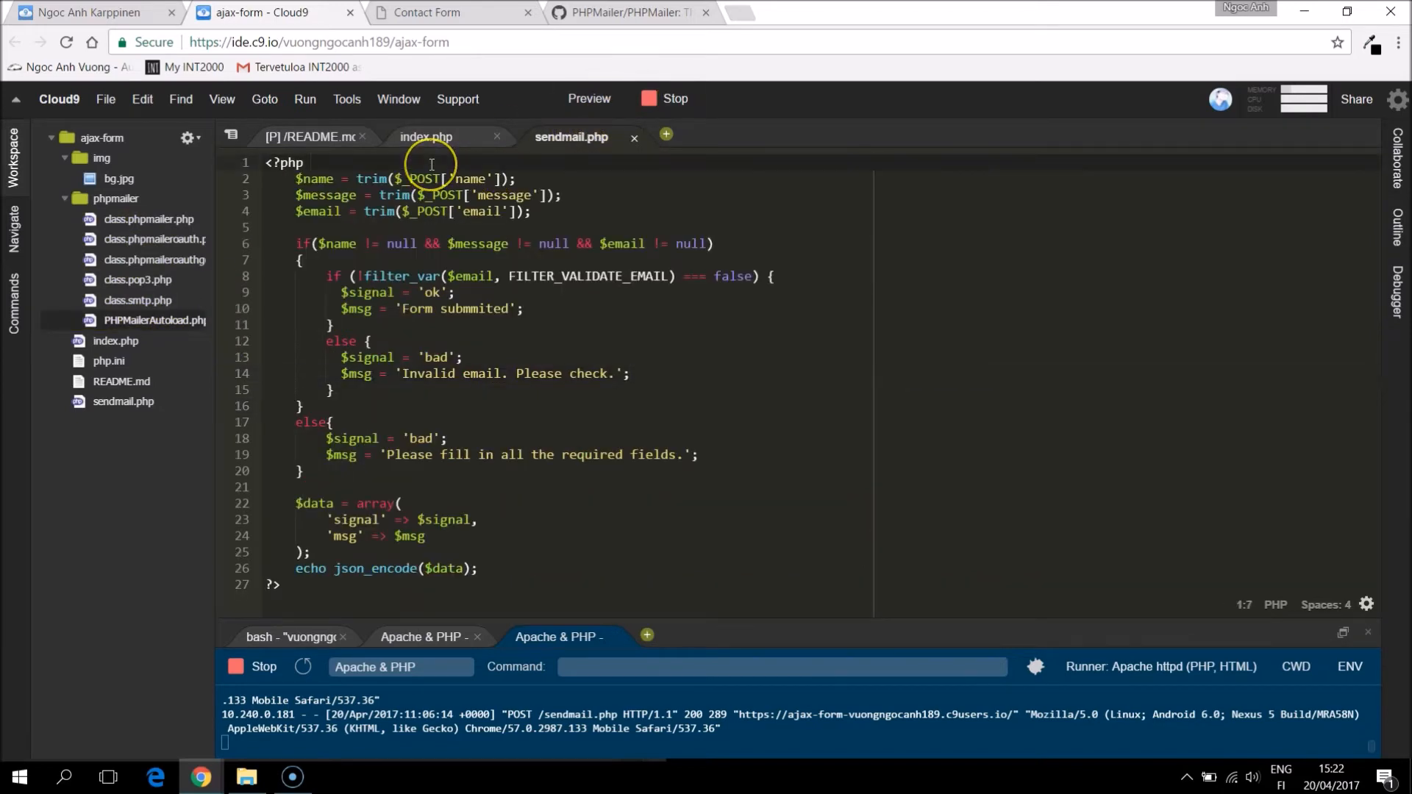
{"action": "type", "text": "require()"}
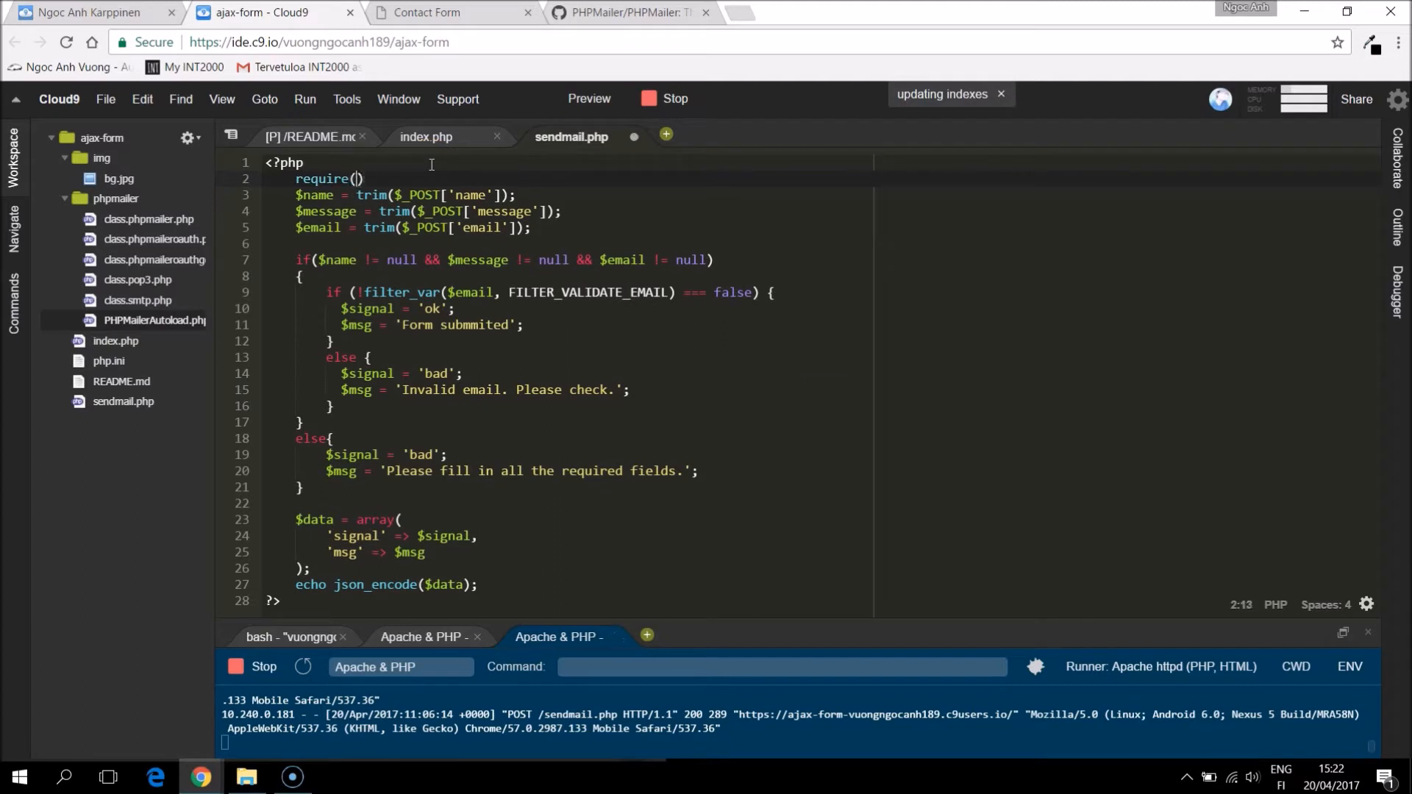
{"action": "type", "text": "'p"}
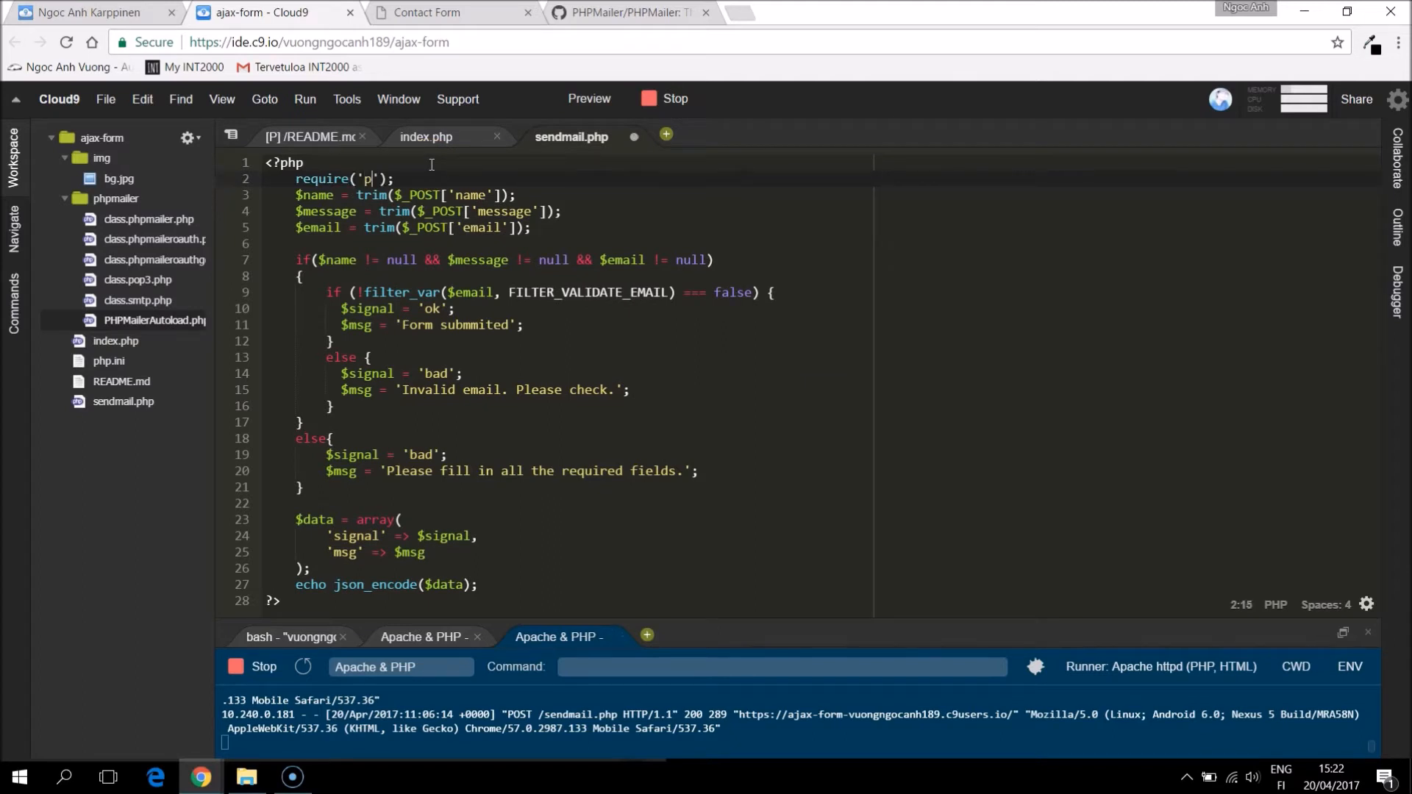
{"action": "type", "text": "hpmailer/PHPMailerAutoload.php"}
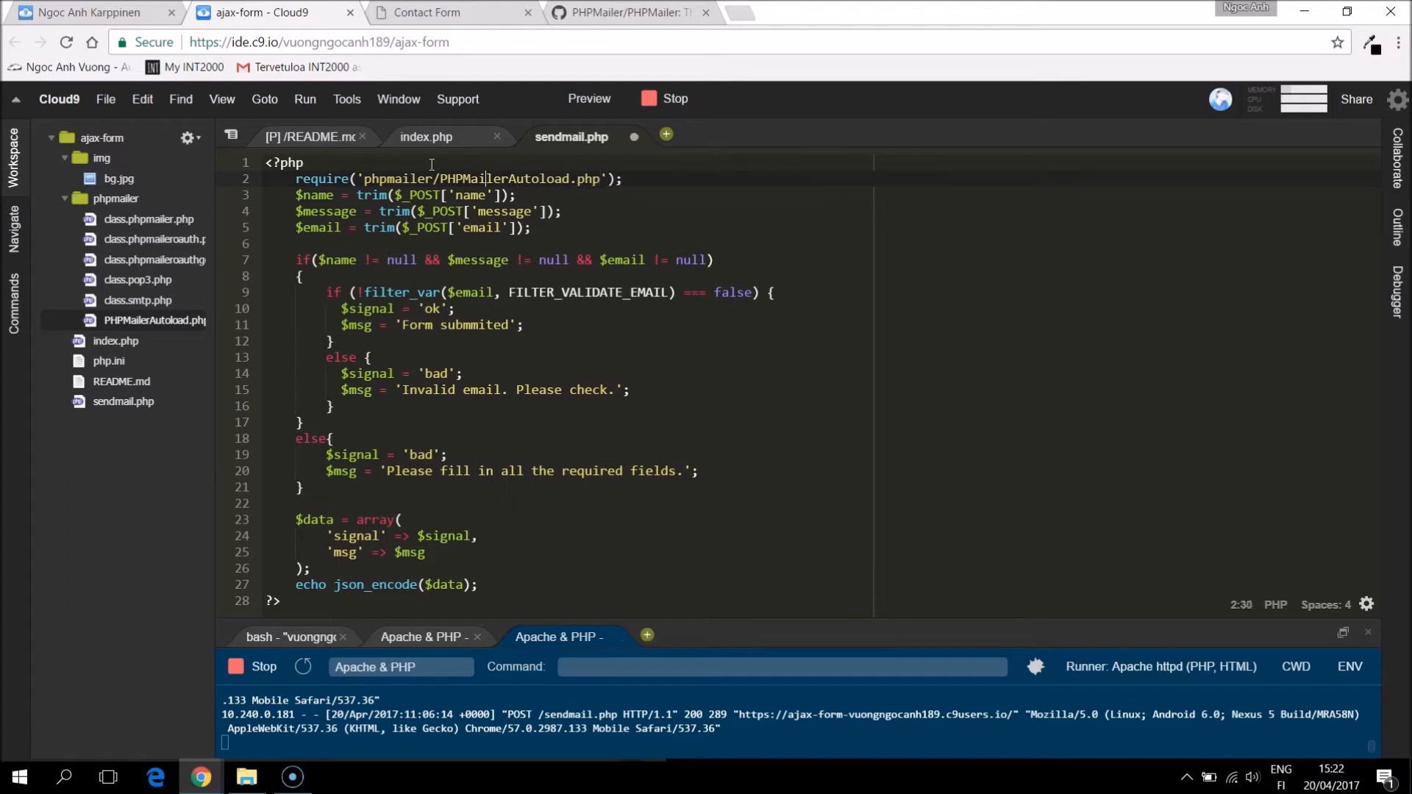
{"action": "type", "text": "_once"}
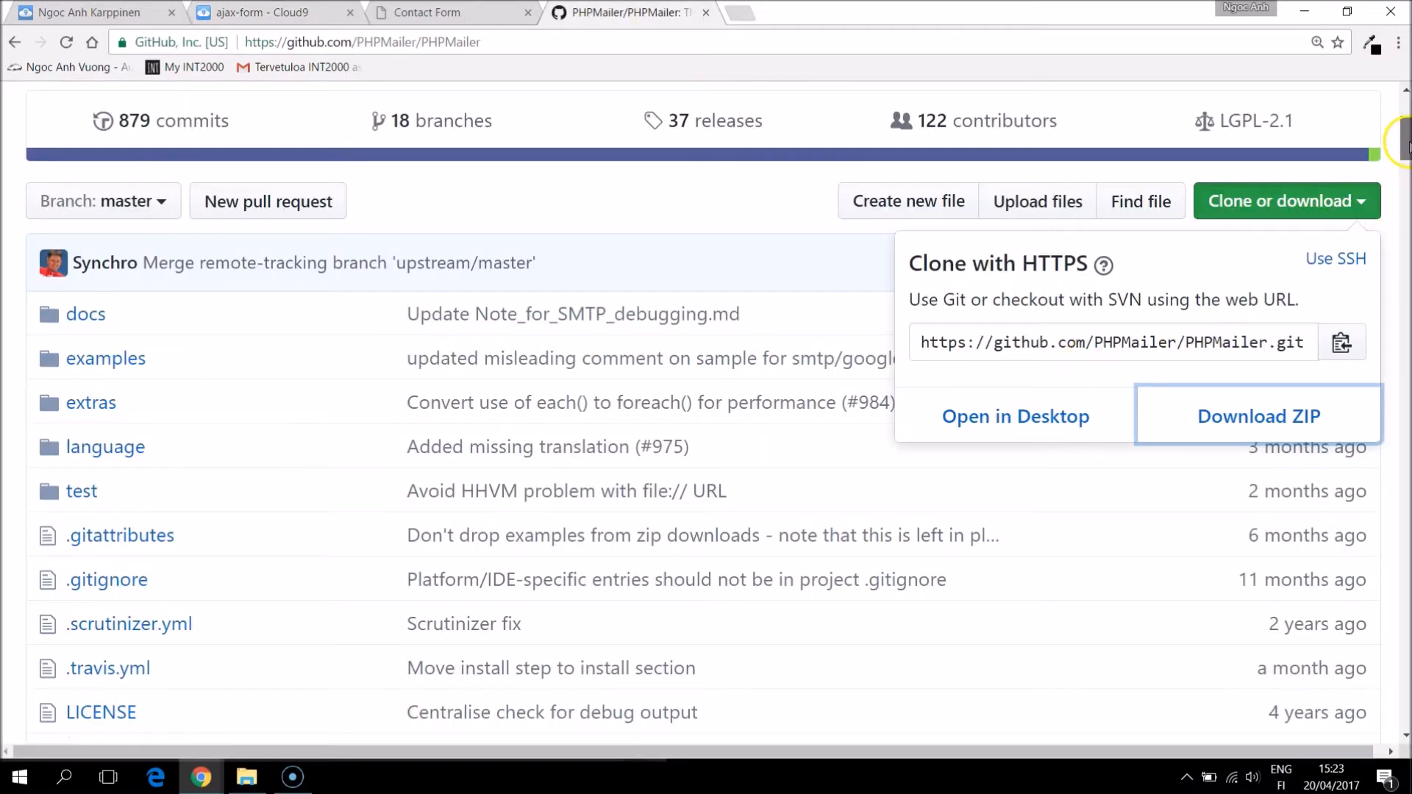
Scroll the PHPMailer README to the SMTP example and copy its code block
{"action": "scroll", "scroll_direction": "down", "scroll_amount": 3}
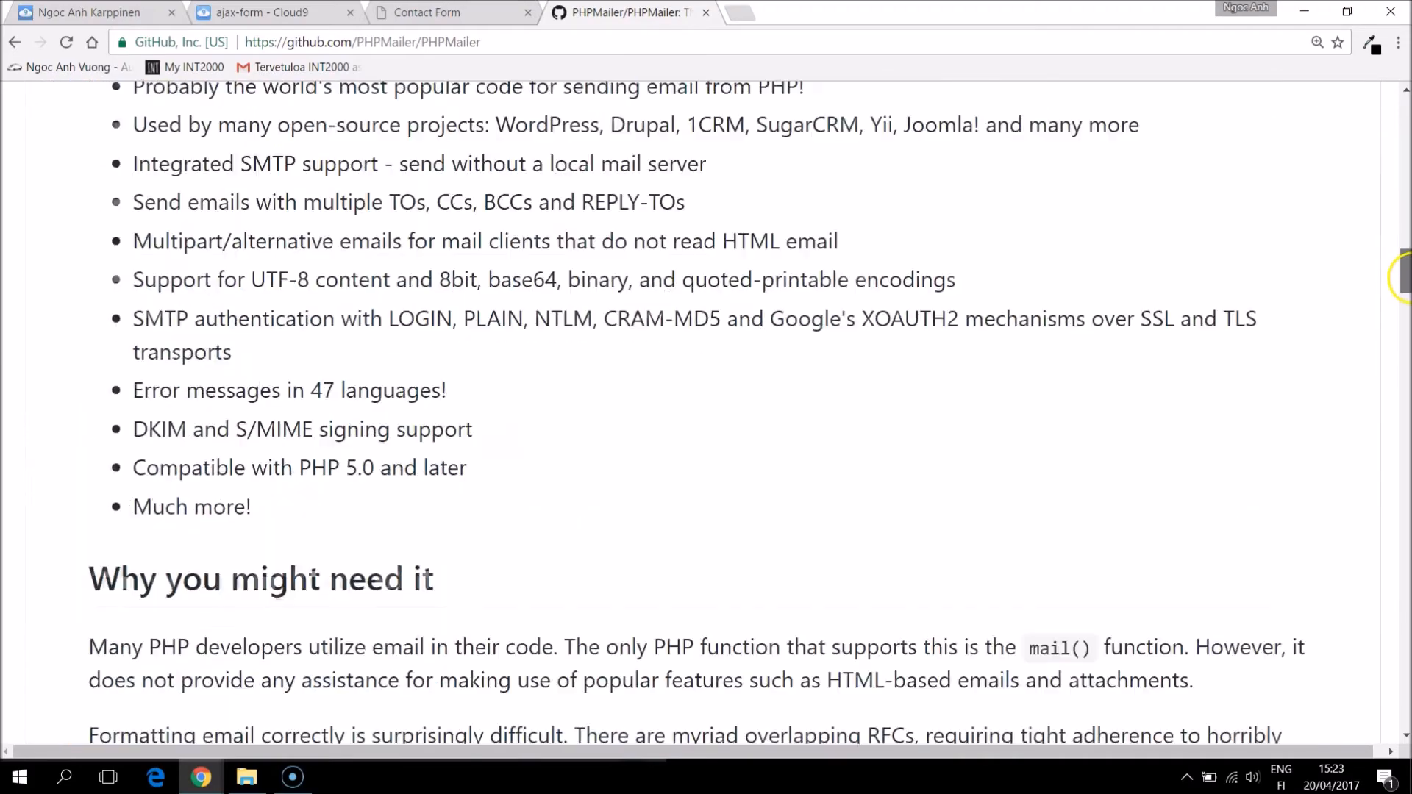
{"action": "scroll", "scroll_direction": "down", "scroll_amount": 3}
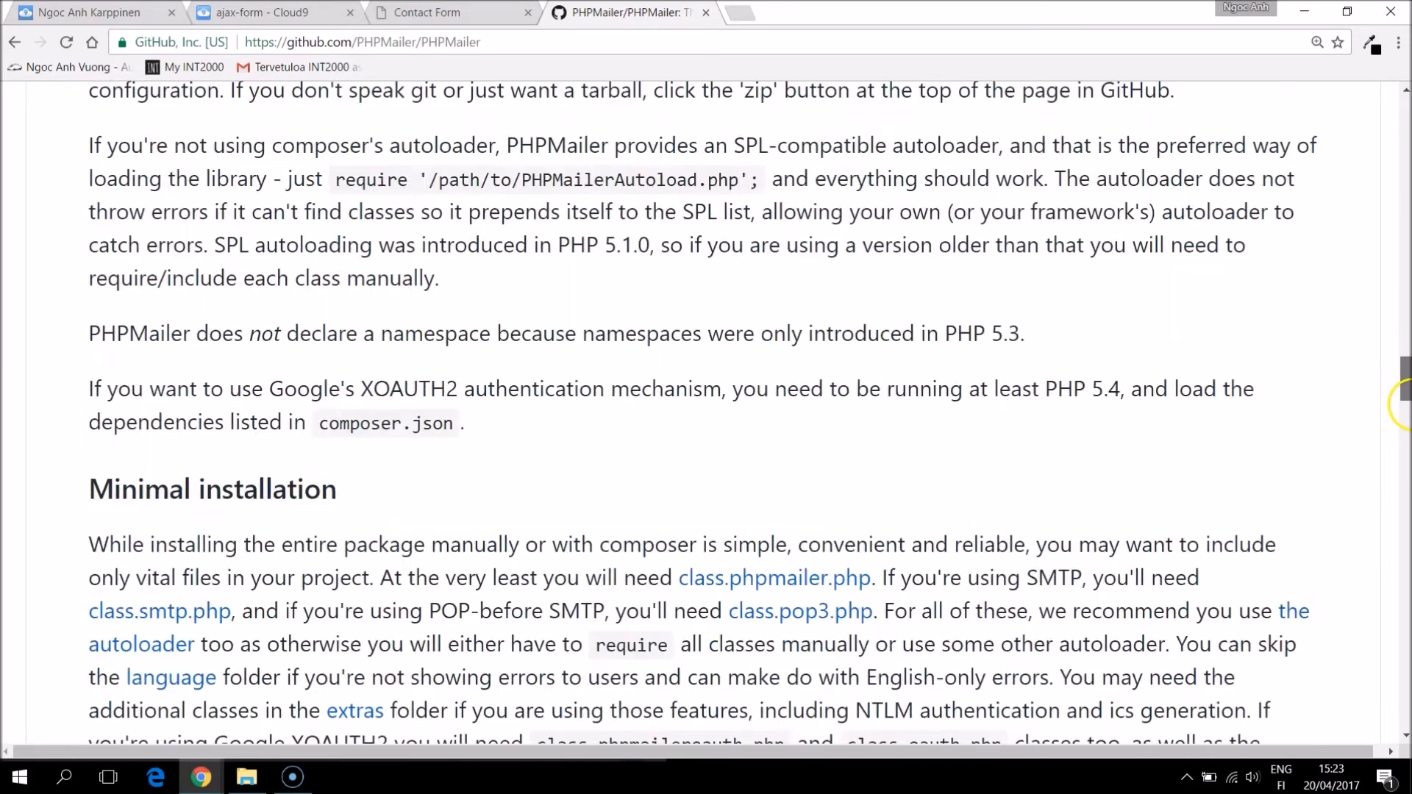
{"action": "scroll", "scroll_direction": "down", "scroll_amount": 3}
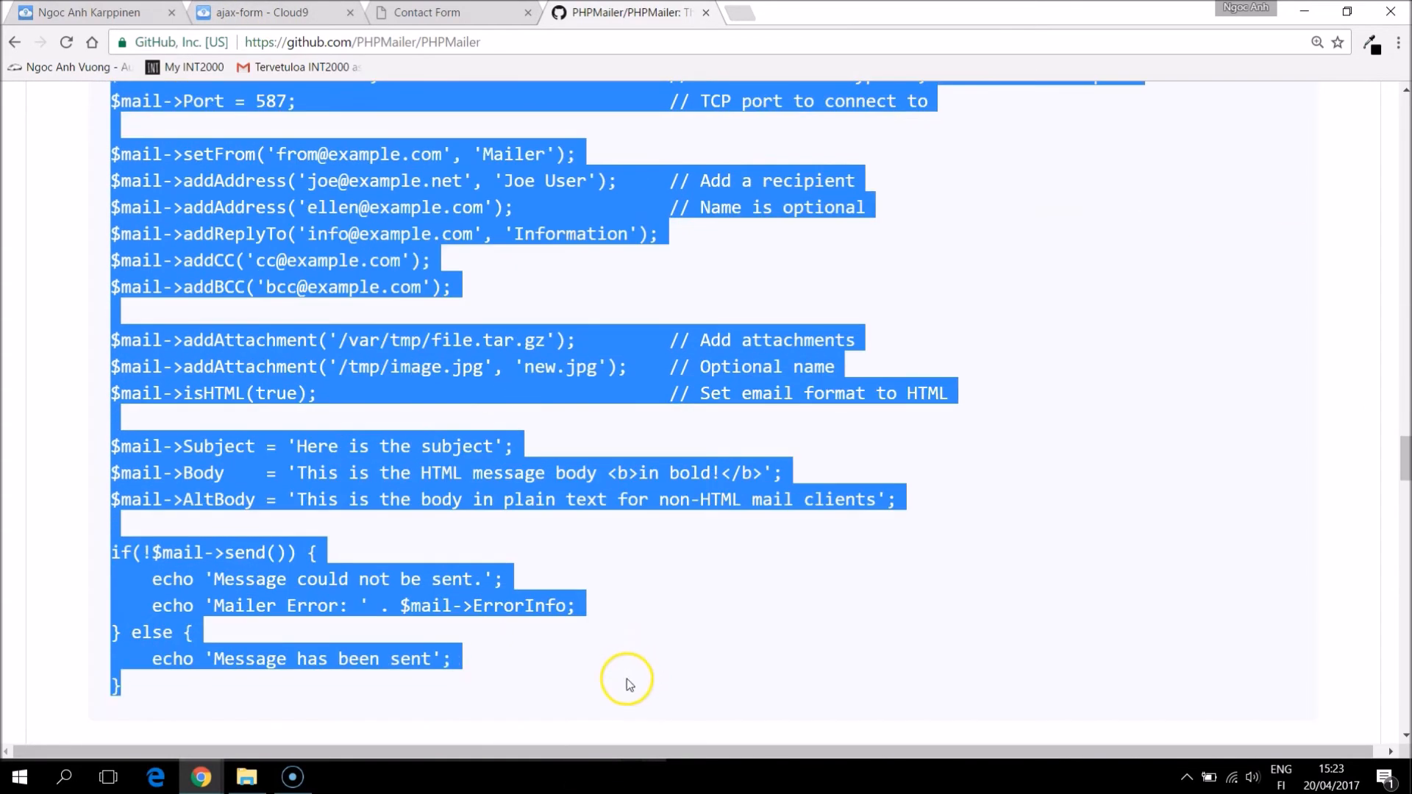
{"action": "left_click", "coordinate": [270, 12]}
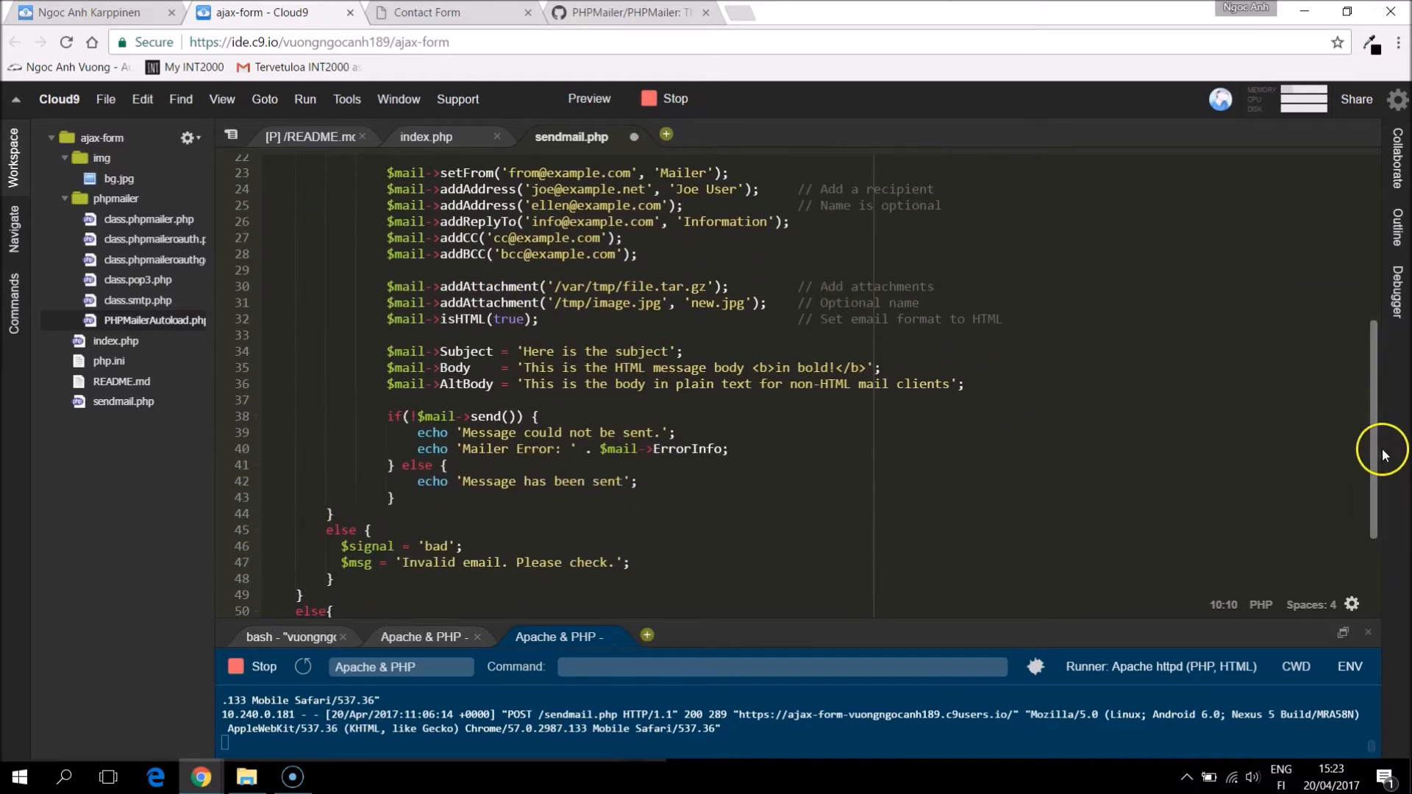
{"action": "scroll", "scroll_direction": "up", "scroll_amount": 3}
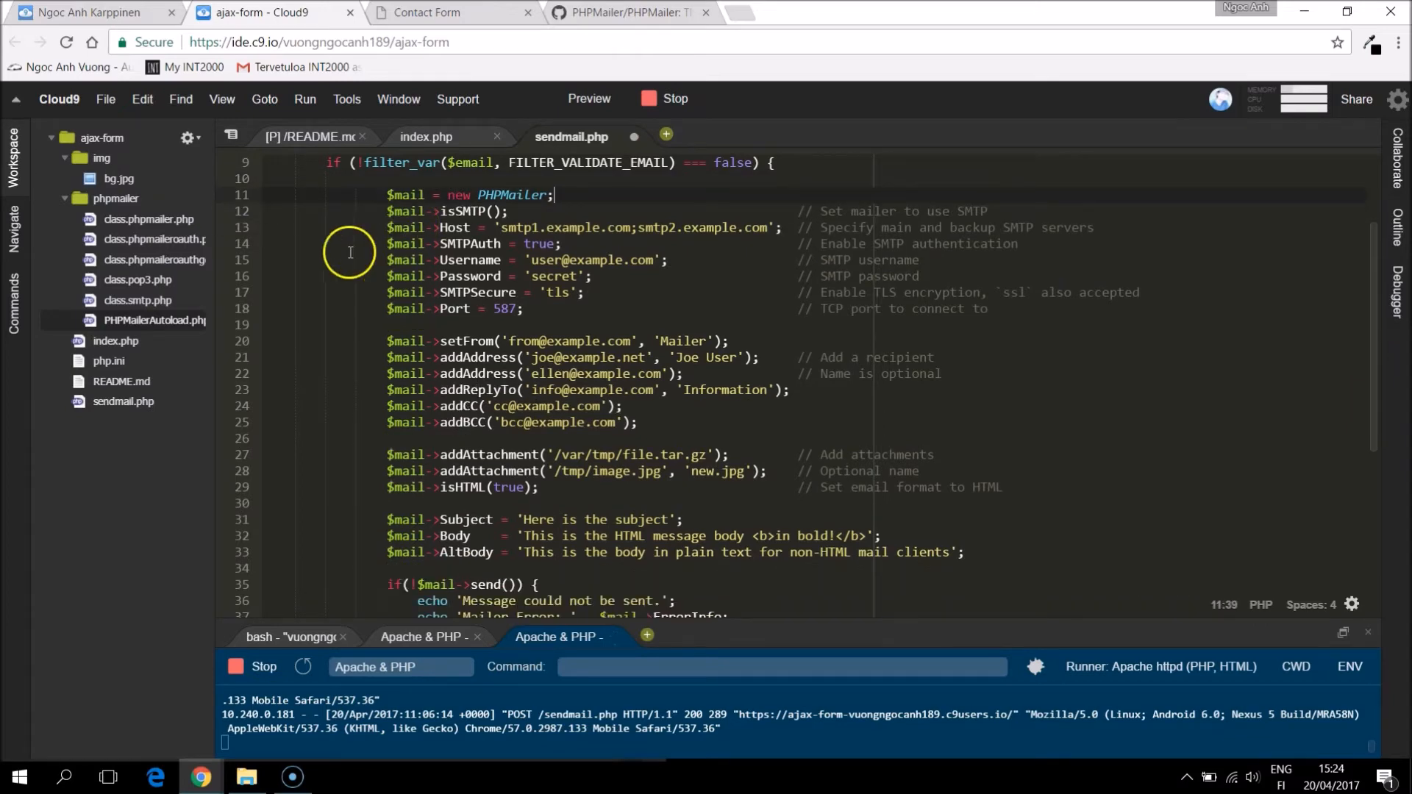
{"action": "mouse_move", "coordinate": [275, 324]}
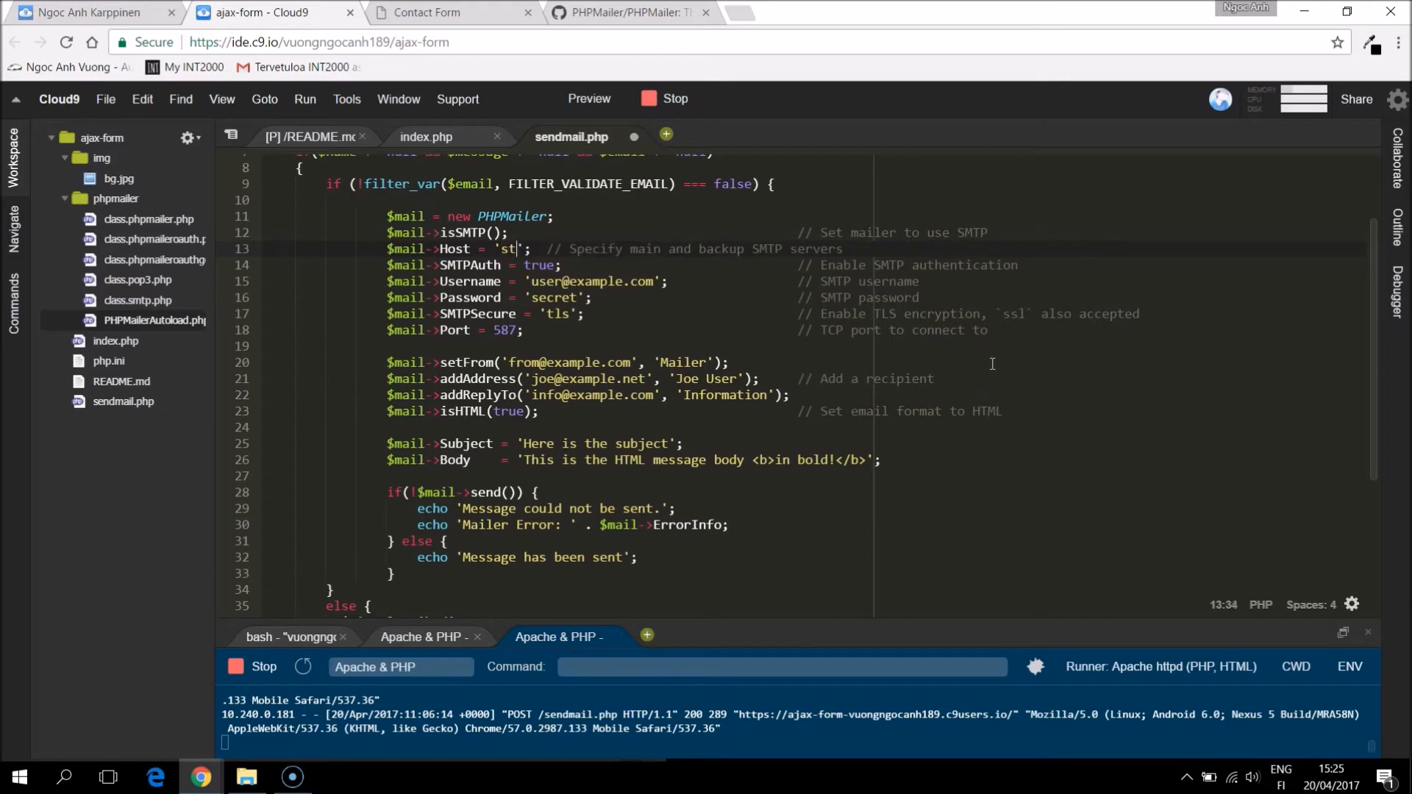
{"action": "type", "text": "mtp.google.com"}
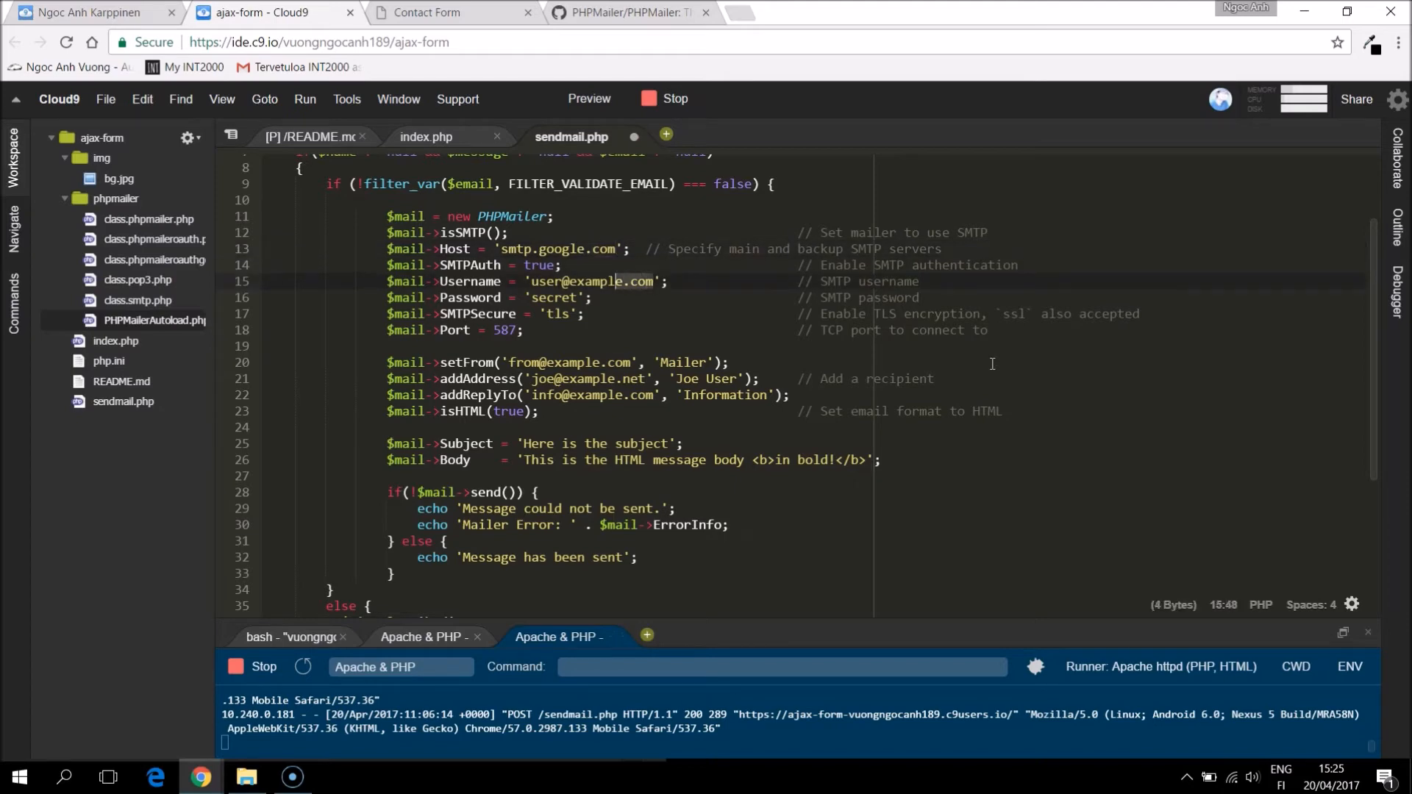
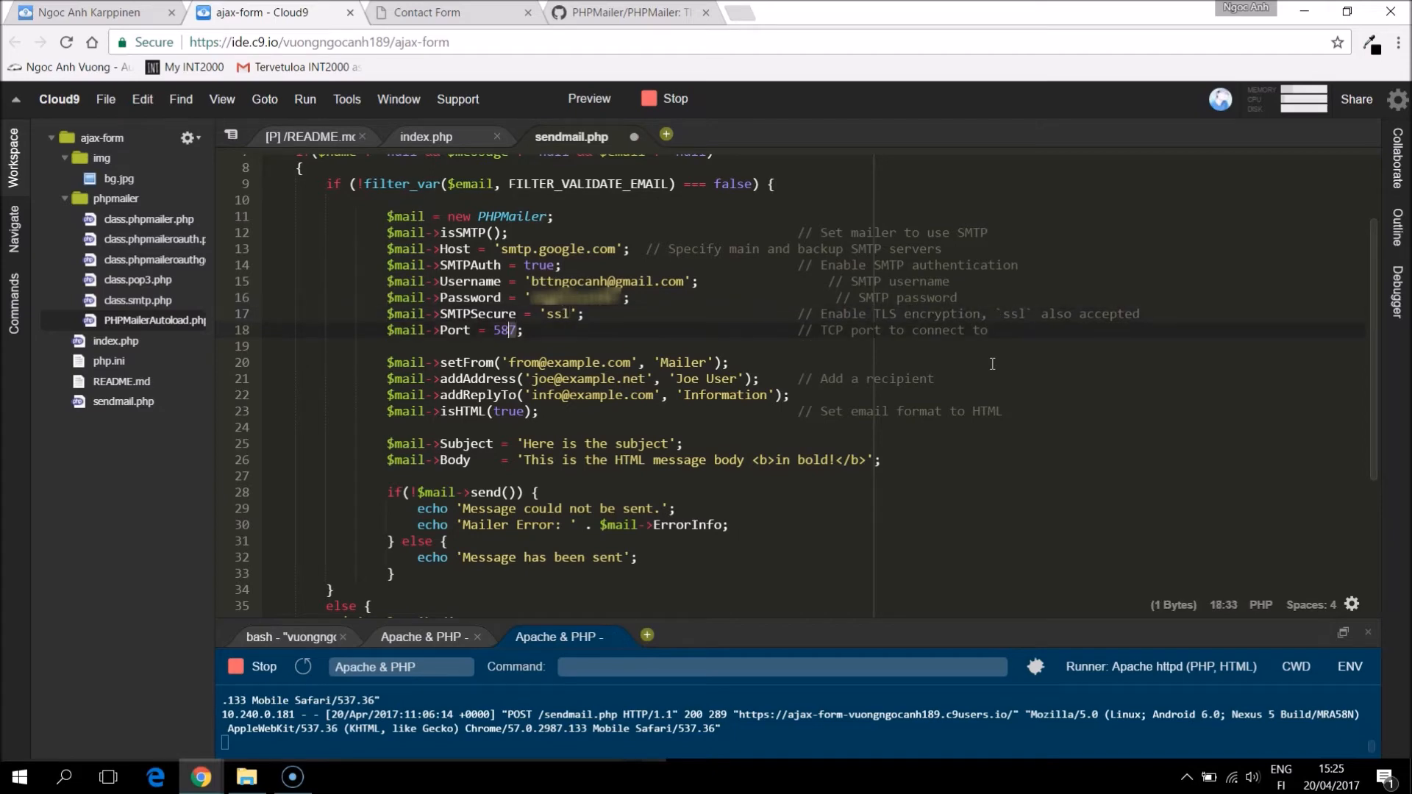
{"action": "type", "text": "465"}
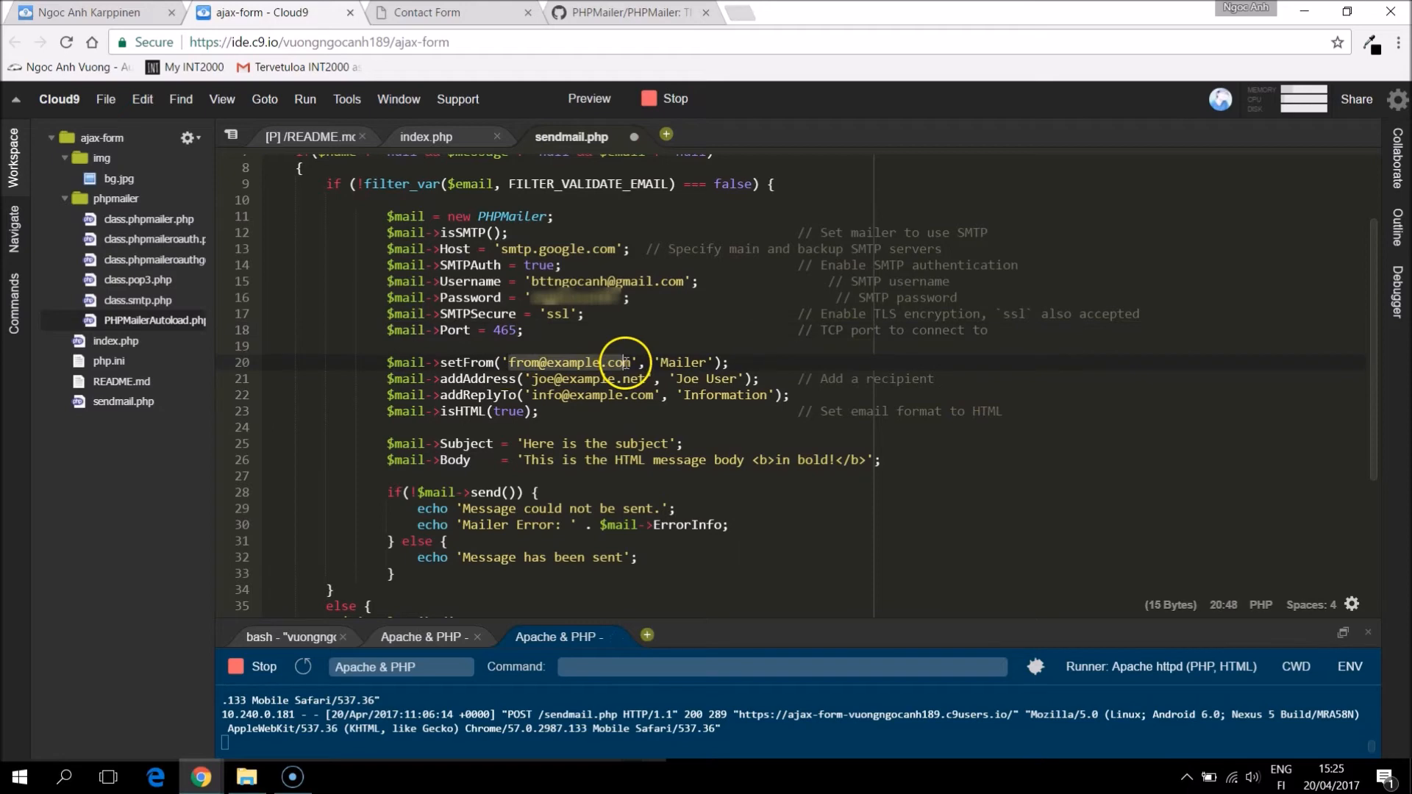
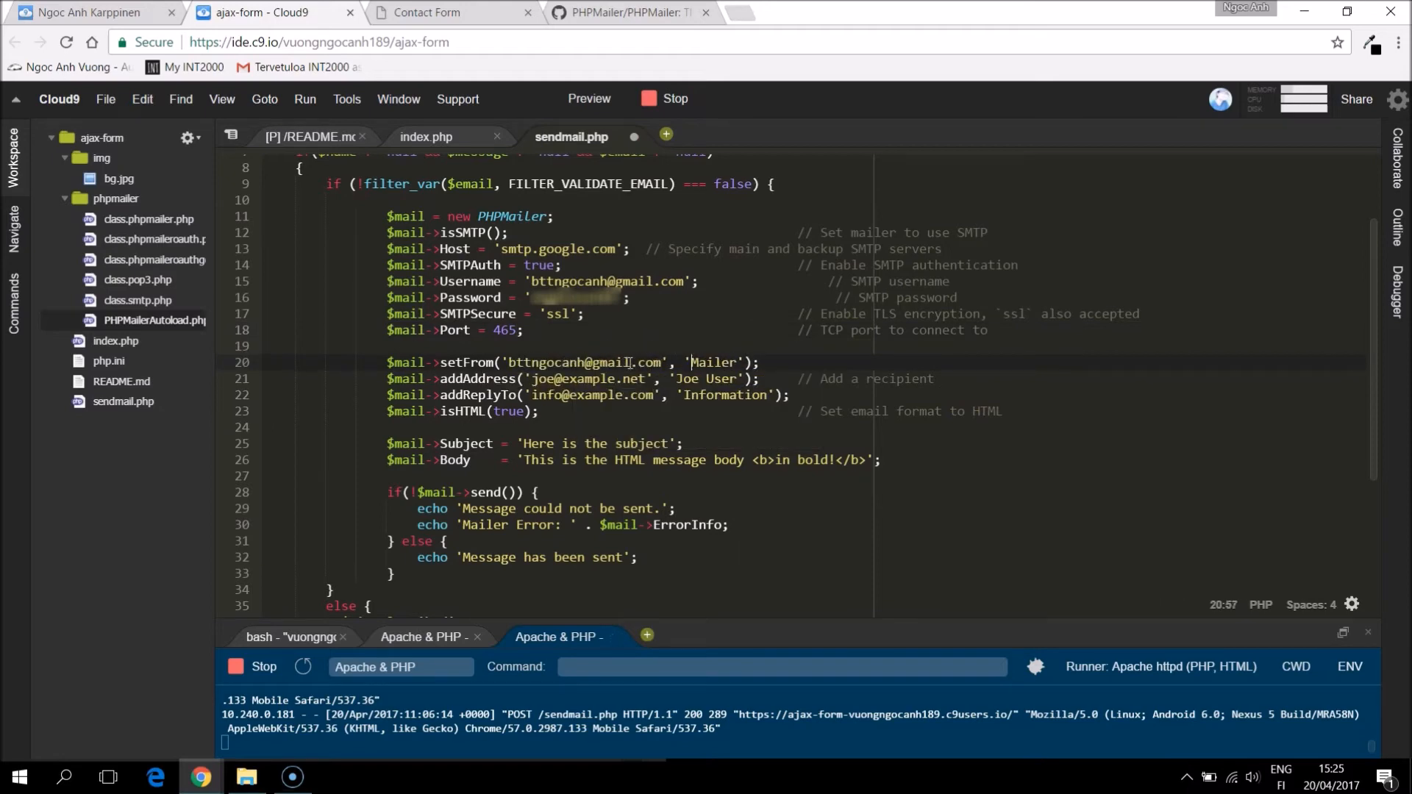
{"action": "type", "text": "Anh"}
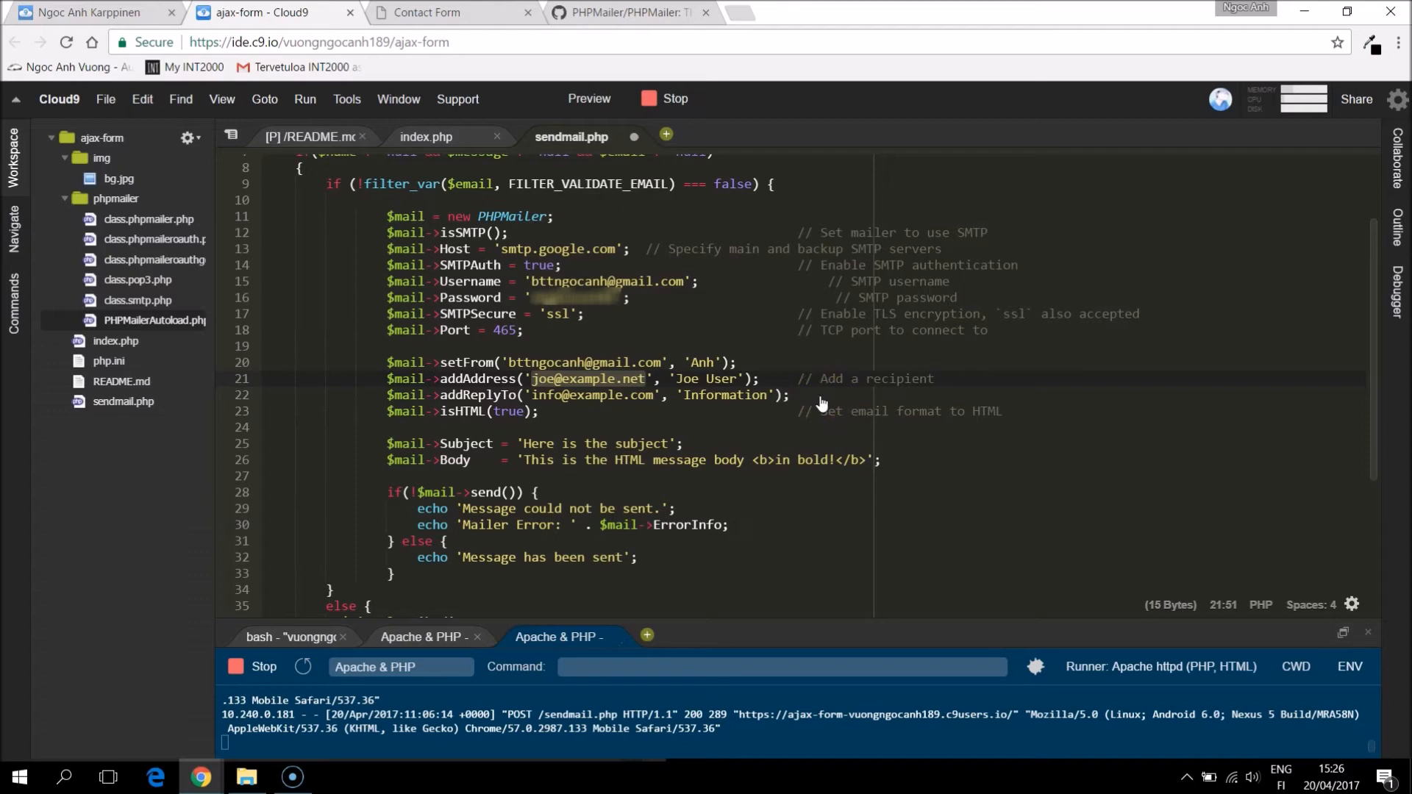
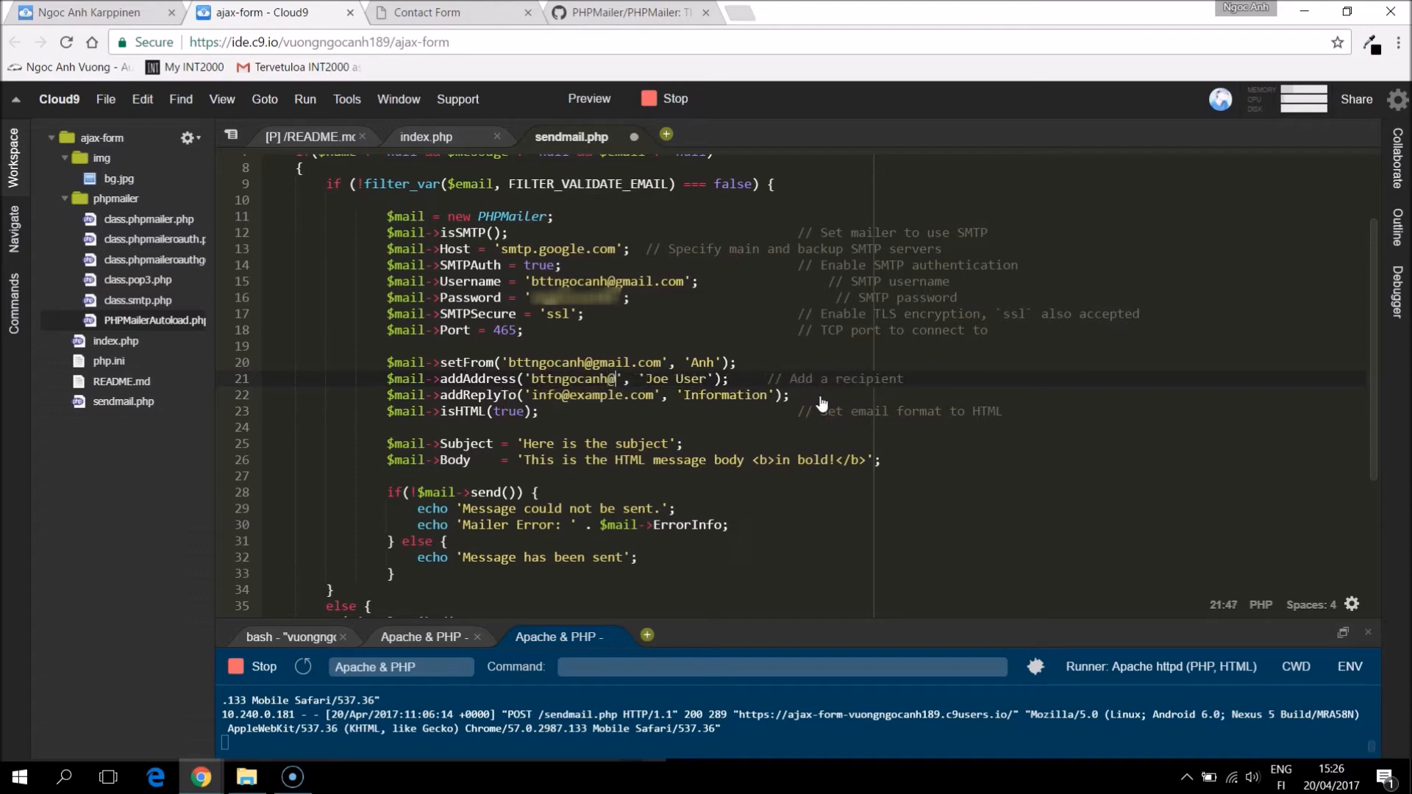
{"action": "type", "text": "Anh"}
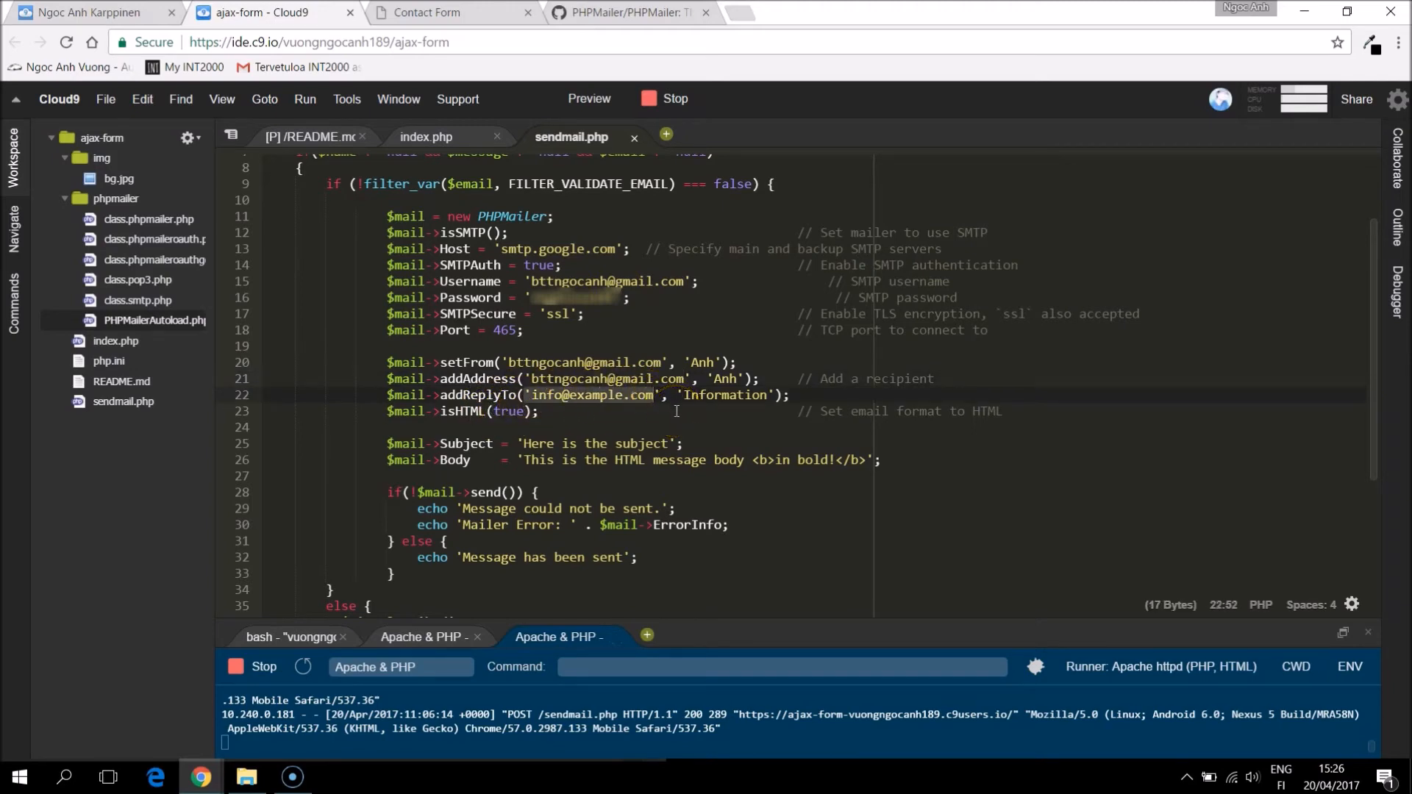
{"action": "left_click", "coordinate": [427, 14]}
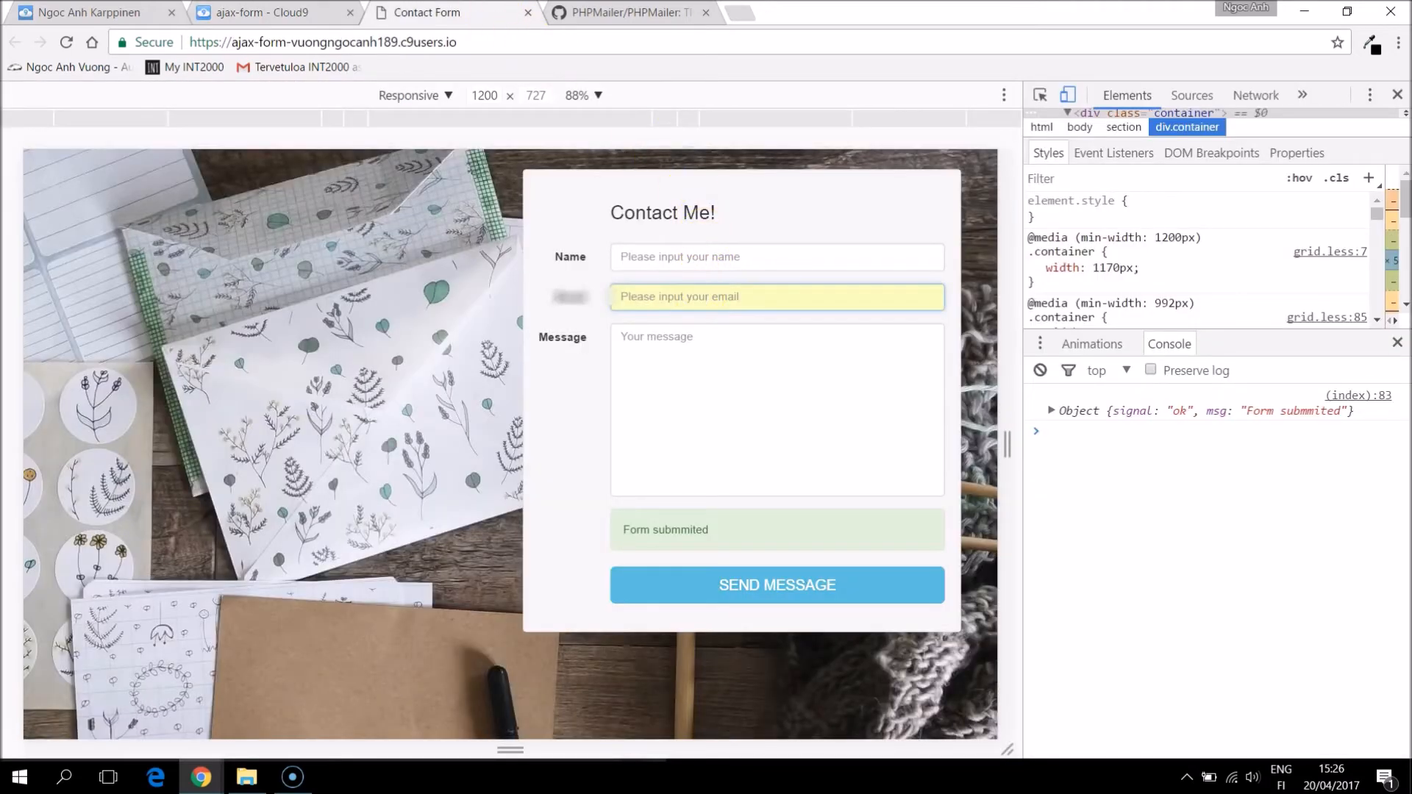
{"action": "left_click", "coordinate": [262, 12]}
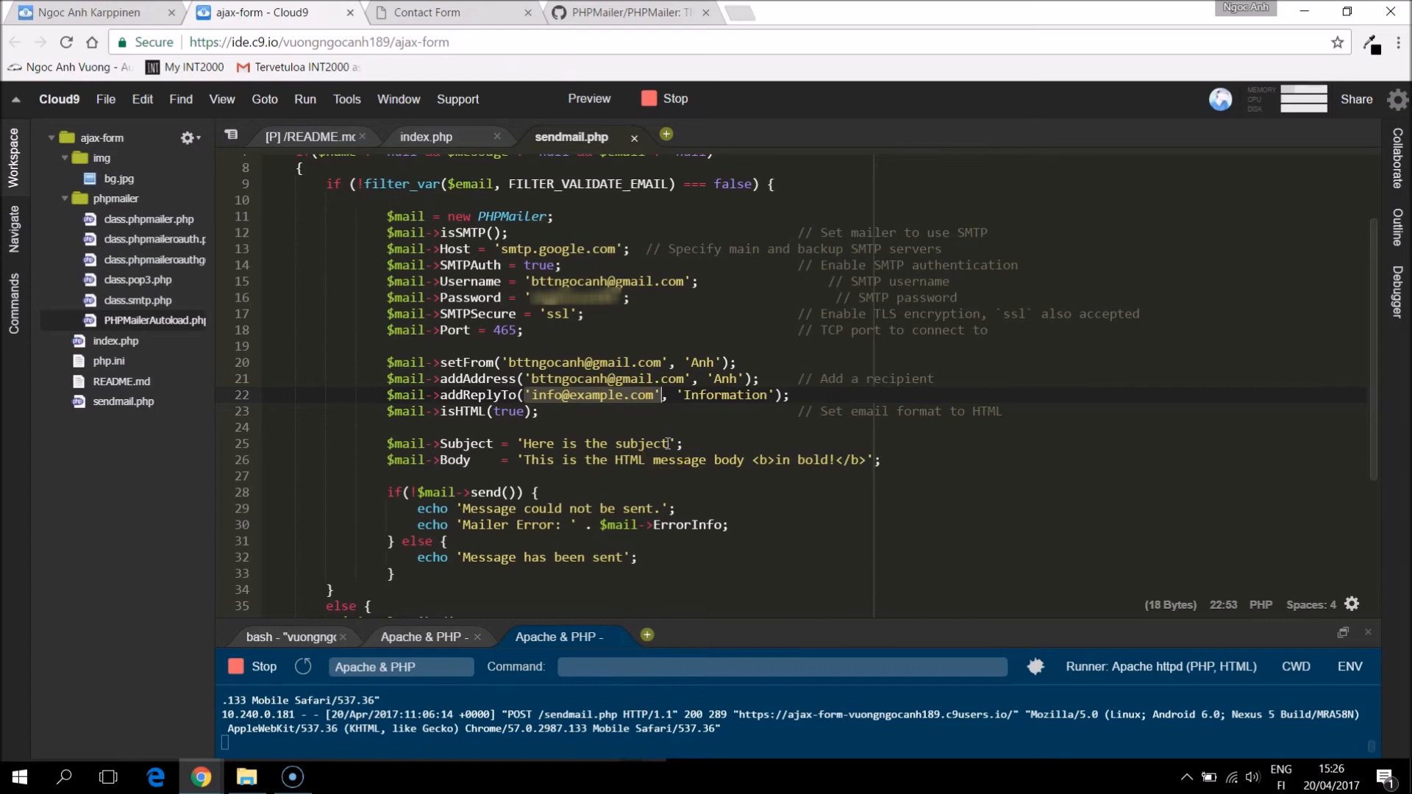
Make addReplyTo use the submitted $email and $name from the form
{"action": "type", "text": "$email"}
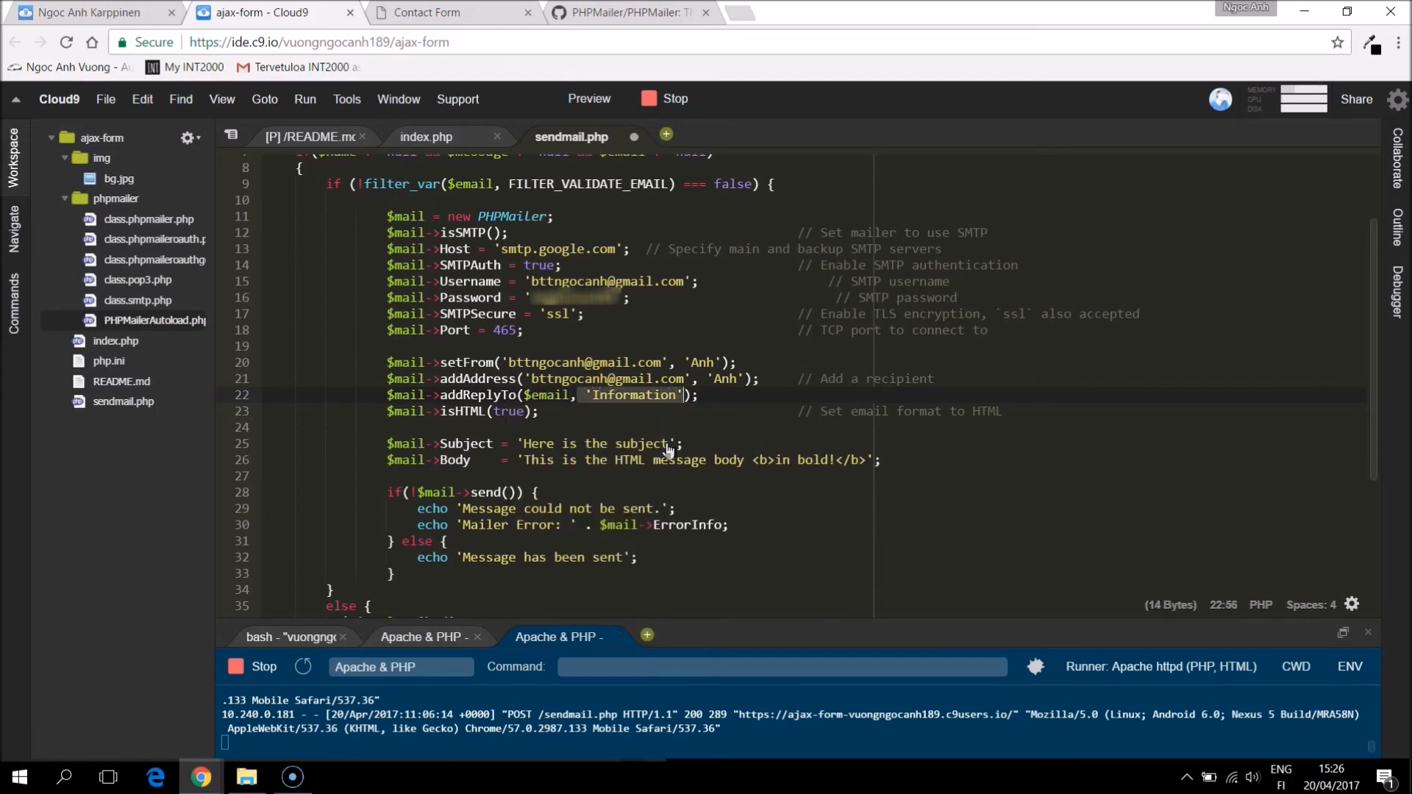
{"action": "type", "text": "$name"}
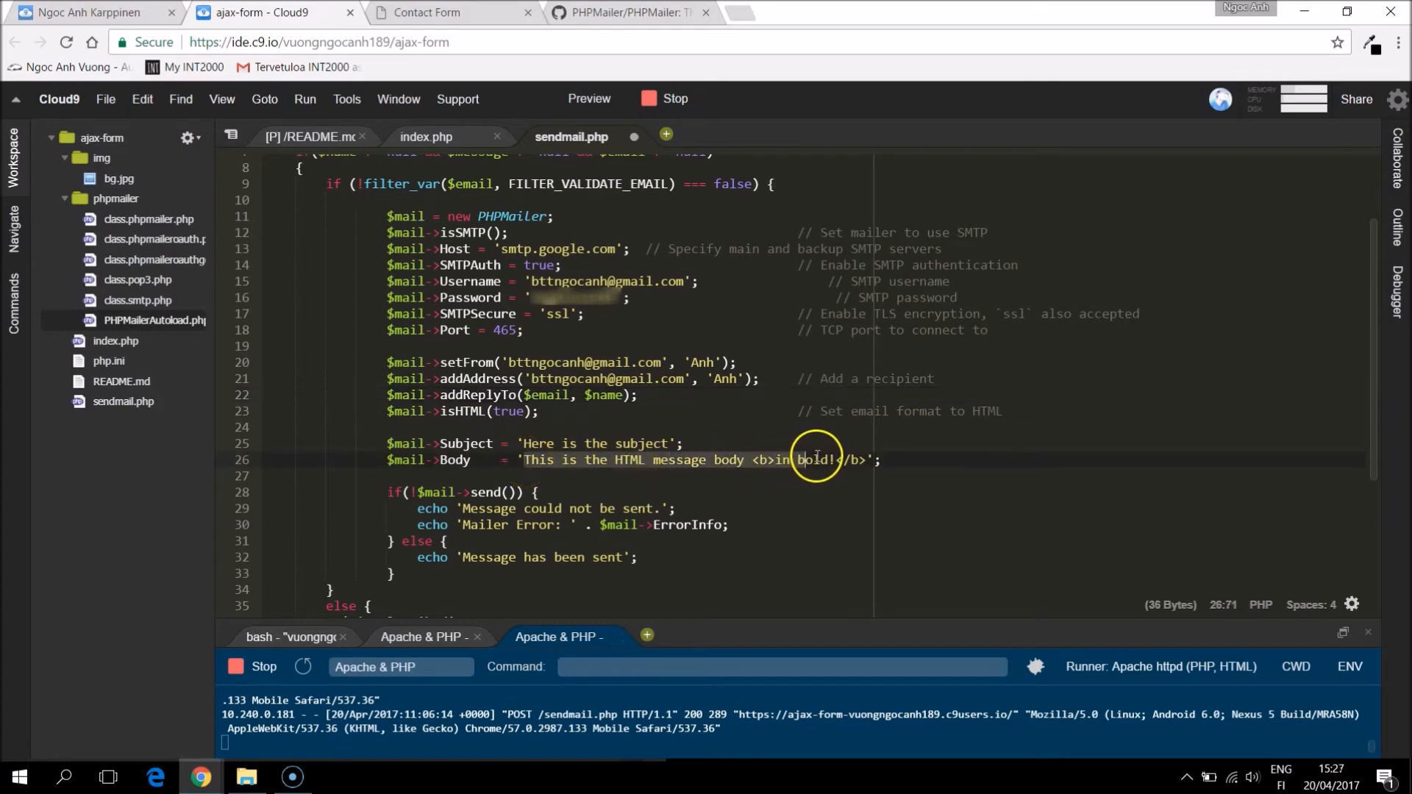
{"action": "type", "text": "in bold!"}
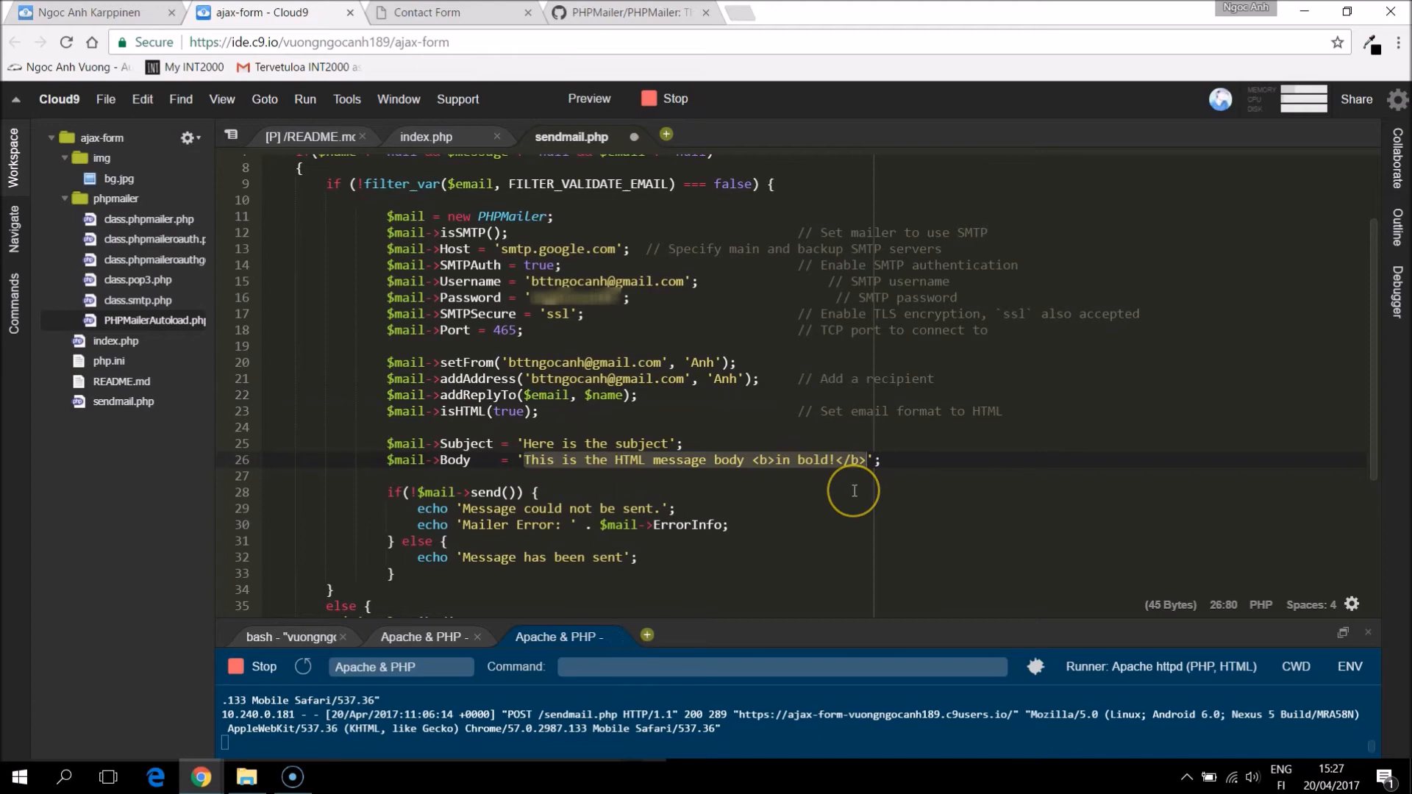
{"action": "type", "text": "<br /"}
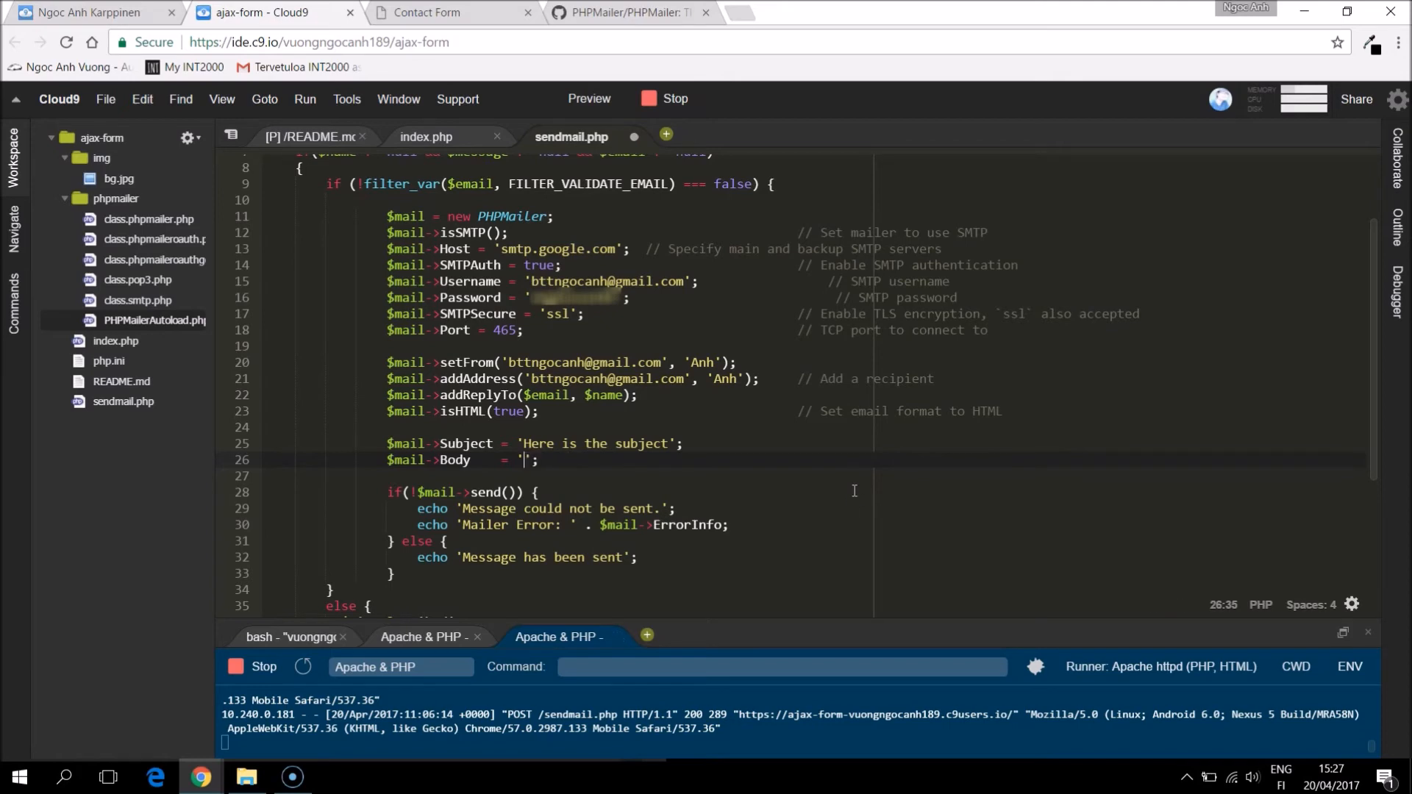
Set $mail->Body to 'Name: '.$name.'<br />Message: '.$message and save
{"action": "type", "text": "Name: '.$name."}
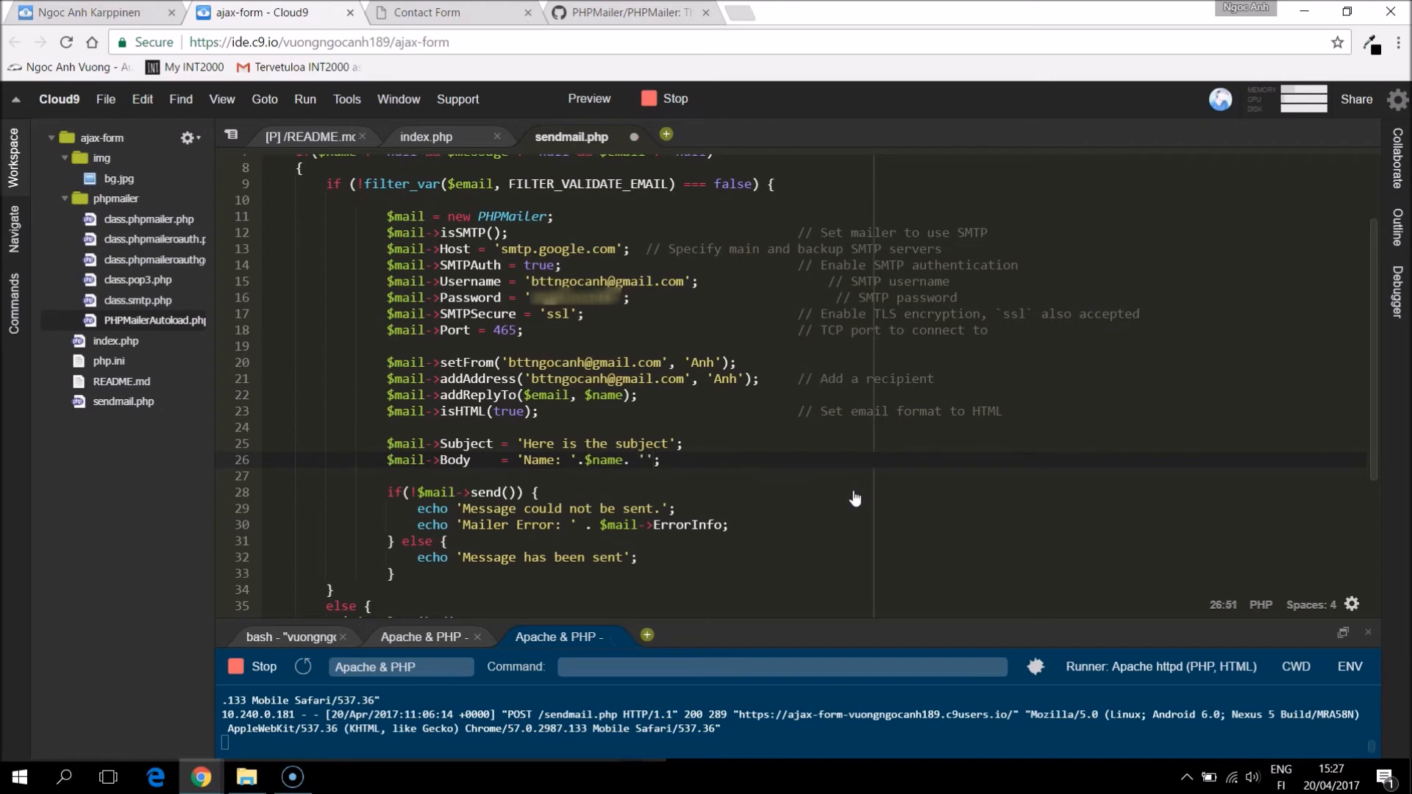
{"action": "type", "text": "<br />"}
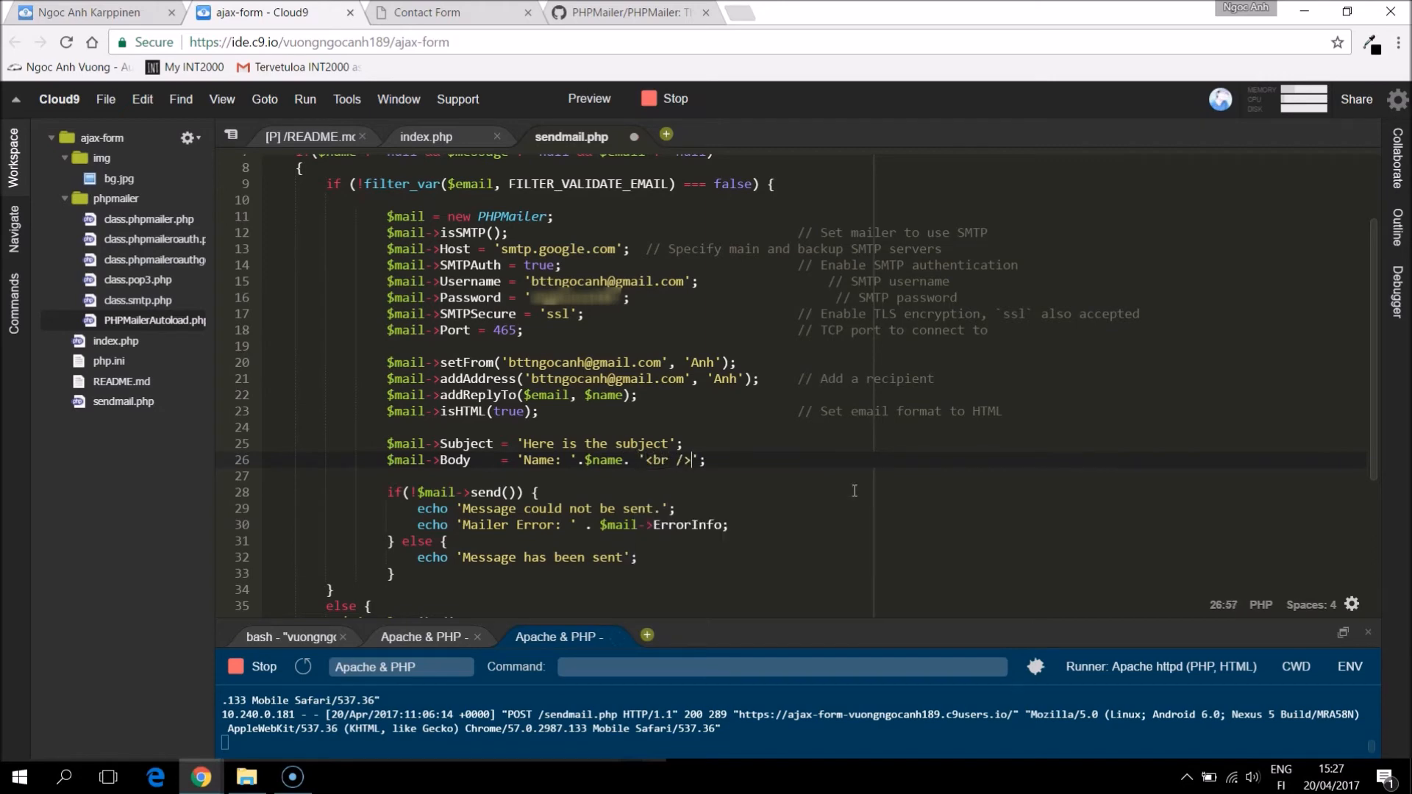
{"action": "type", "text": "Message"}
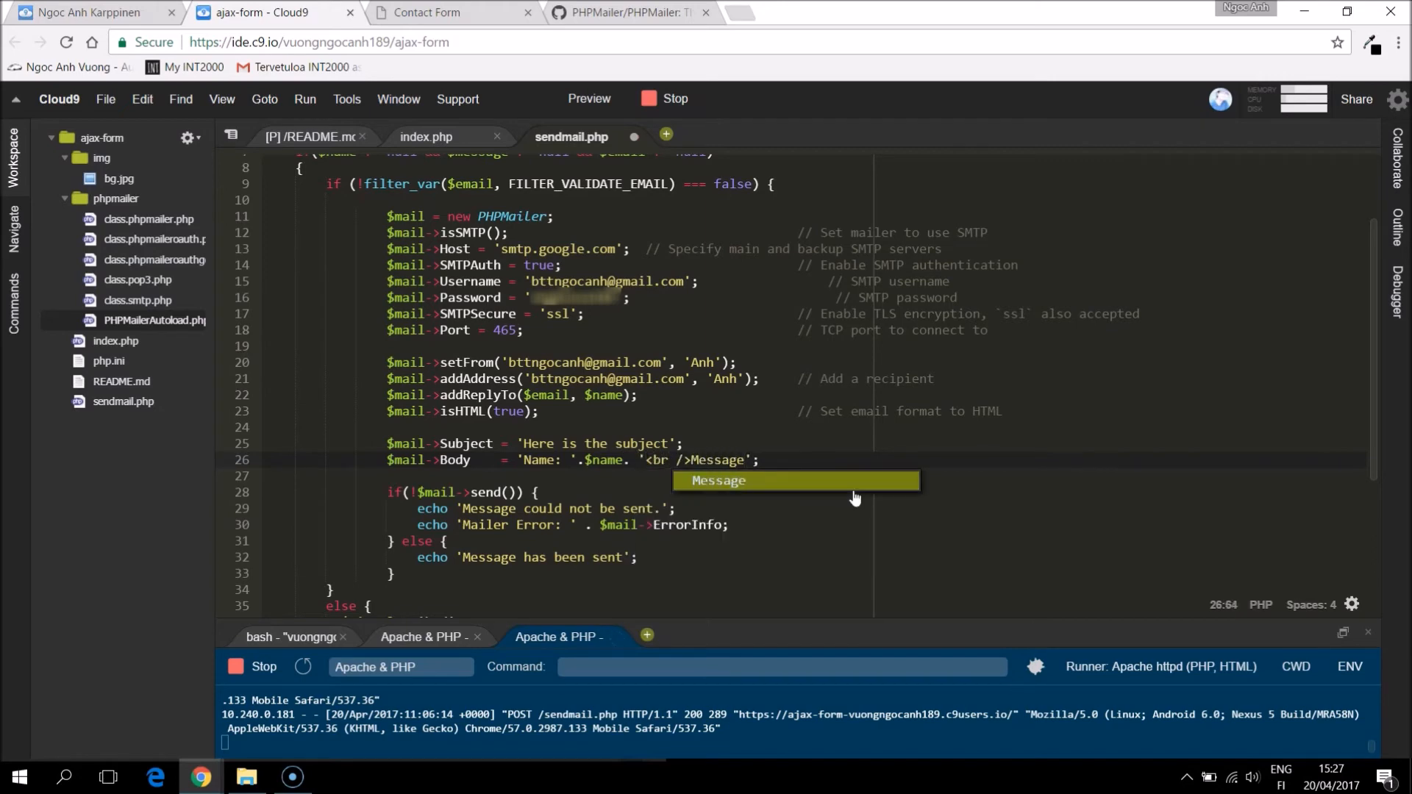
{"action": "type", "text": "Message: '.$message"}
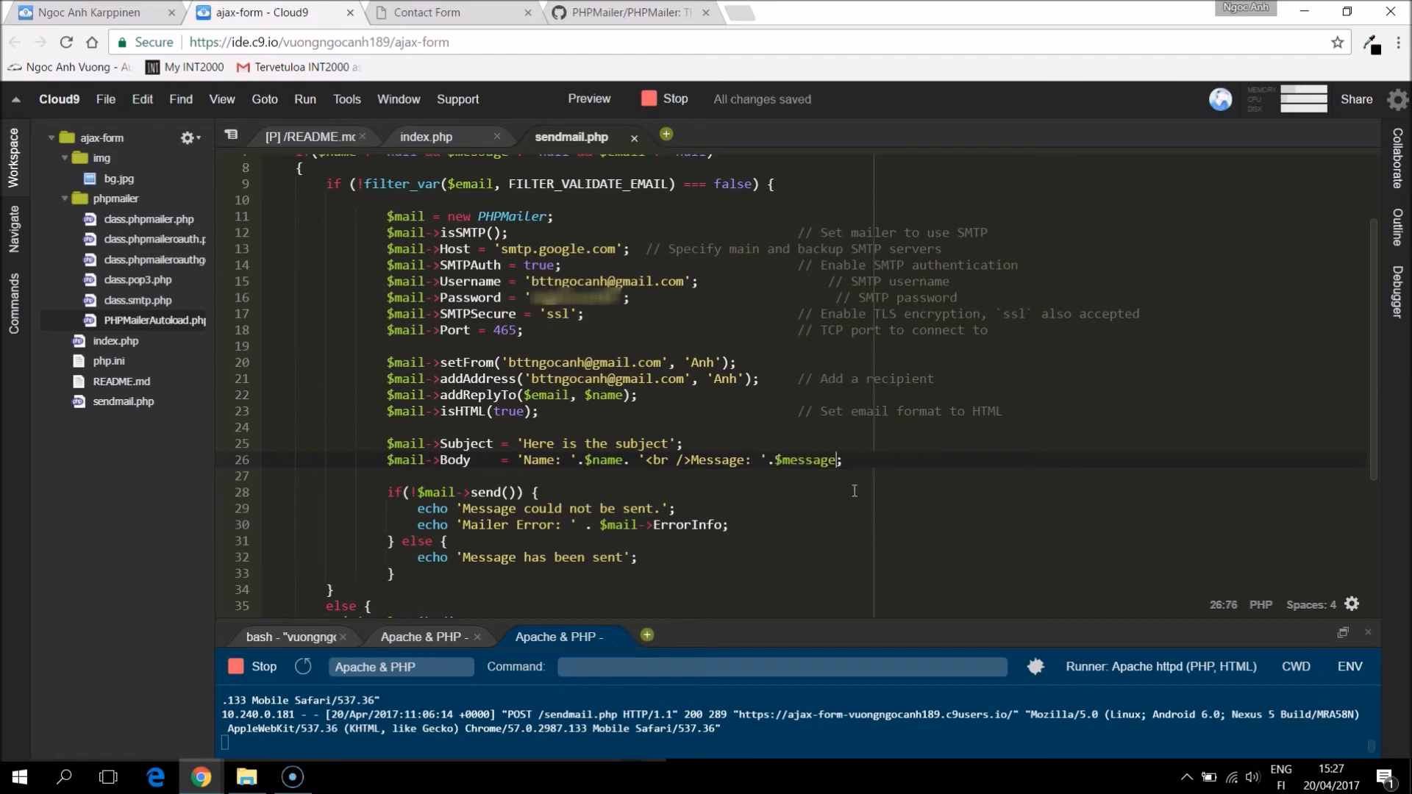
{"action": "mouse_move", "coordinate": [1133, 522]}
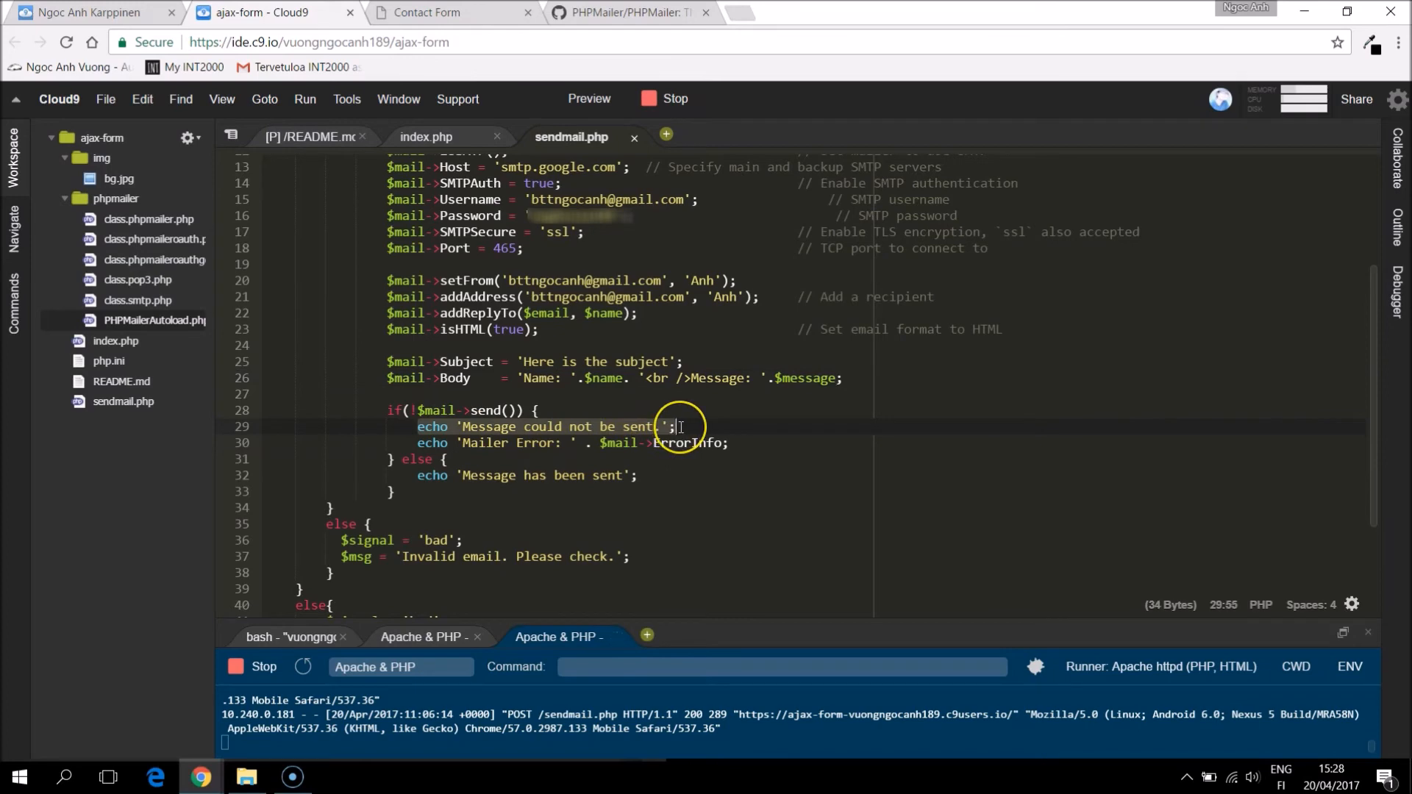
Assign $signal 'bad' with the mailer ErrorInfo on failure, 'ok' with 'Form sent! Thank you.' on success
{"action": "type", "text": "$signal"}
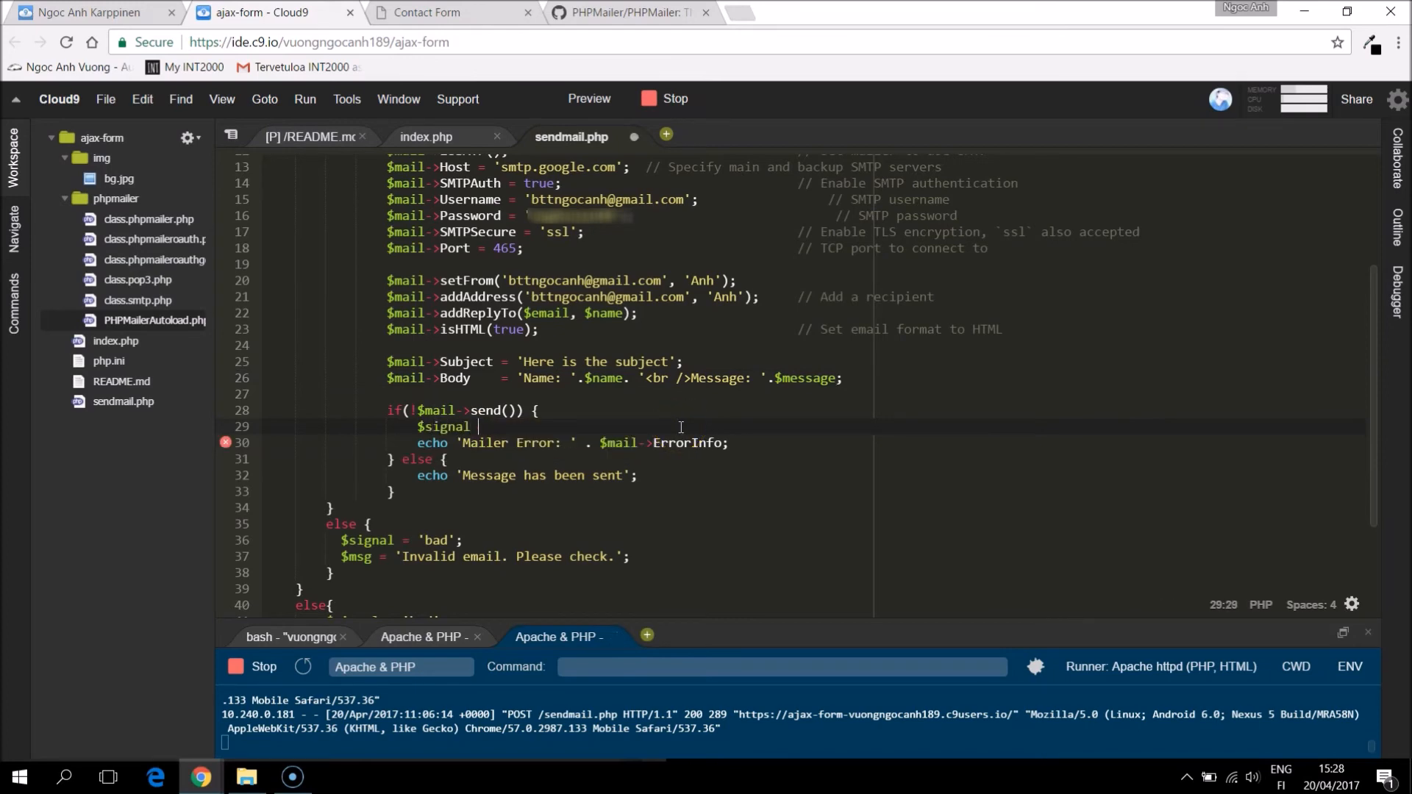
{"action": "type", "text": "= 'bad';"}
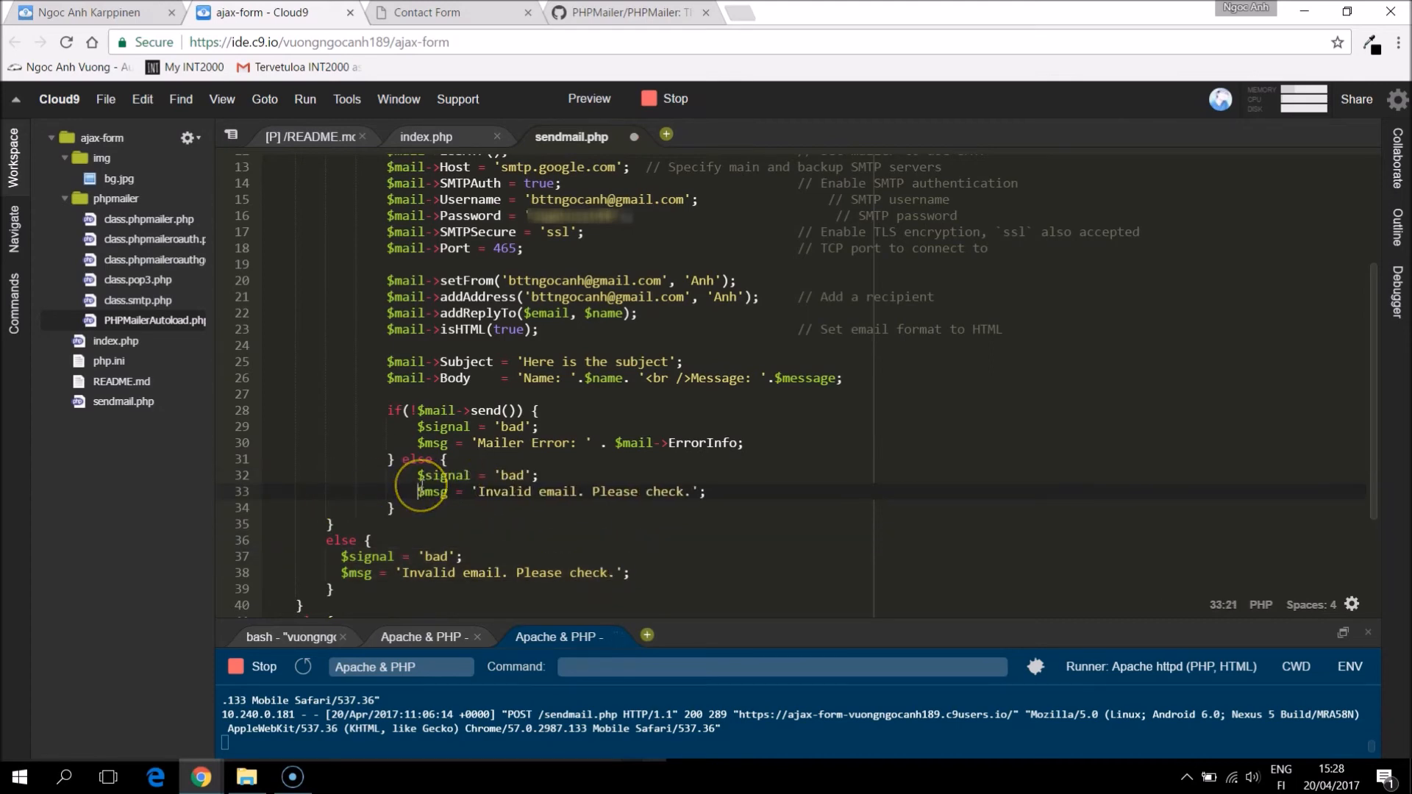
{"action": "type", "text": "ok"}
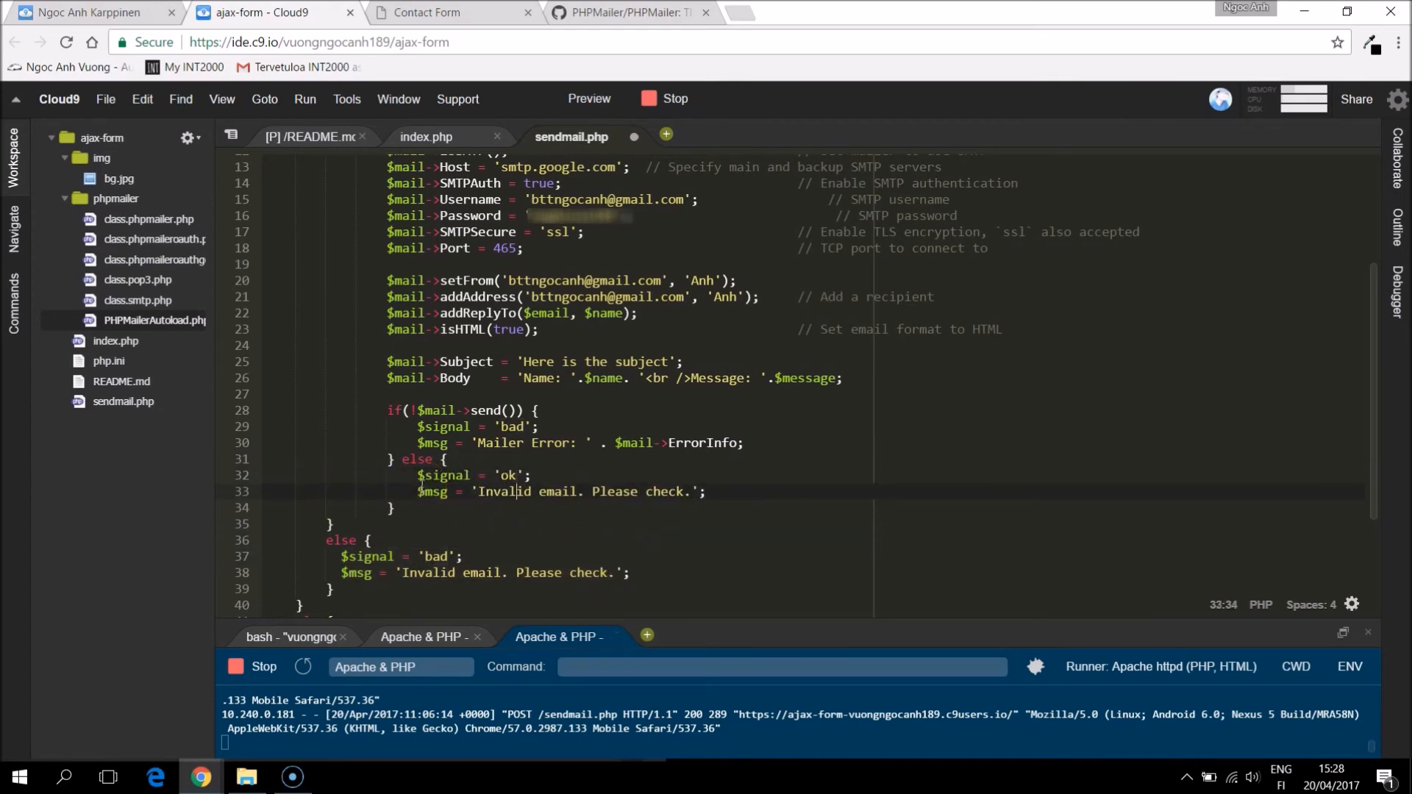
{"action": "type", "text": "Form sent! Thank you';"}
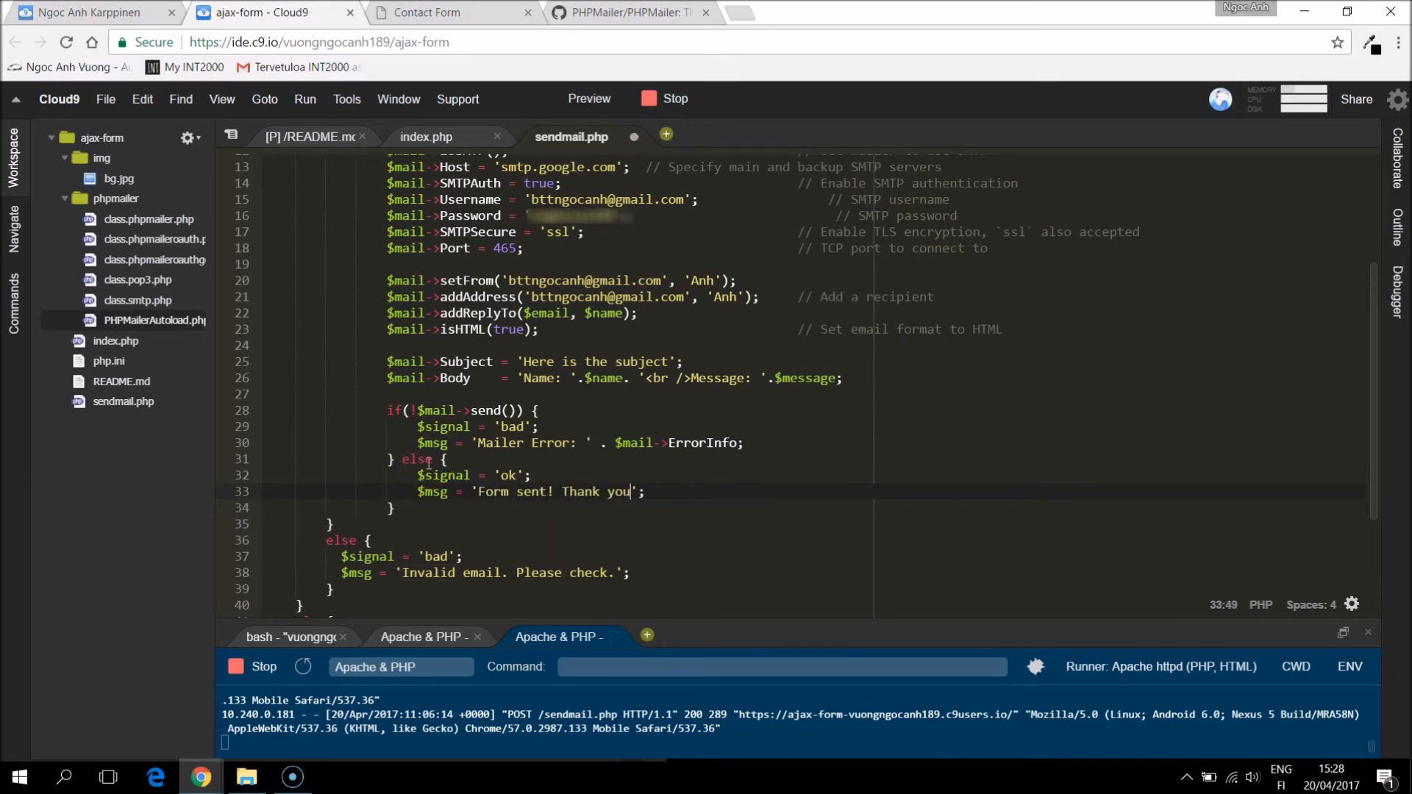
{"action": "type", "text": "."}
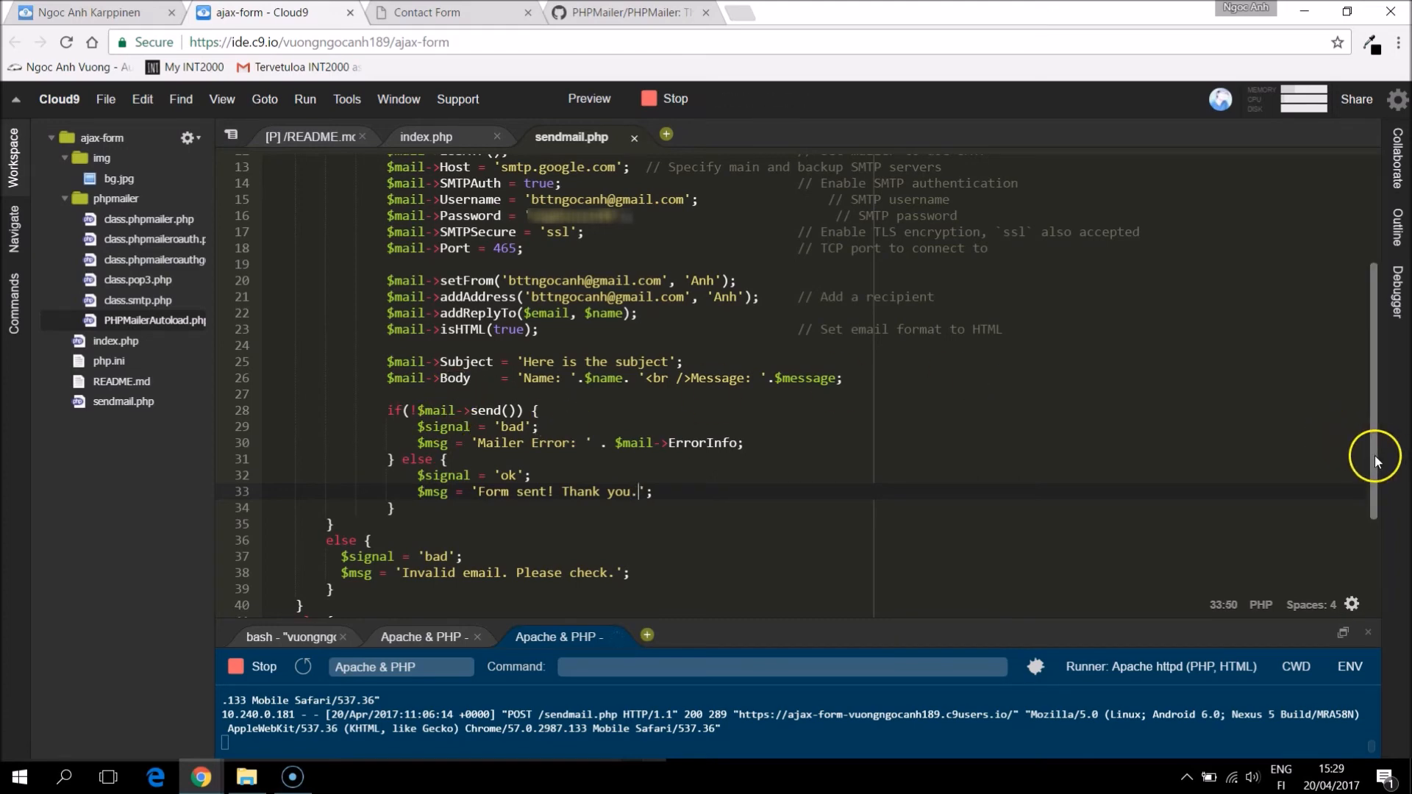
{"action": "mouse_move", "coordinate": [797, 222]}
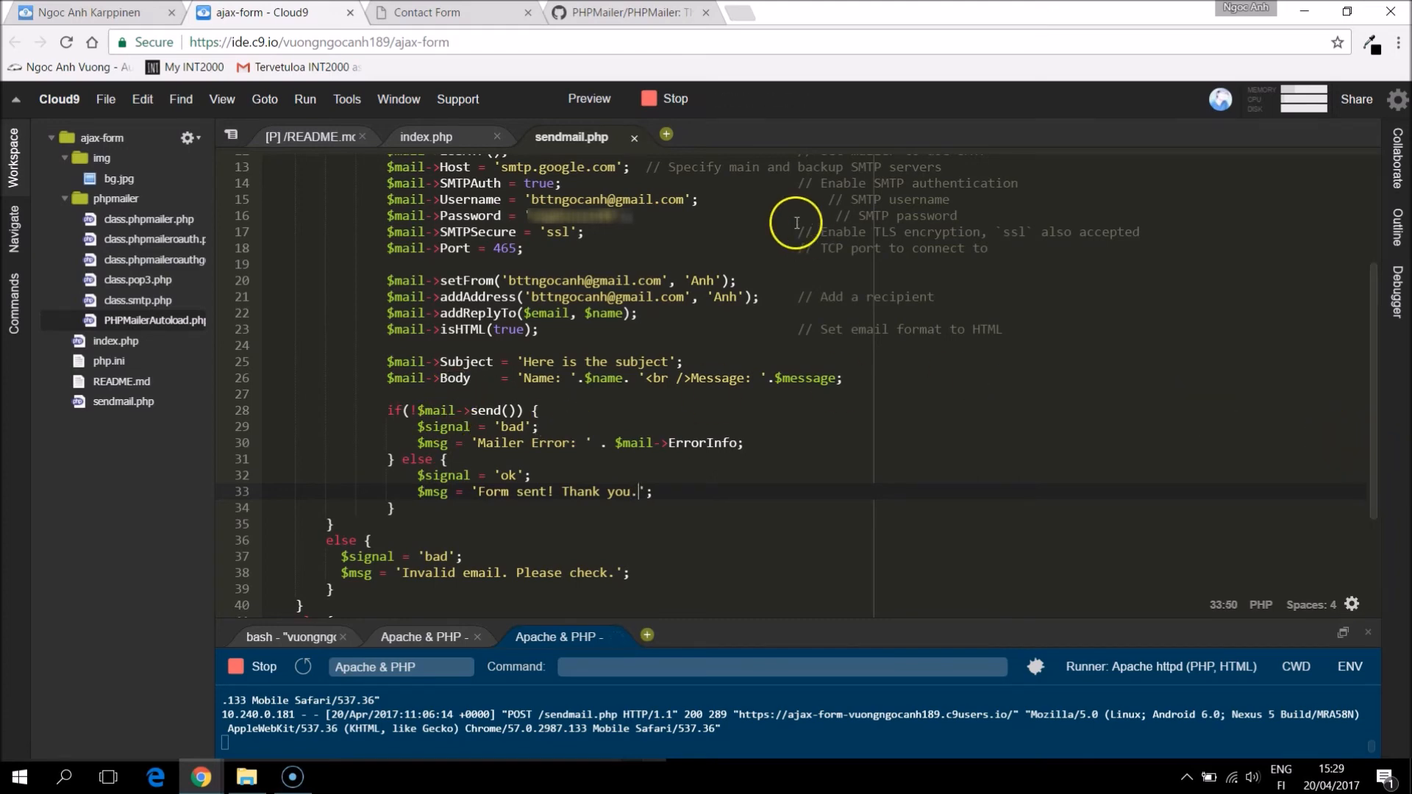
{"action": "left_click", "coordinate": [425, 11]}
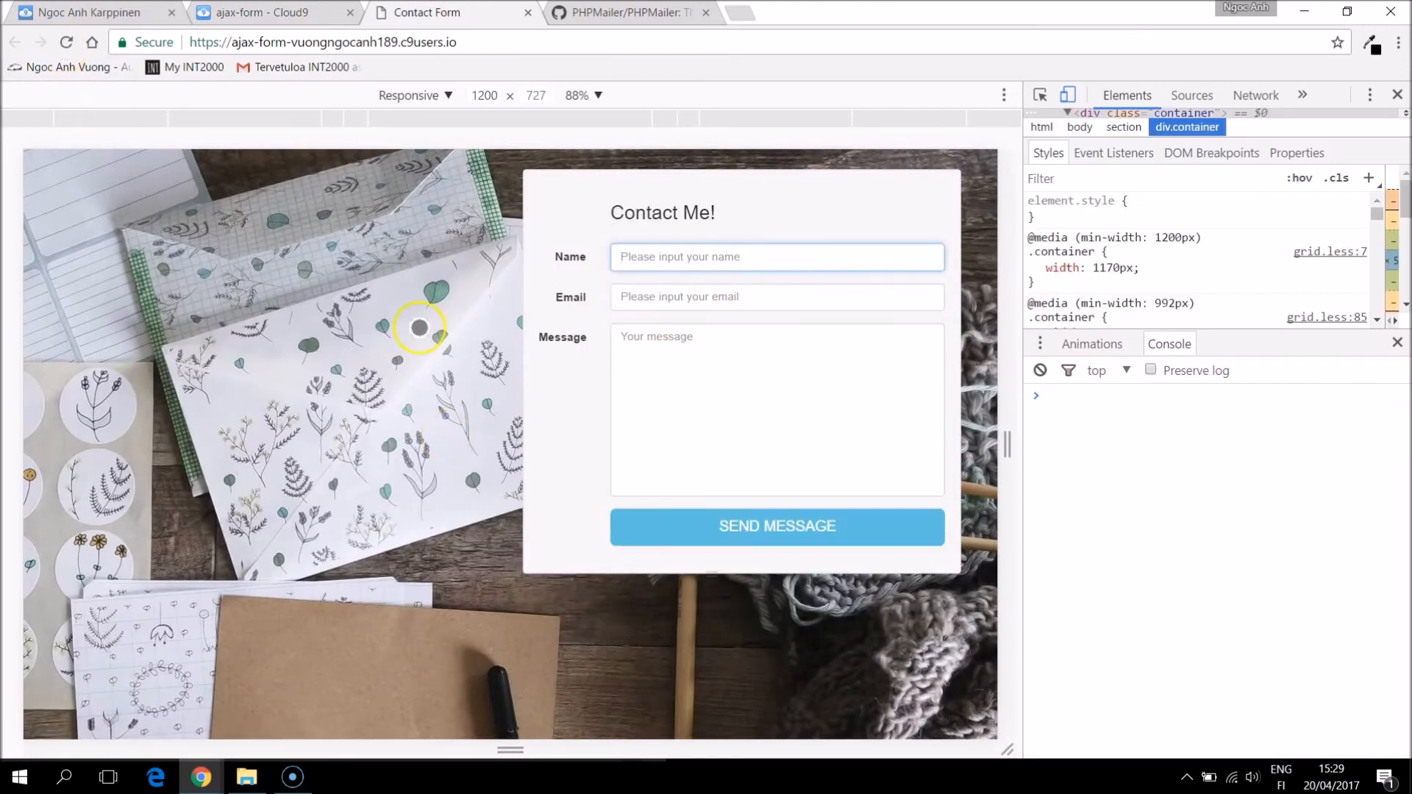
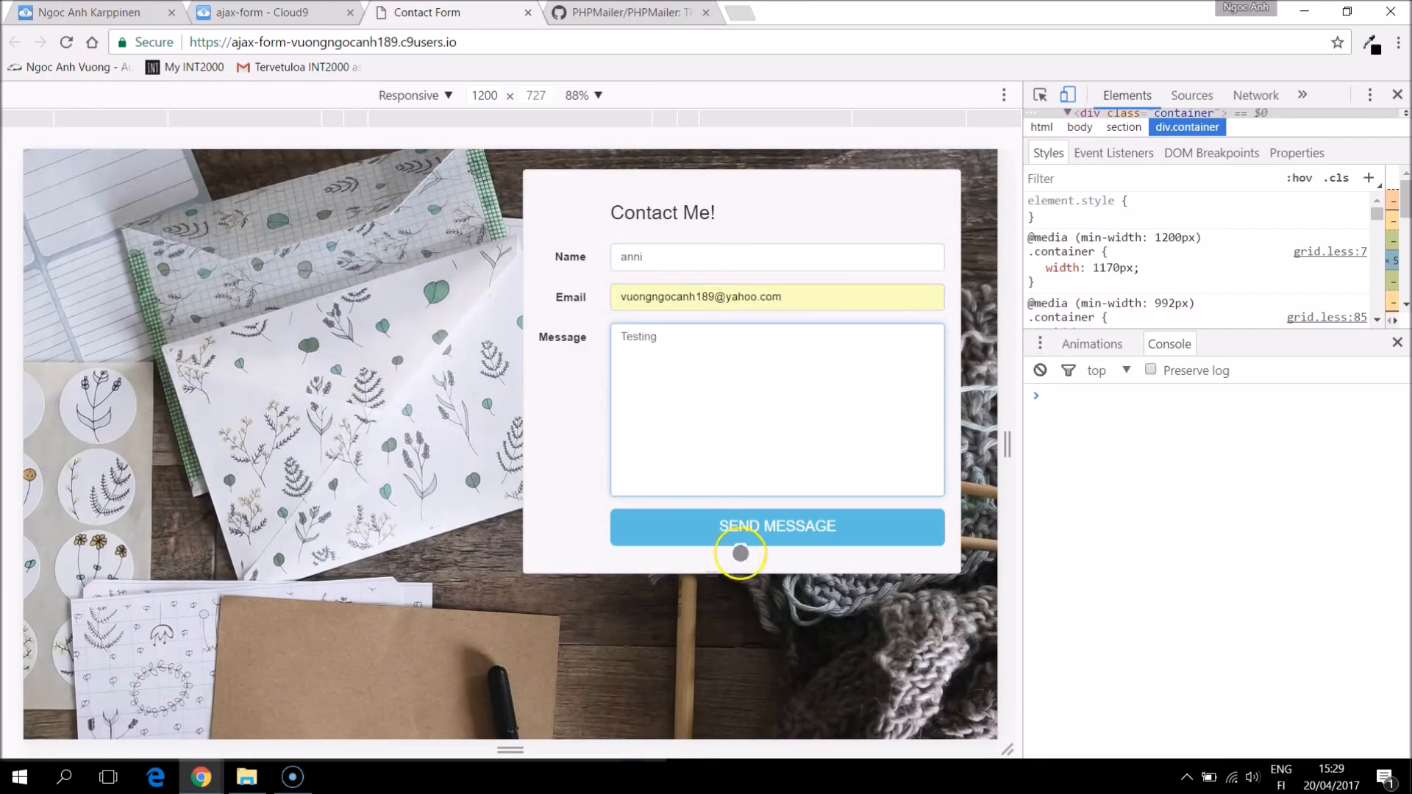
{"action": "left_click", "coordinate": [777, 527]}
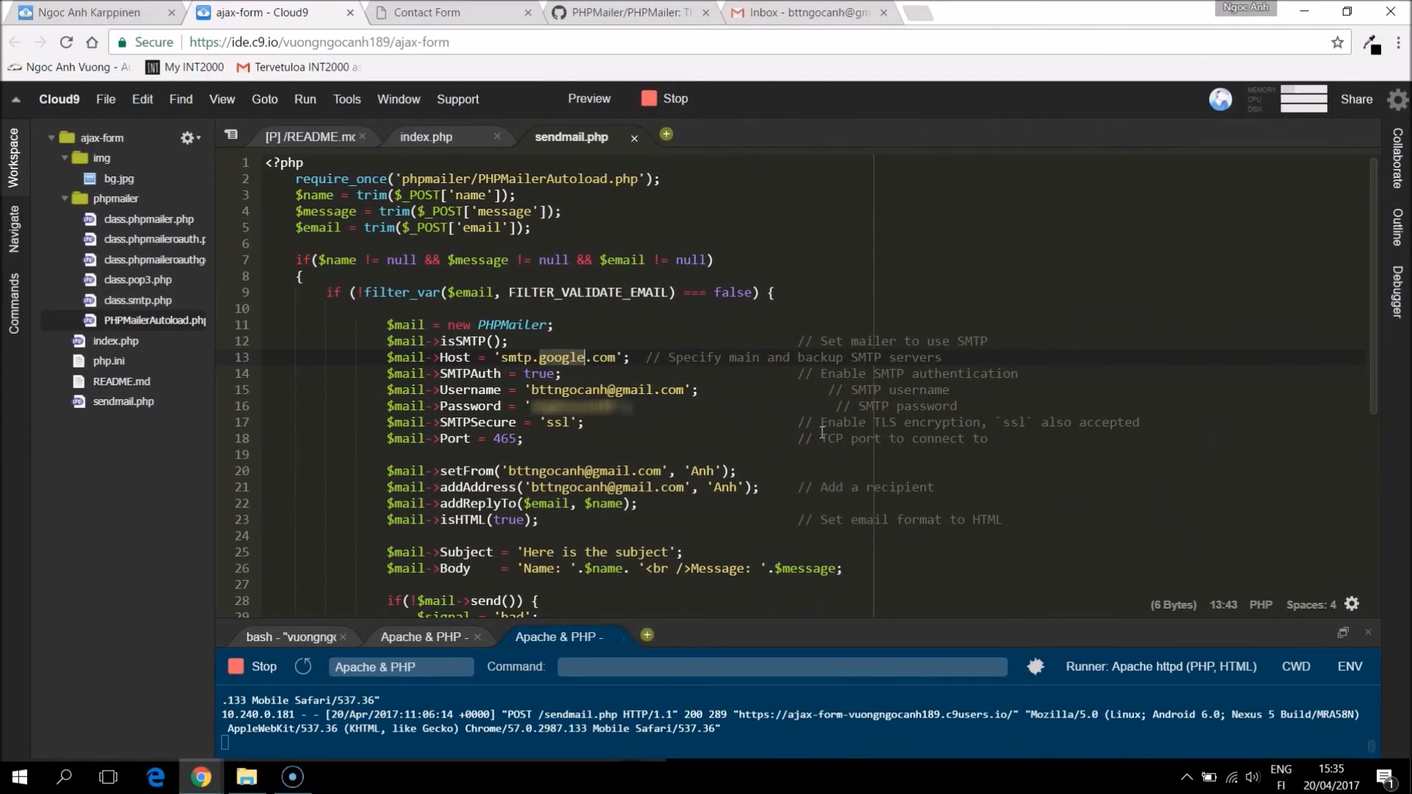
{"action": "mouse_move", "coordinate": [976, 354]}
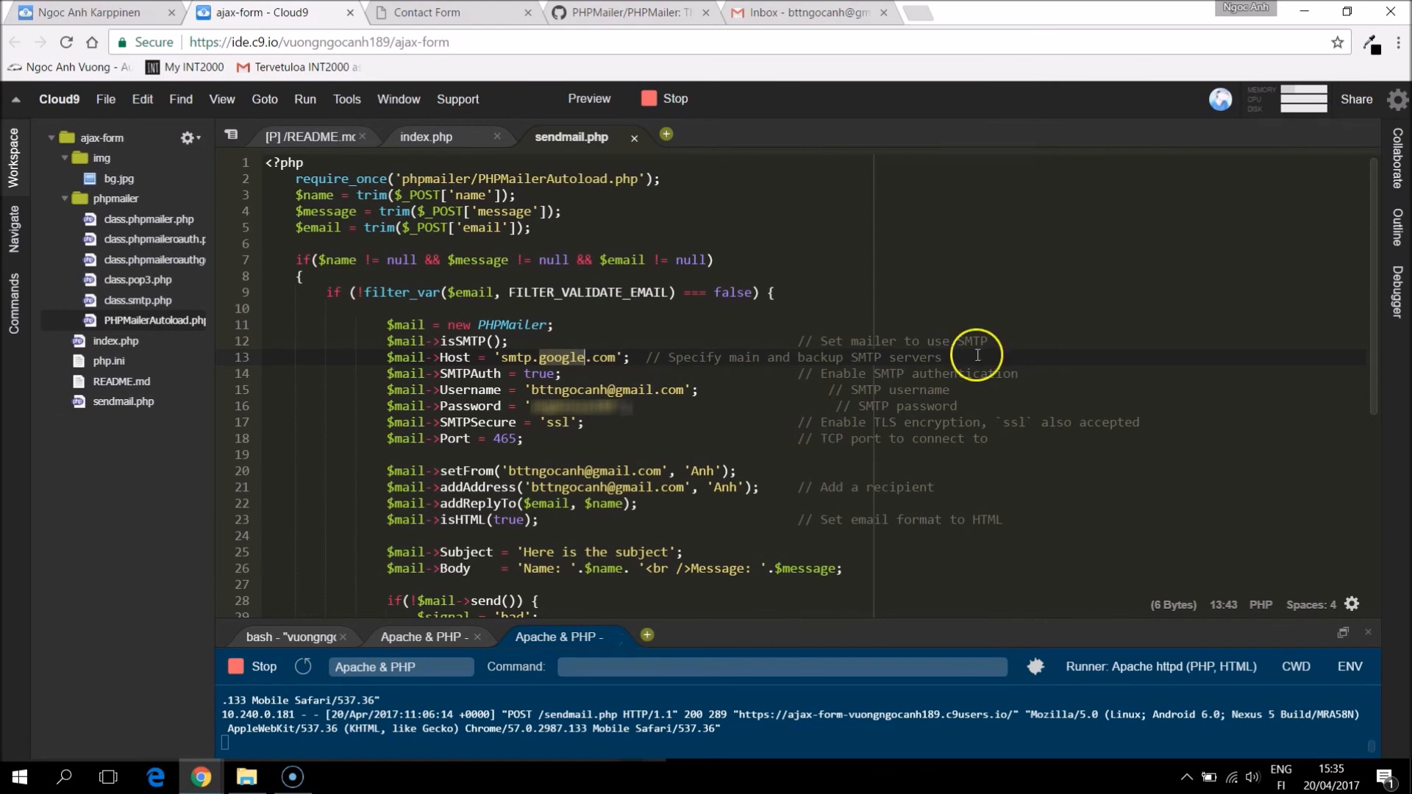
Set Host to smtp.gmail.com and Subject to 'Form contact Cloud9' in sendmail.php, then save
{"action": "scroll", "scroll_direction": "down", "scroll_amount": 3}
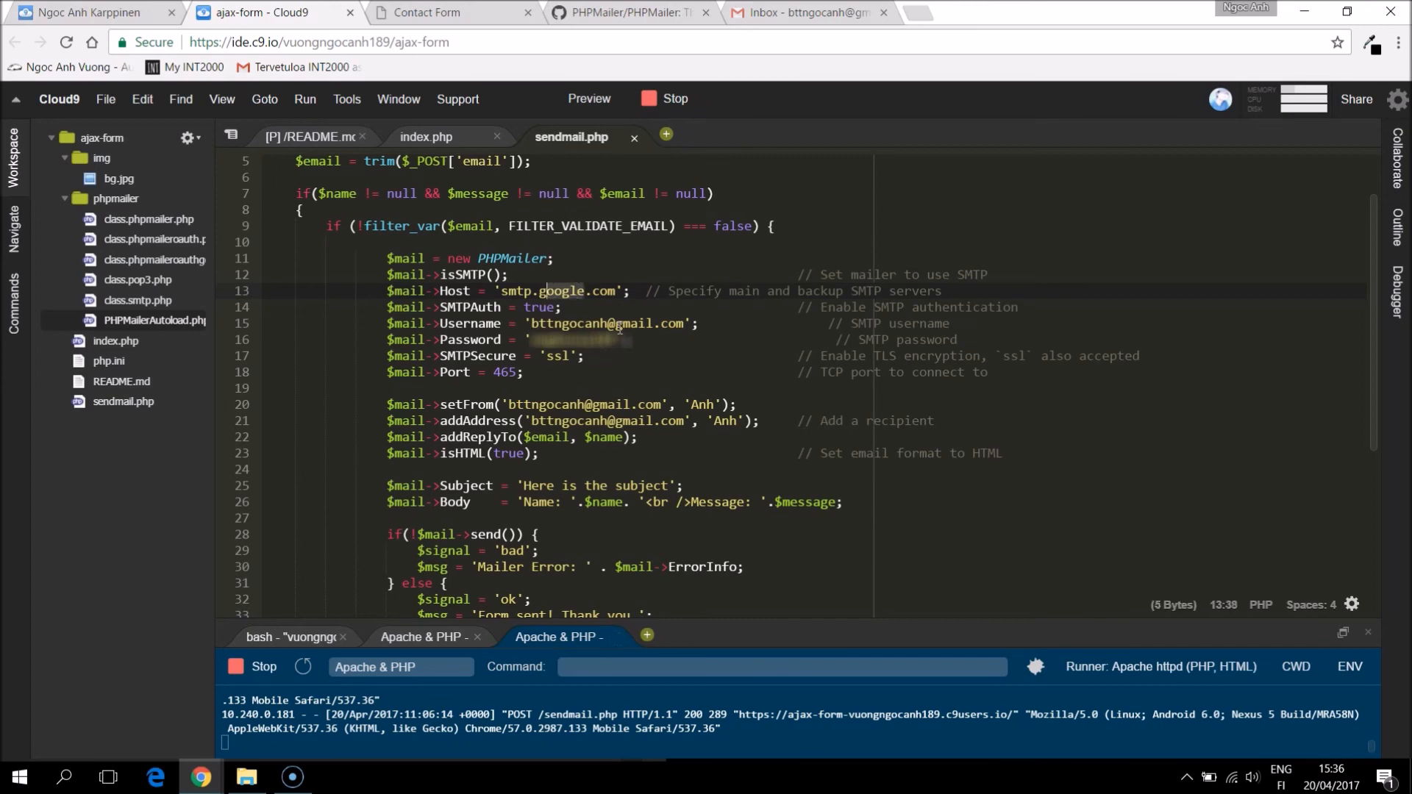
{"action": "type", "text": "gmail"}
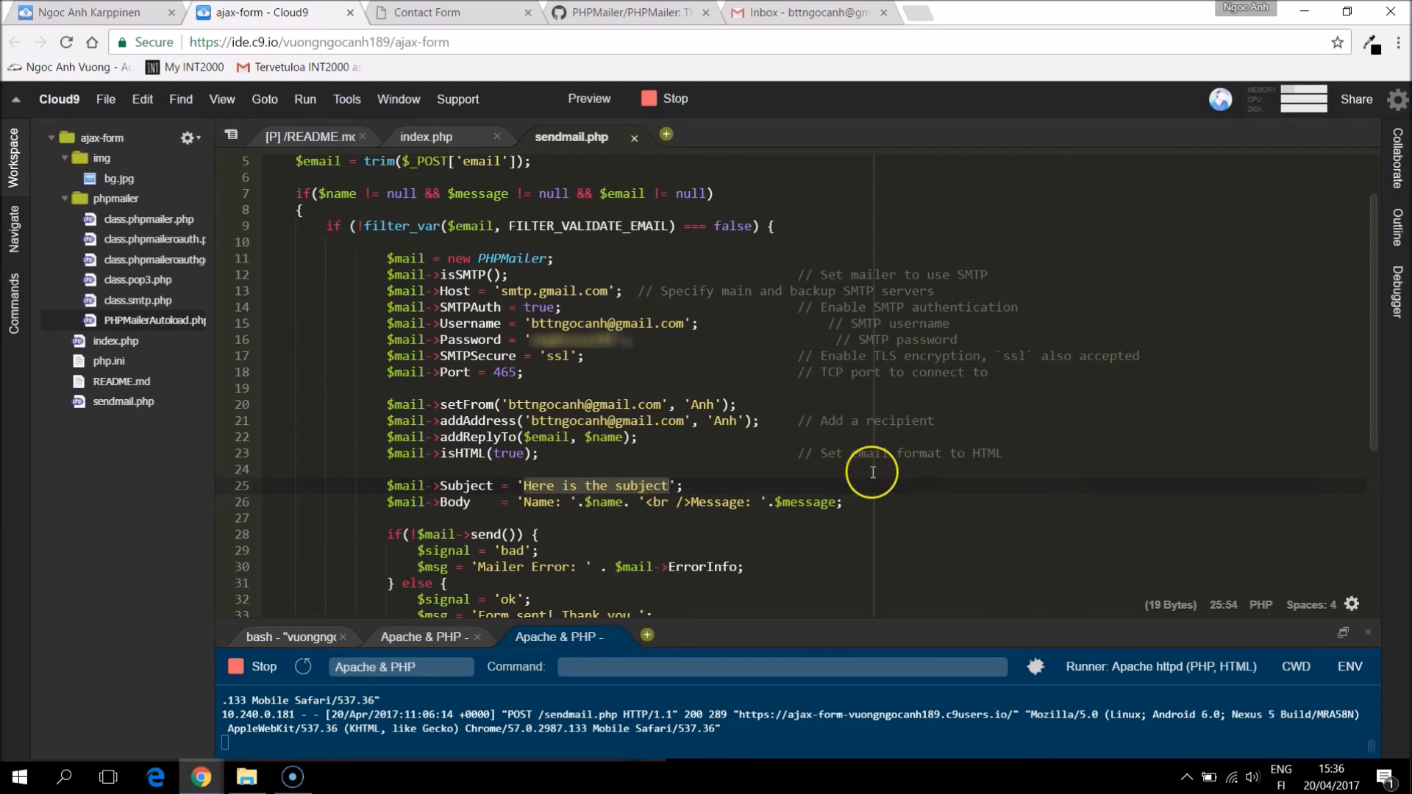
{"action": "type", "text": "Form contact C"}
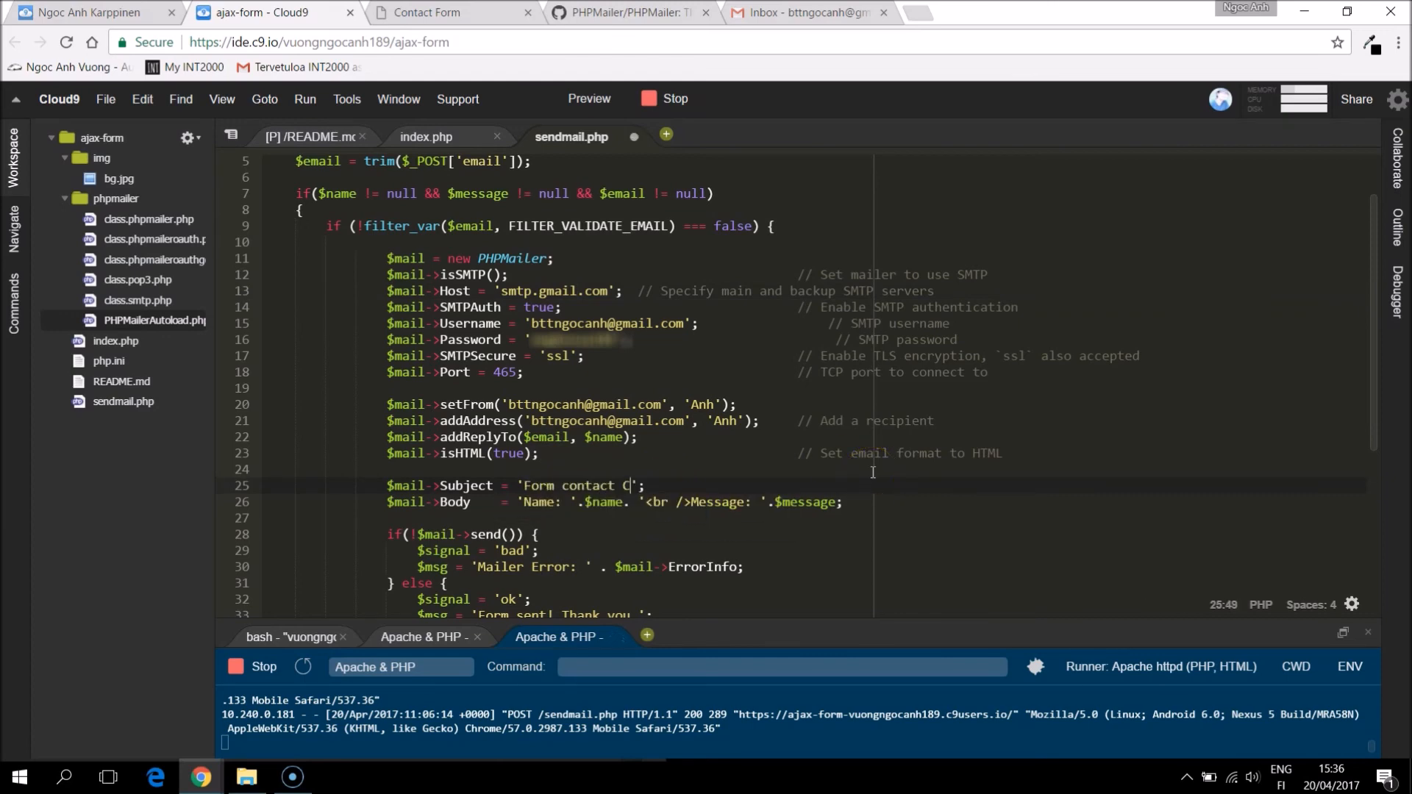
{"action": "type", "text": "loud9"}
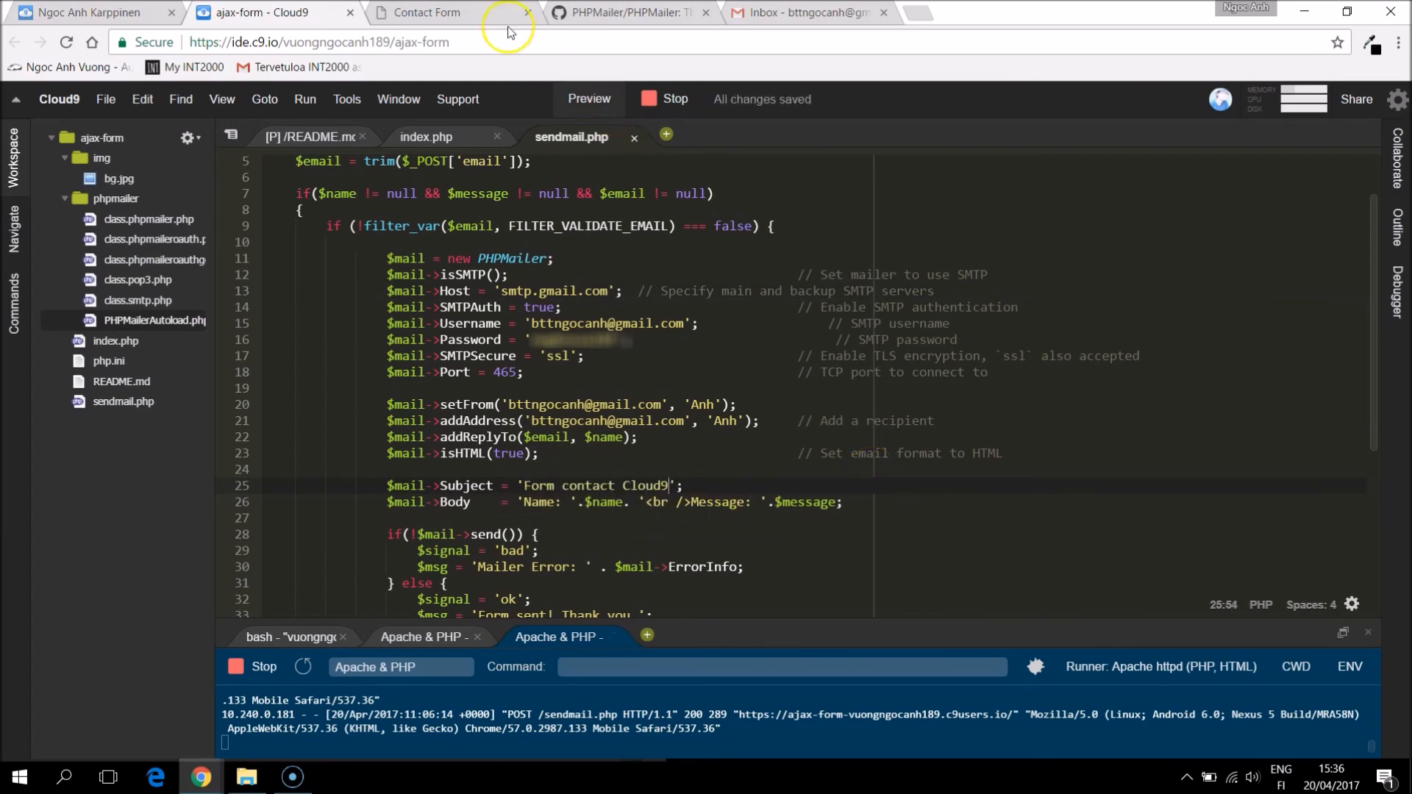
{"action": "left_click", "coordinate": [424, 12]}
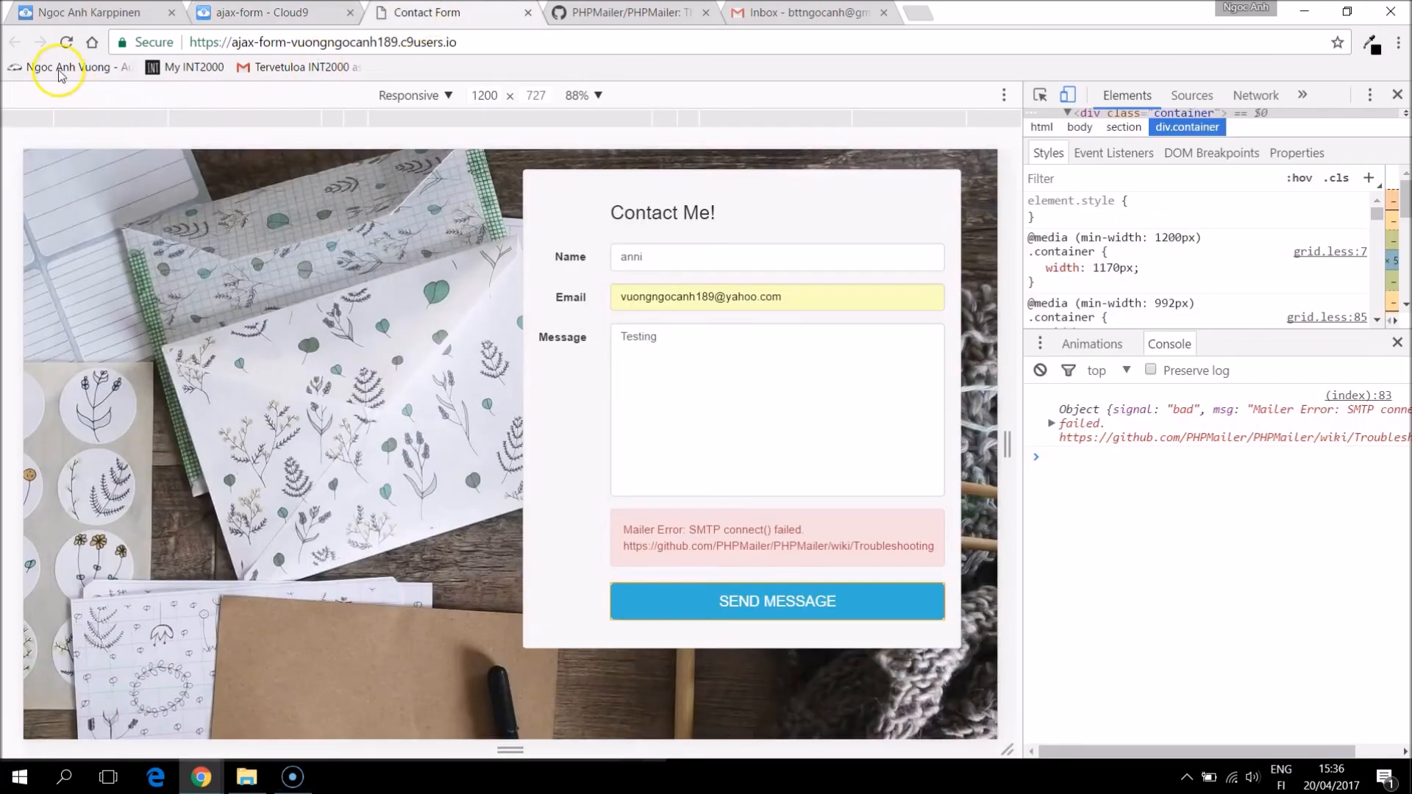
Reload the form and resend the Testing entry so it reports 'Form sent! Thank you.', then check Gmail
{"action": "left_click", "coordinate": [66, 43]}
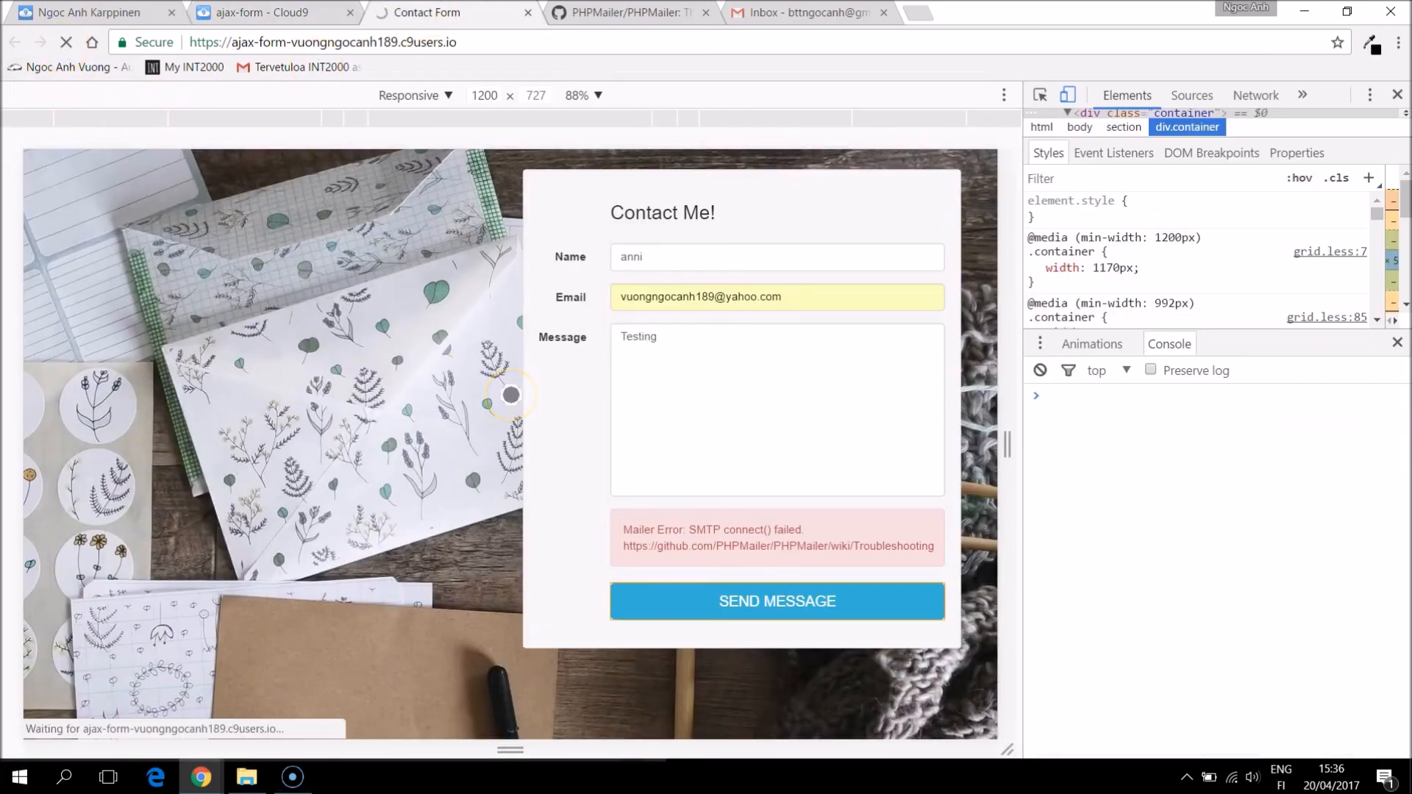
{"action": "left_click", "coordinate": [65, 41]}
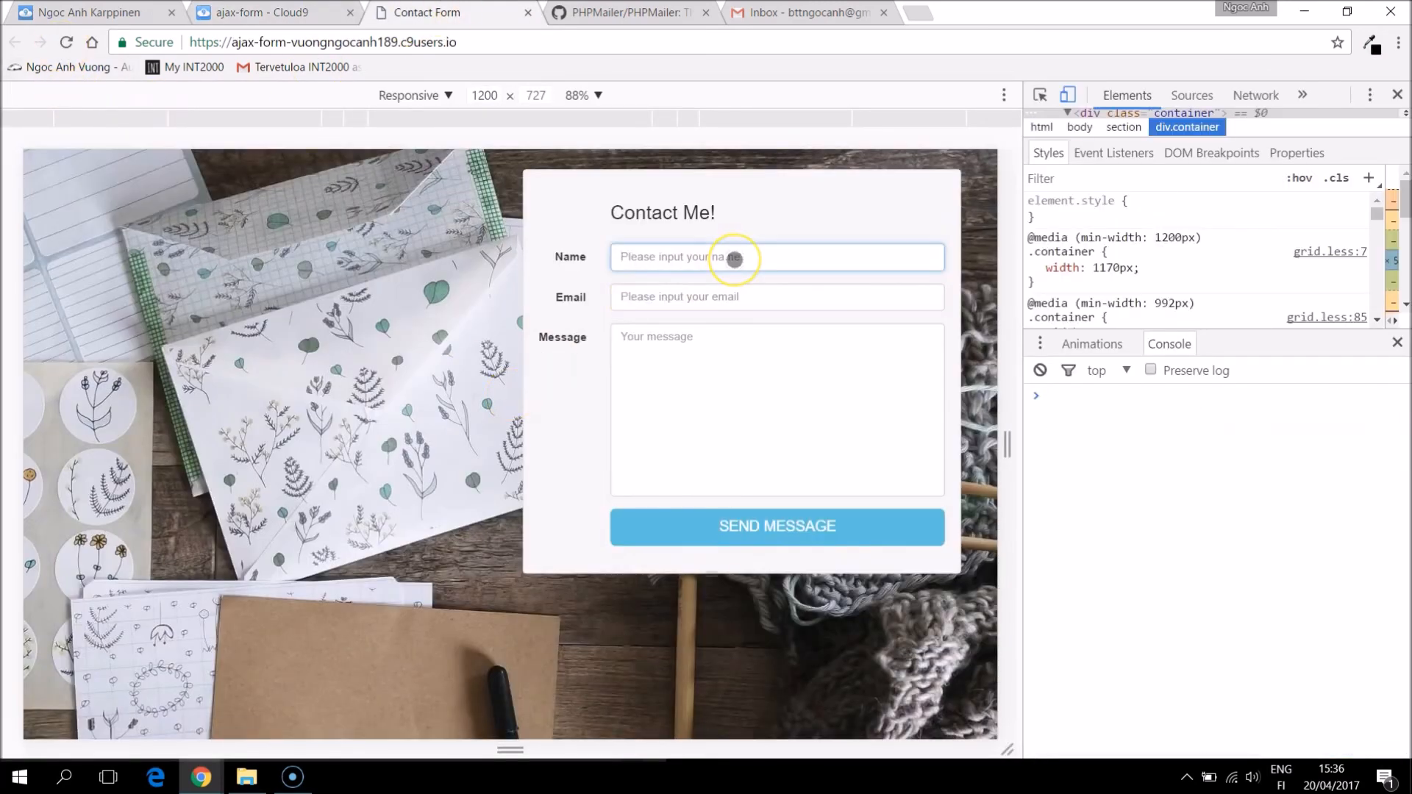
{"action": "type", "text": "Testing"}
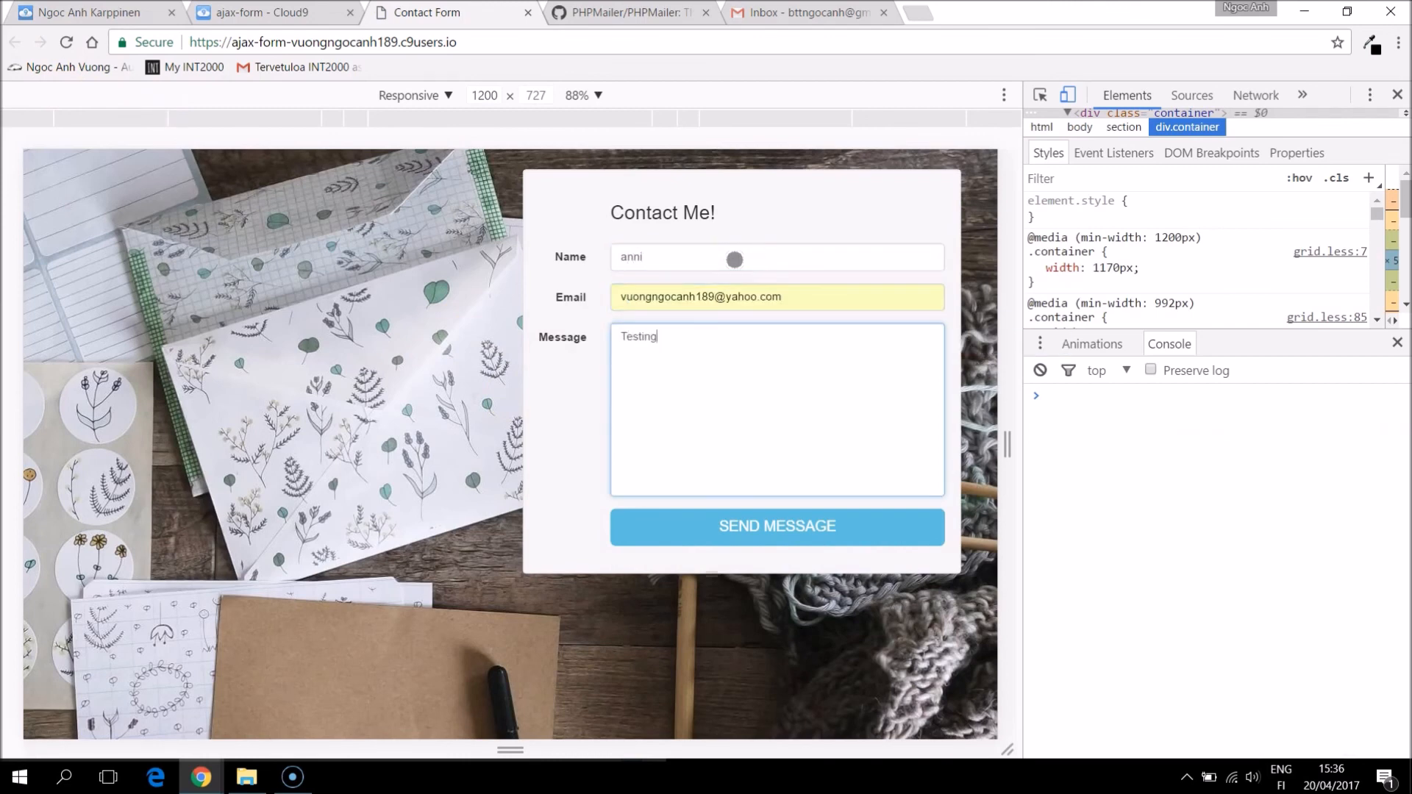
{"action": "left_click", "coordinate": [777, 526]}
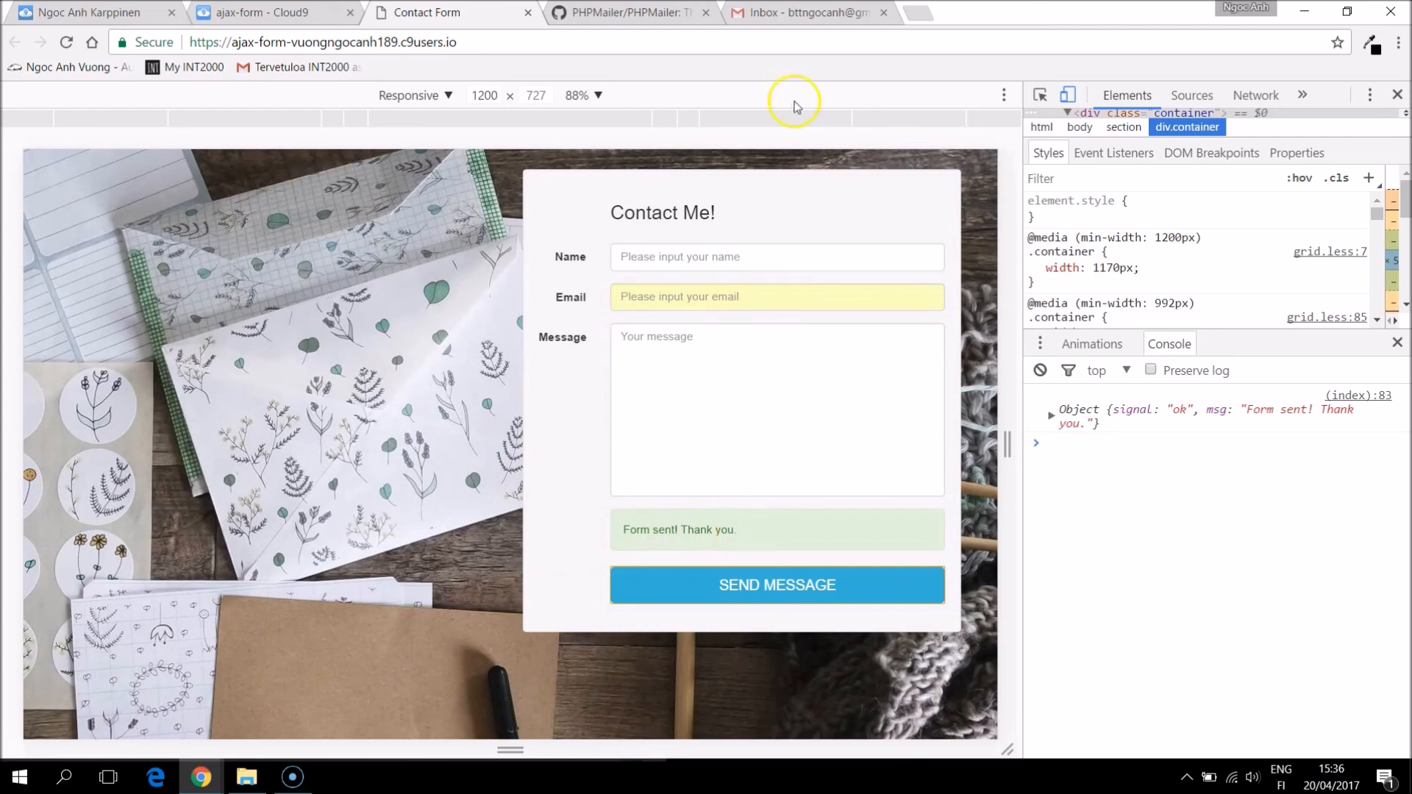
{"action": "left_click", "coordinate": [801, 12]}
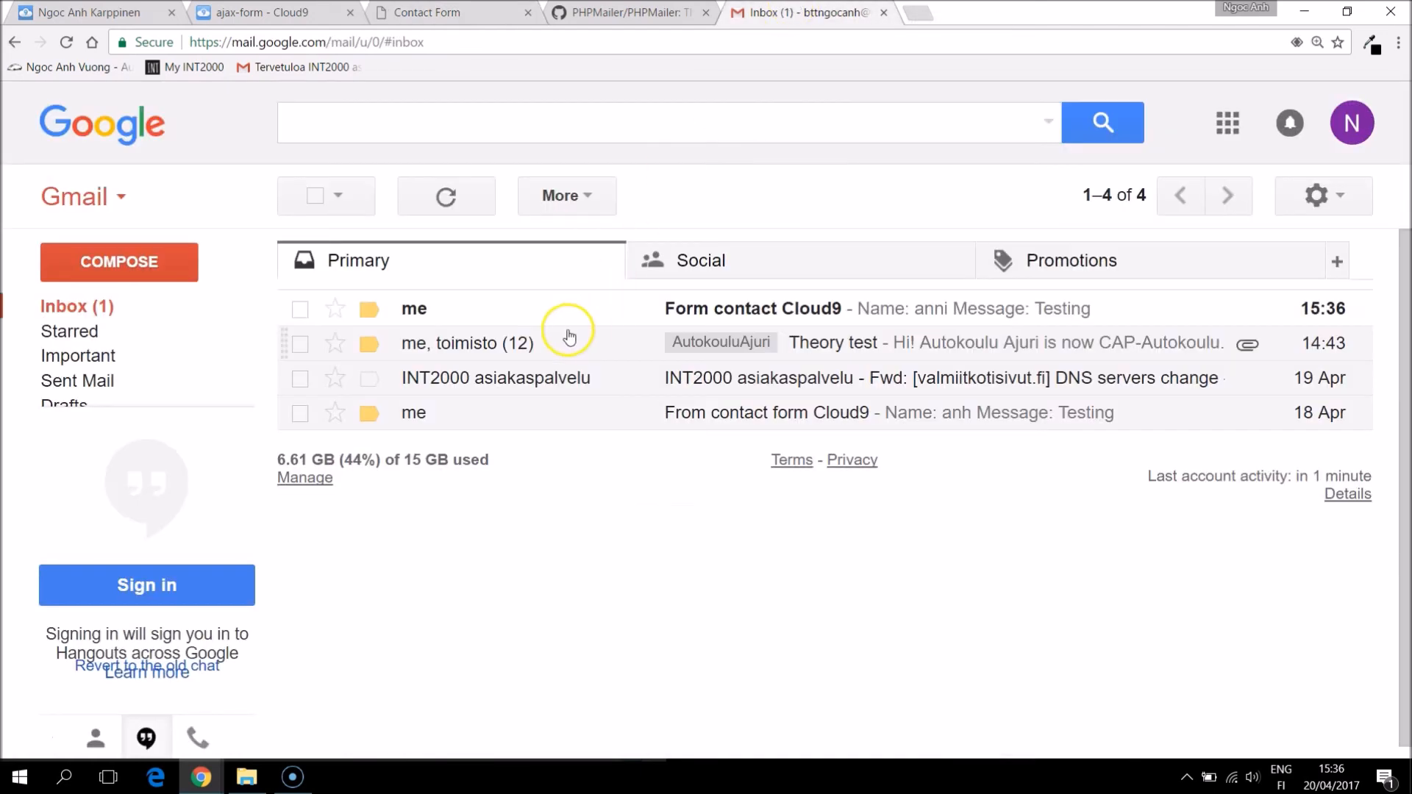
{"action": "mouse_move", "coordinate": [406, 314]}
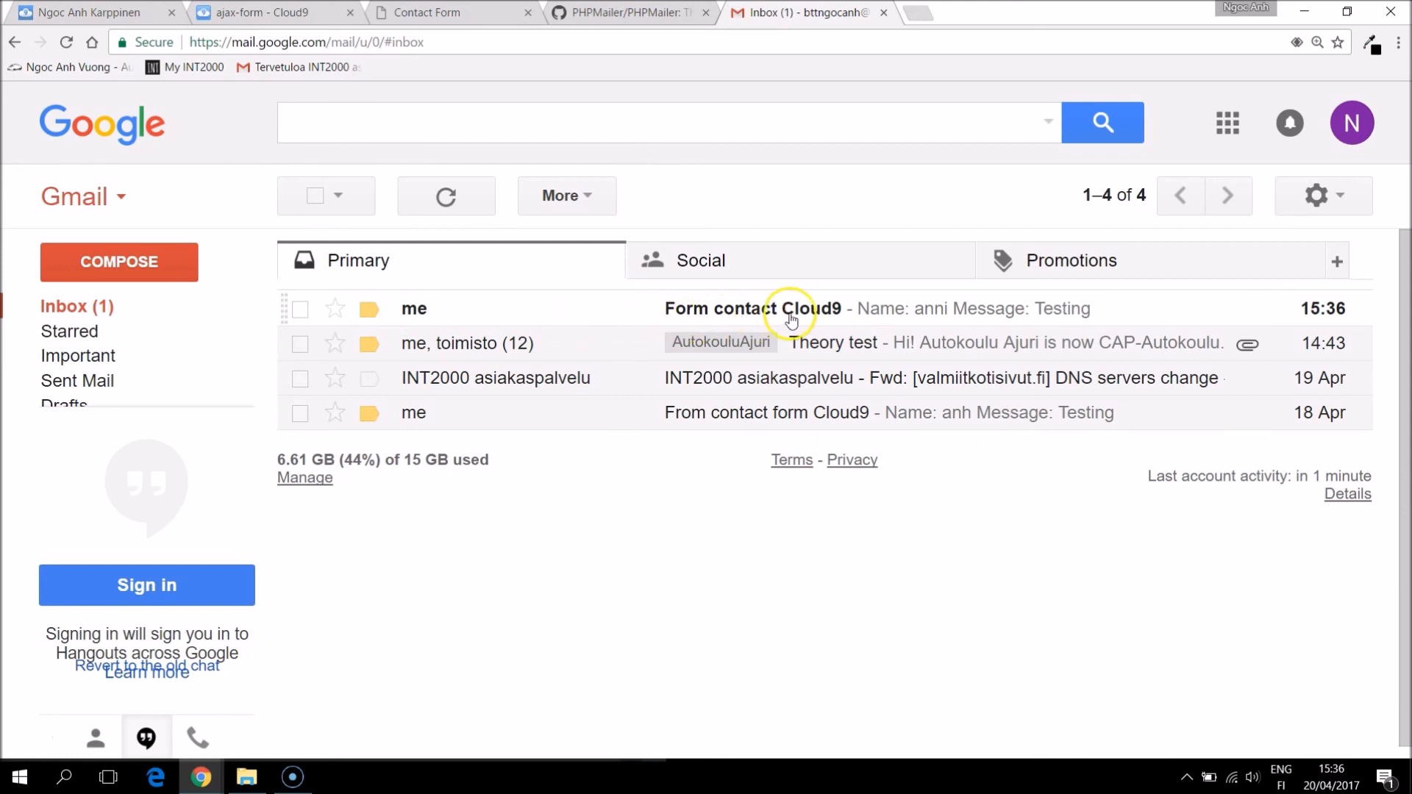
{"action": "mouse_move", "coordinate": [1314, 322]}
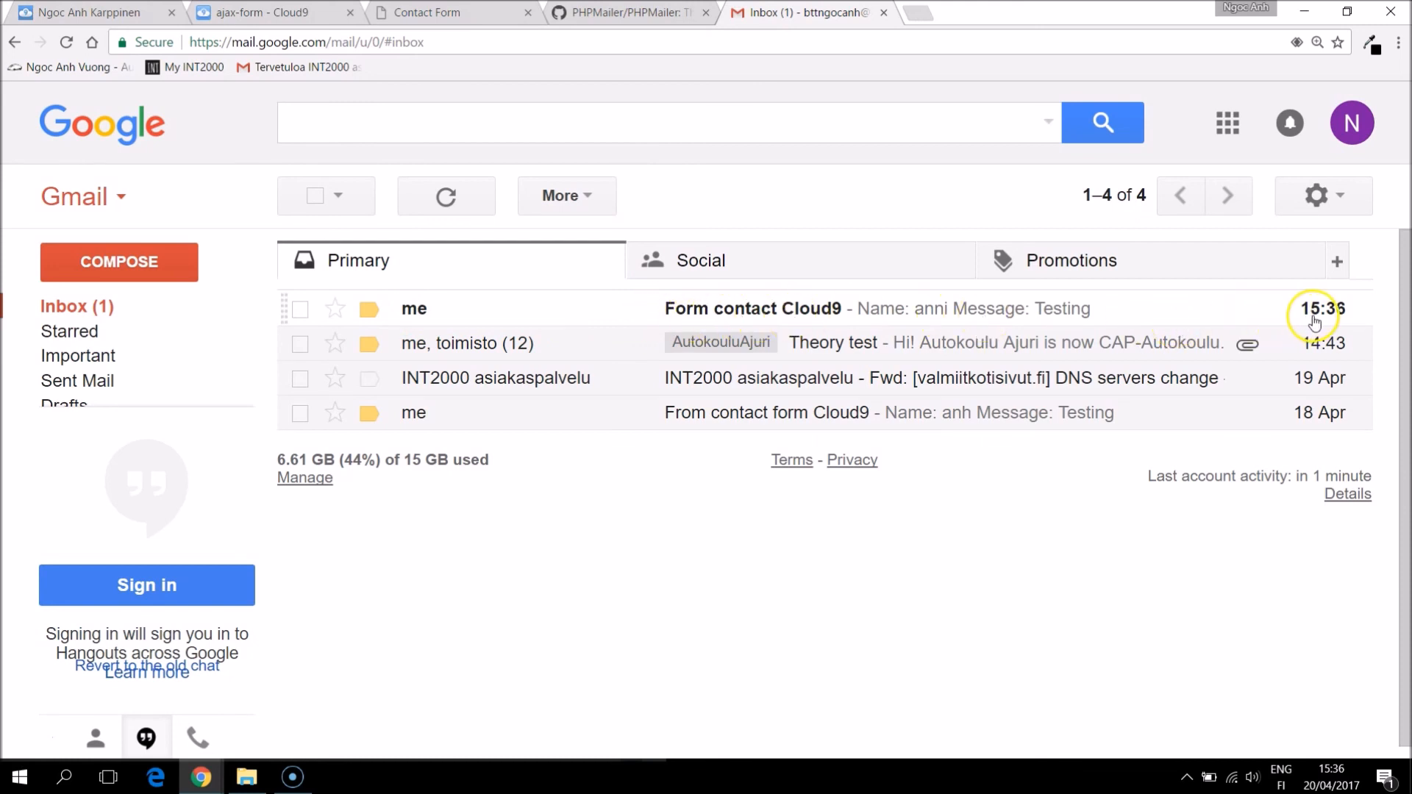
{"action": "mouse_move", "coordinate": [1319, 343]}
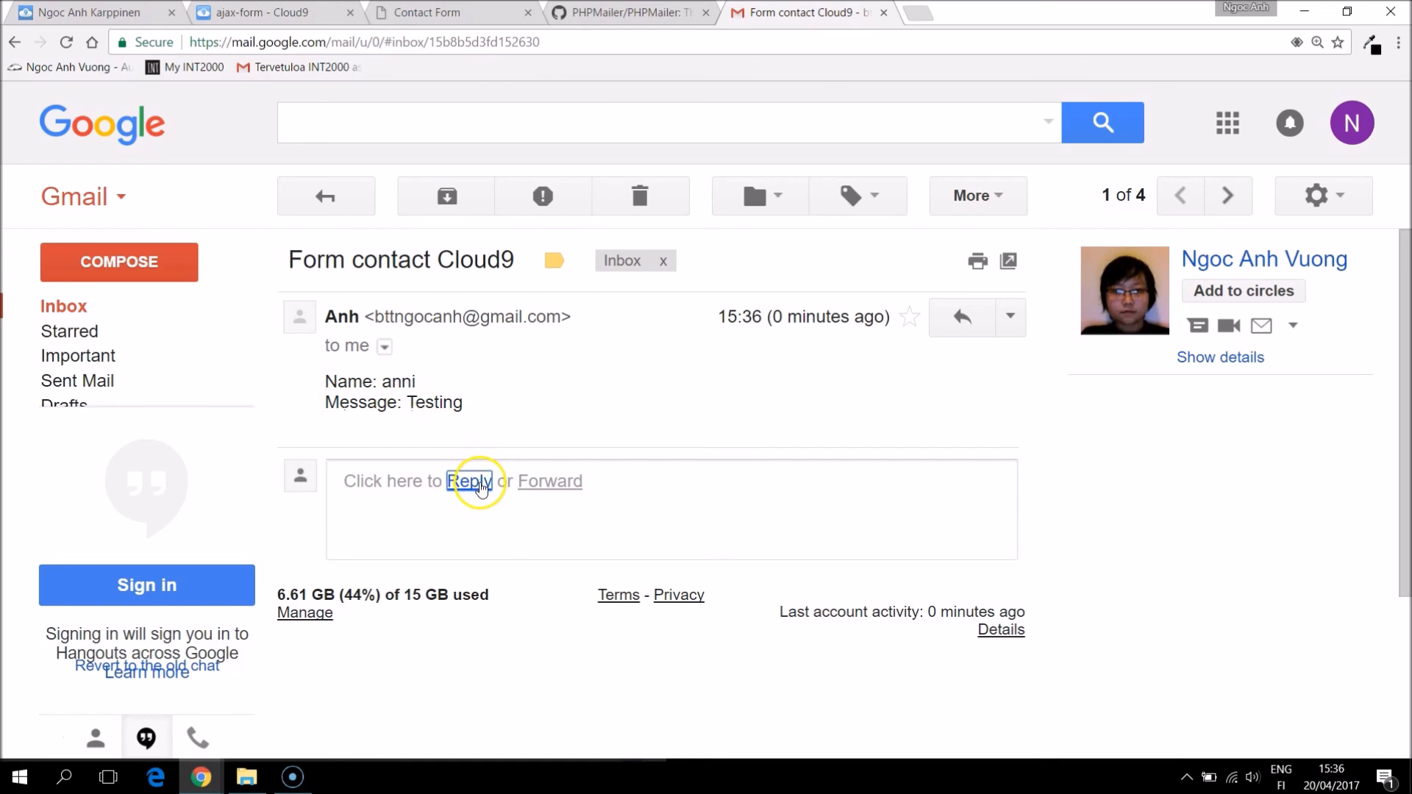
Return from the opened 'Form contact Cloud9' email to sendmail.php in Cloud9
{"action": "left_click", "coordinate": [261, 12]}
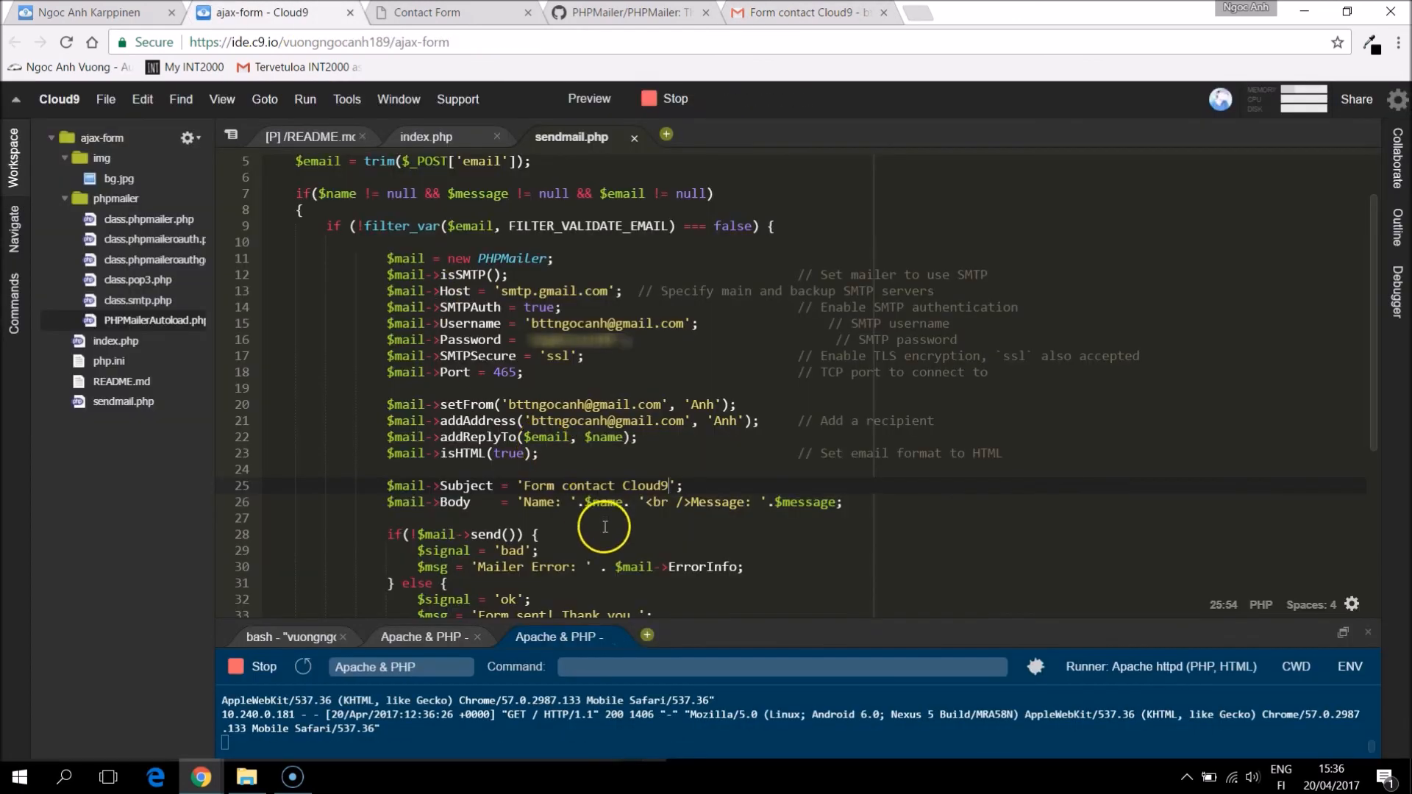
{"action": "mouse_move", "coordinate": [525, 403]}
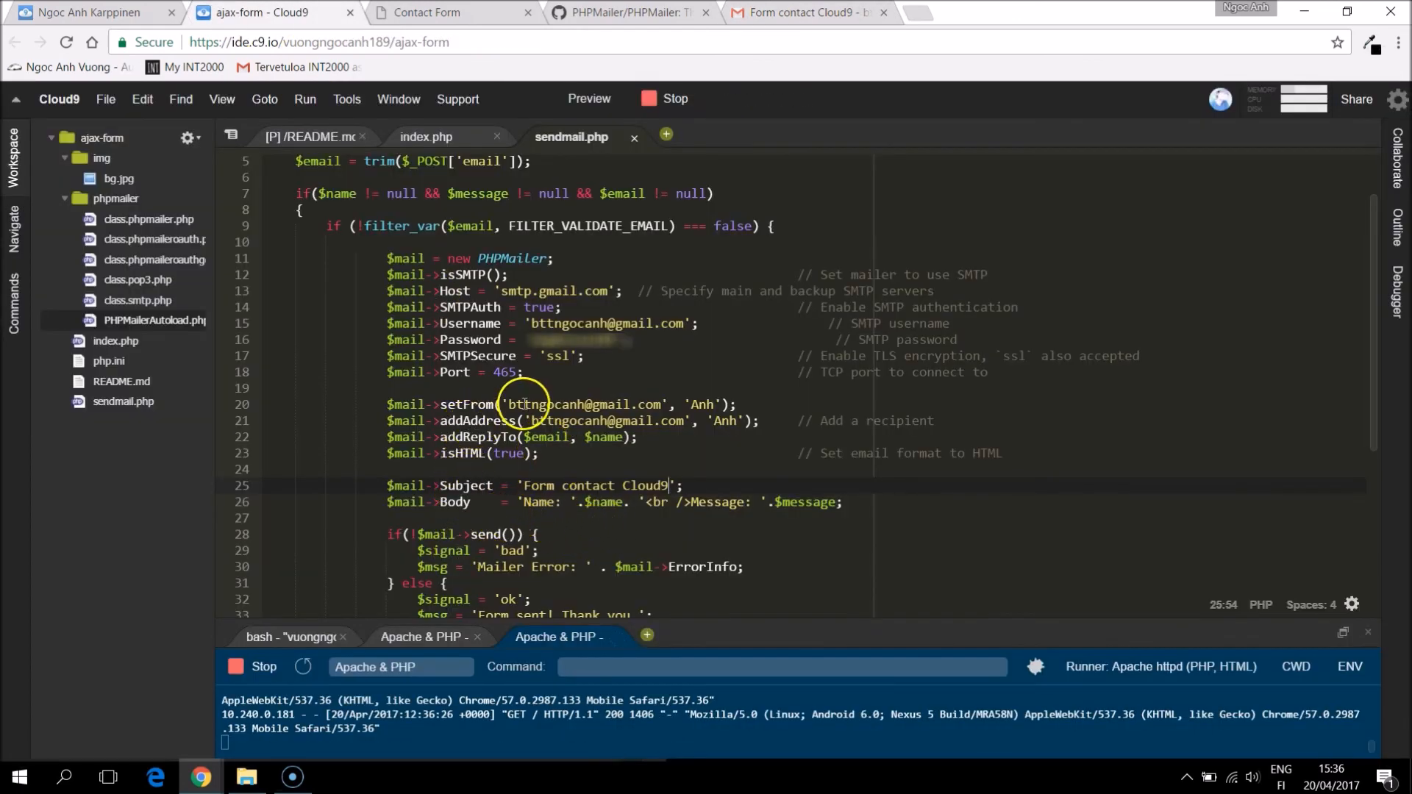